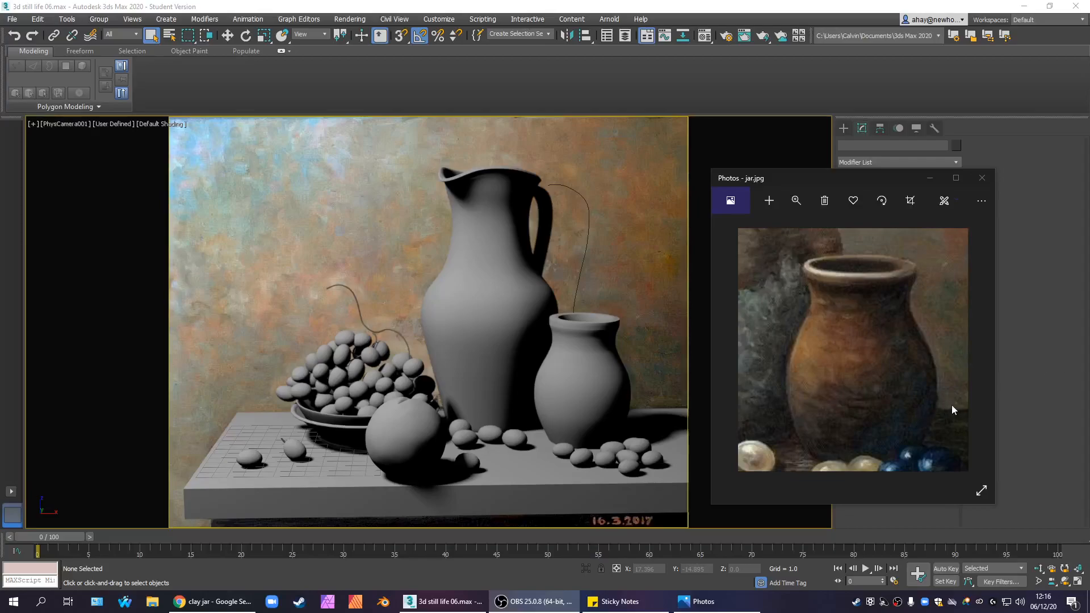
mouse_move(948, 392)
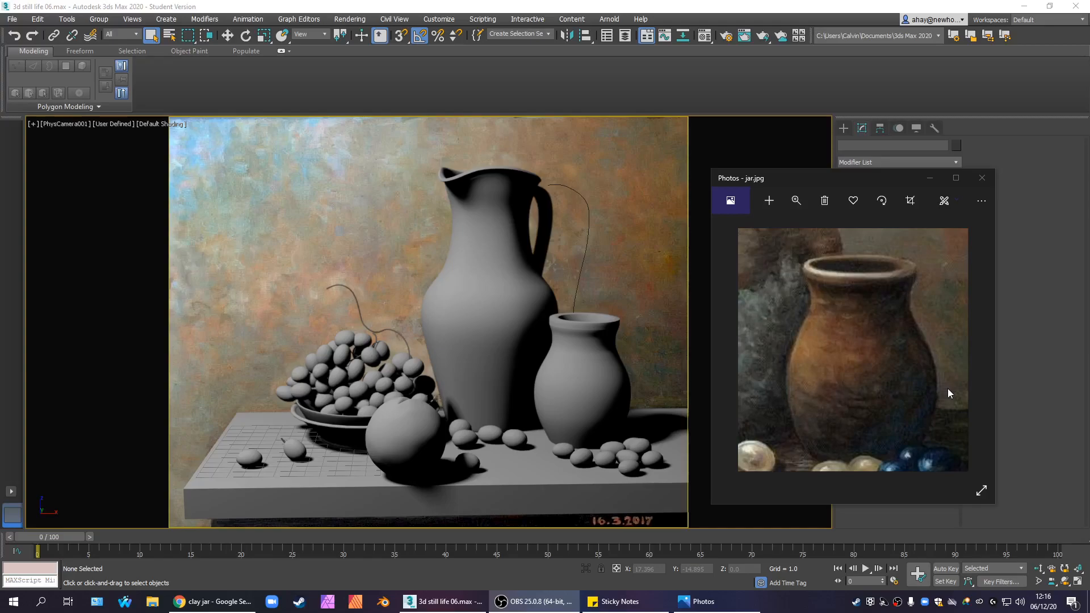
mouse_move(885, 318)
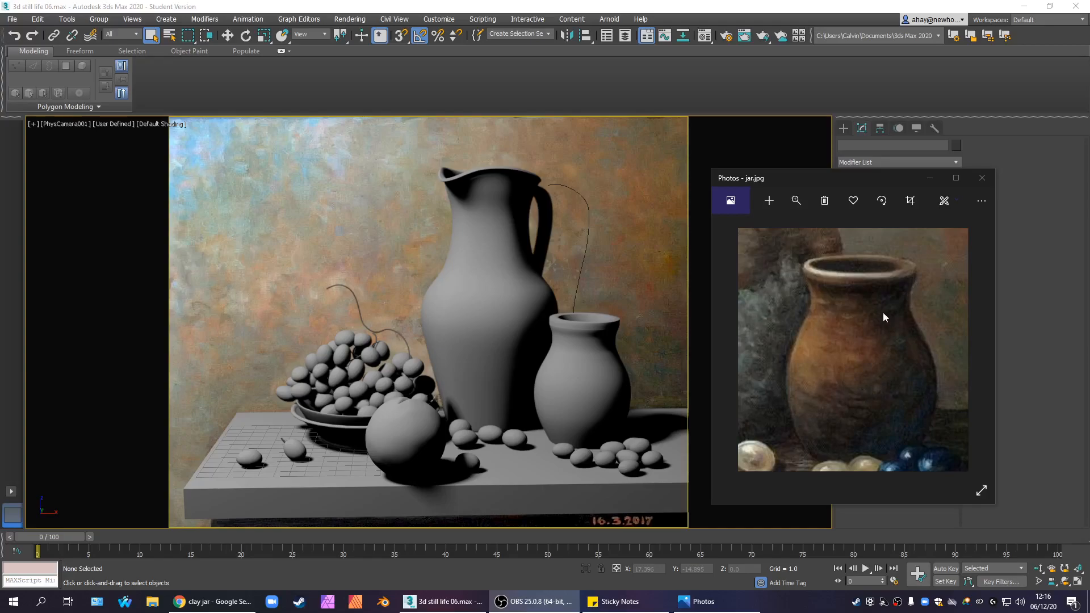
mouse_move(896, 318)
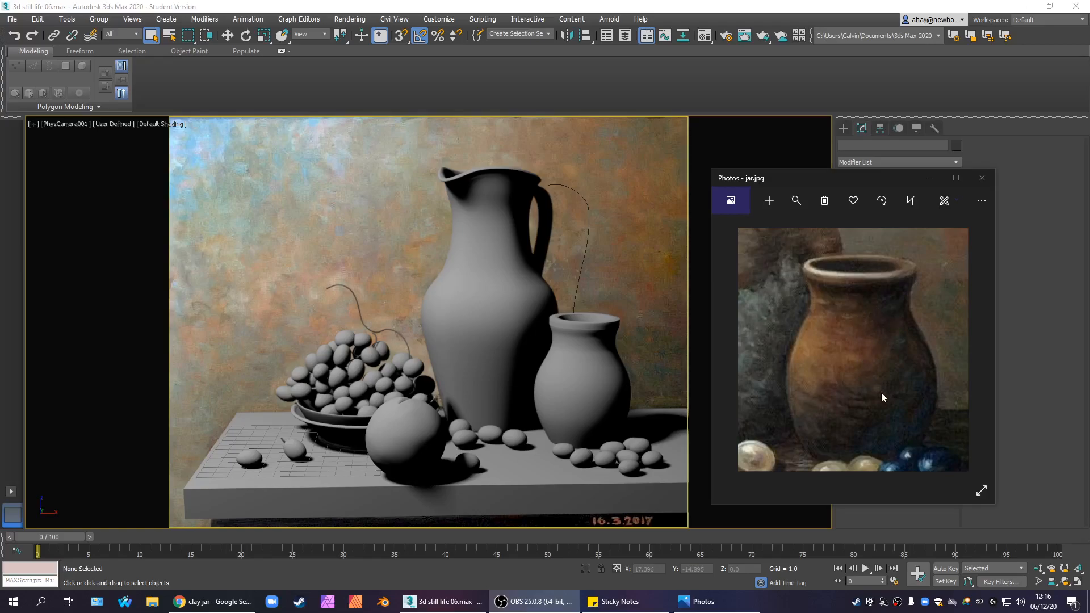
mouse_move(829, 429)
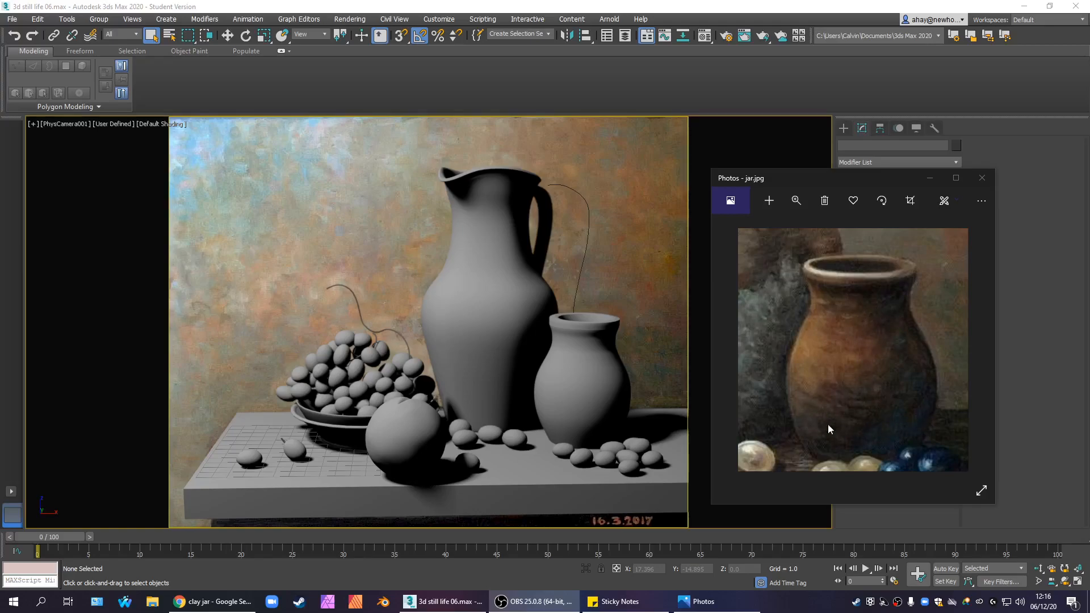
mouse_move(892, 337)
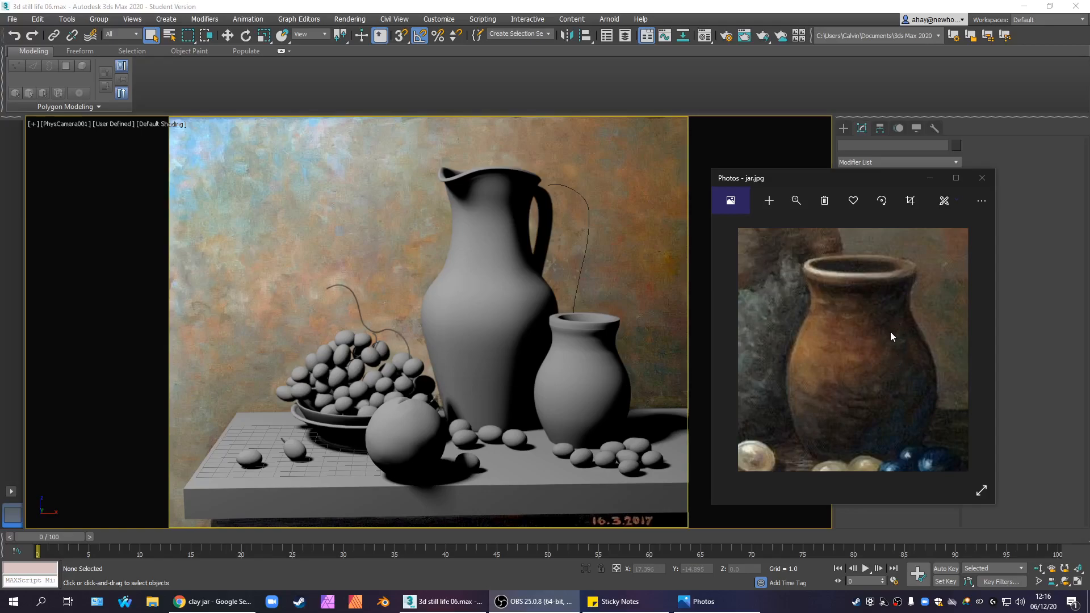
mouse_move(903, 394)
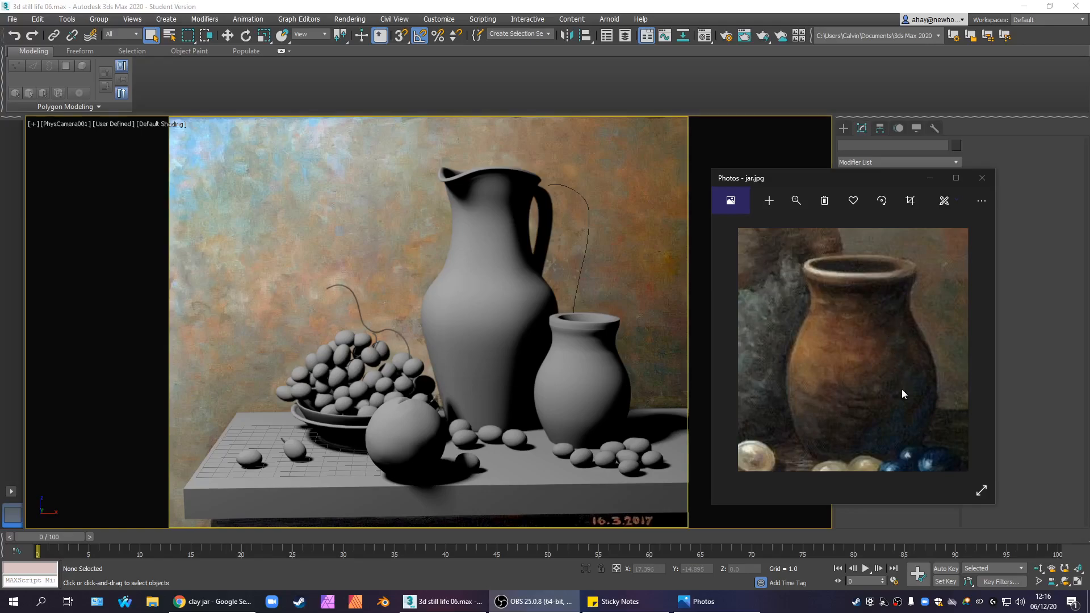
mouse_move(832, 411)
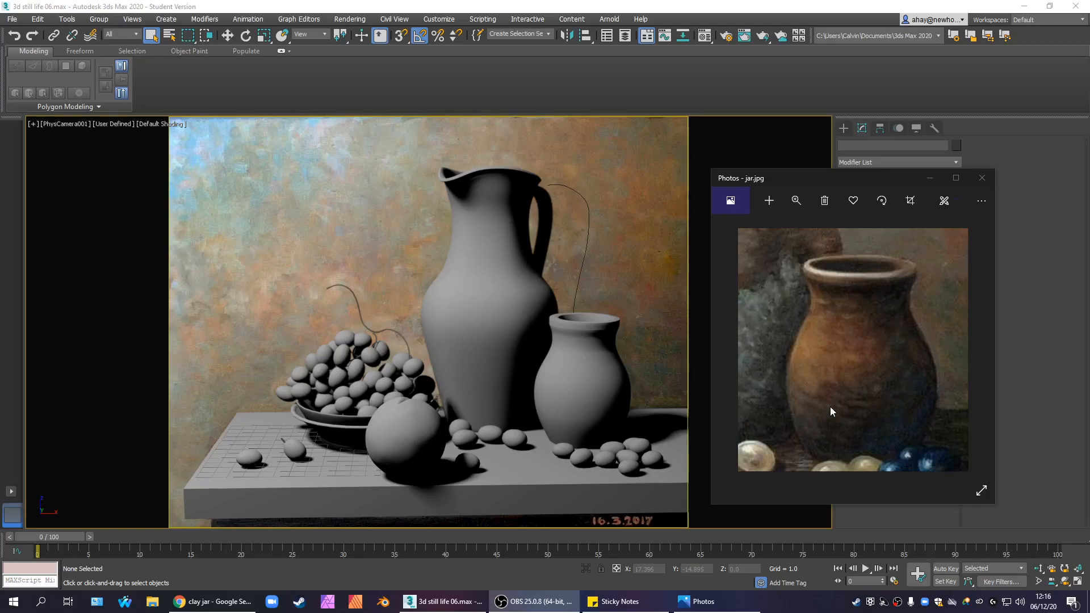
mouse_move(670, 360)
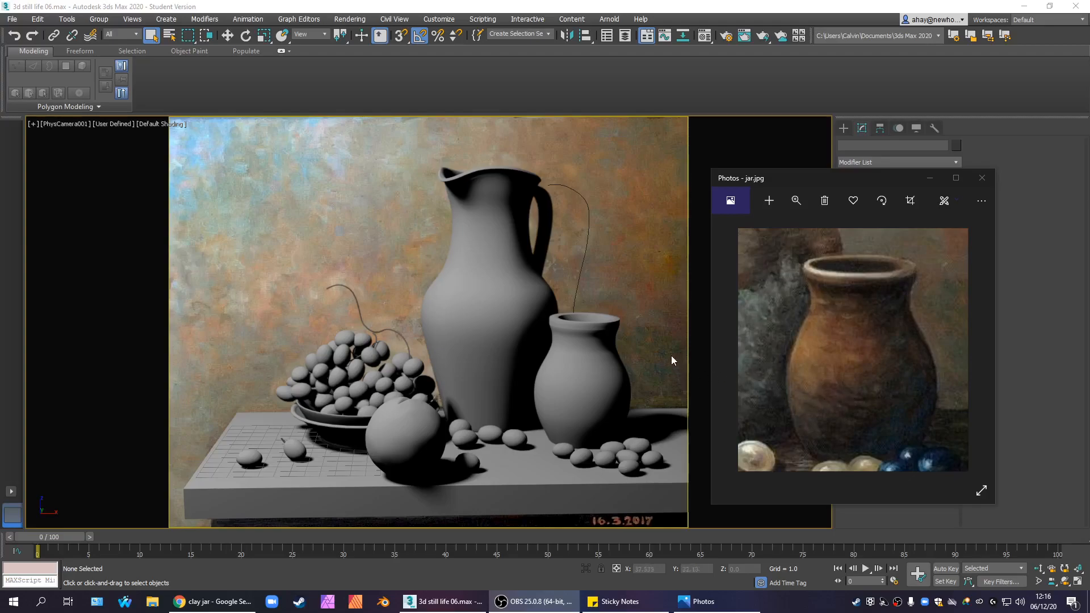
mouse_move(674, 352)
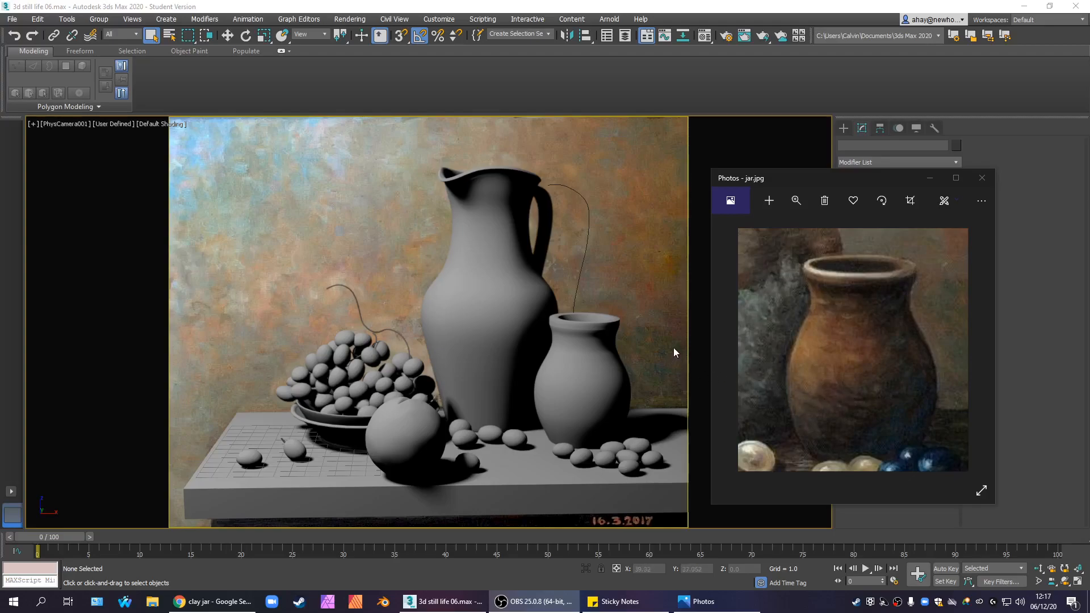
Step: Show the Material Editor with 3 X 2 larger sample slots and the 07 - Default material open
click(981, 177)
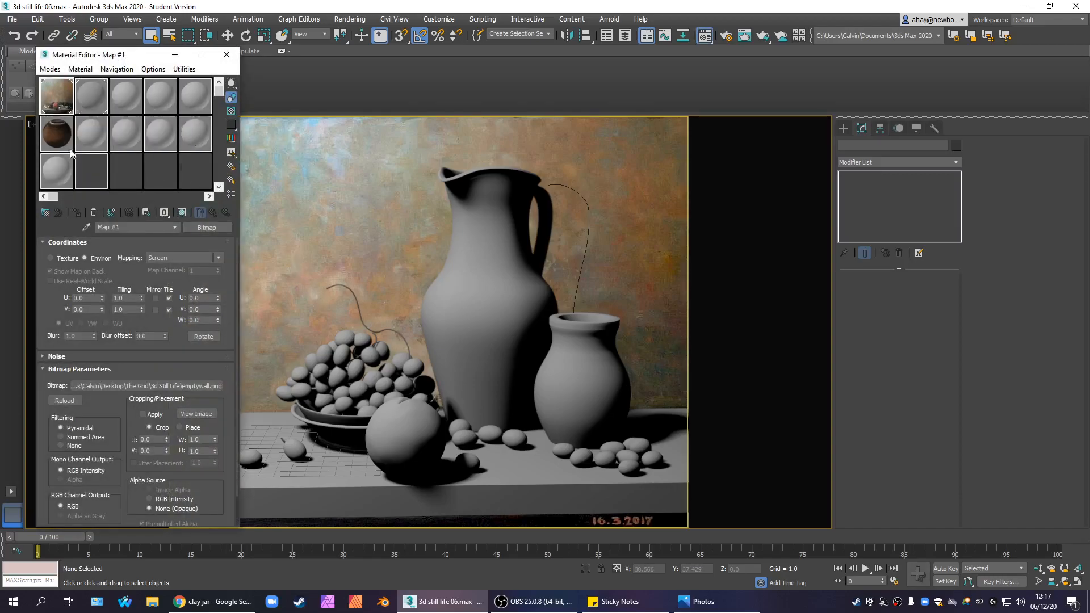
click(207, 227)
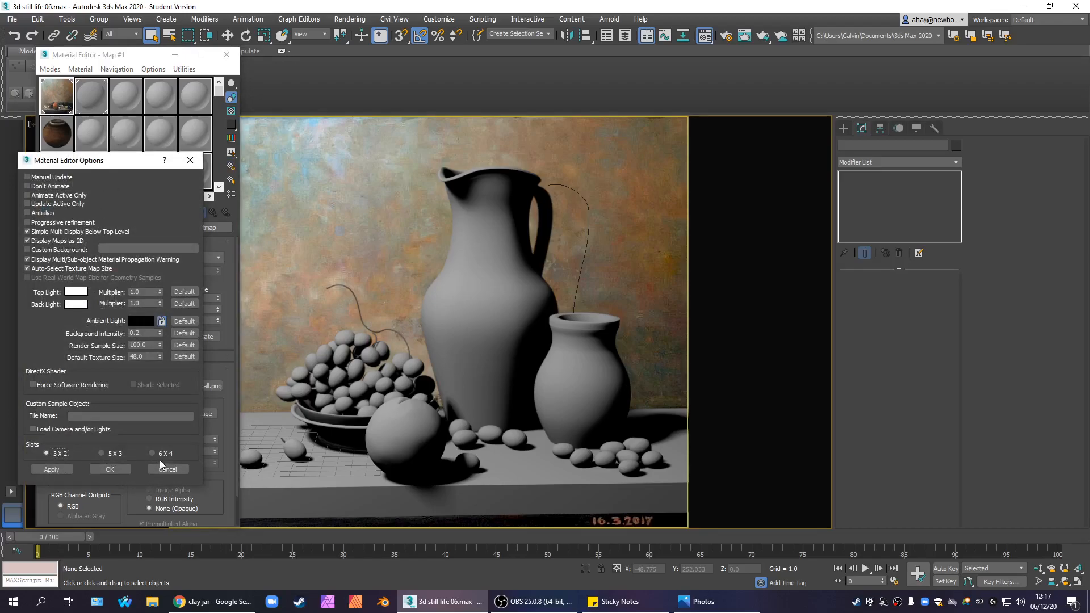
click(109, 469)
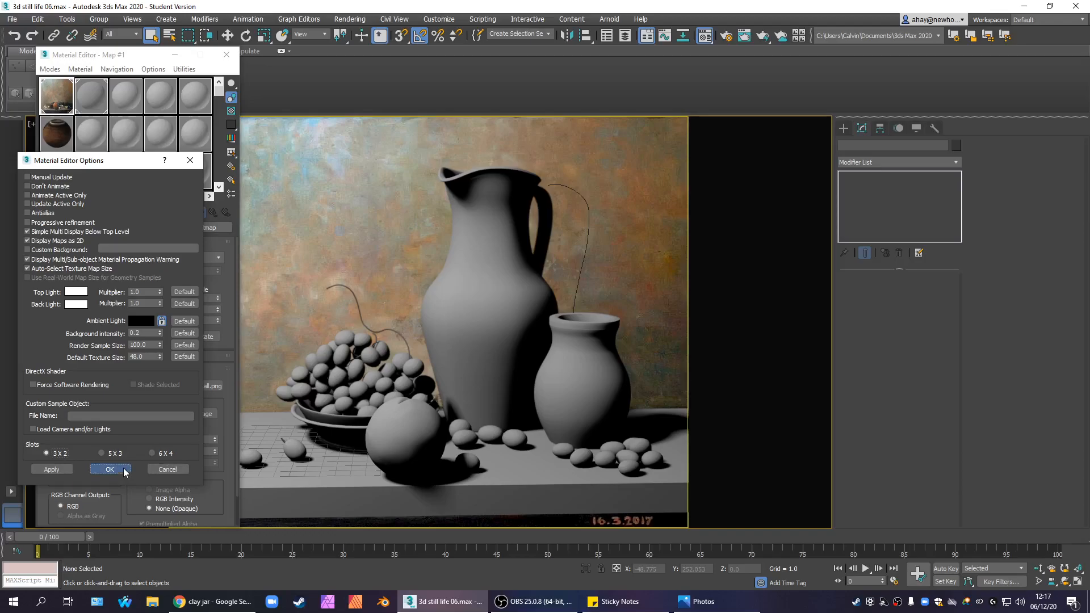
click(109, 468)
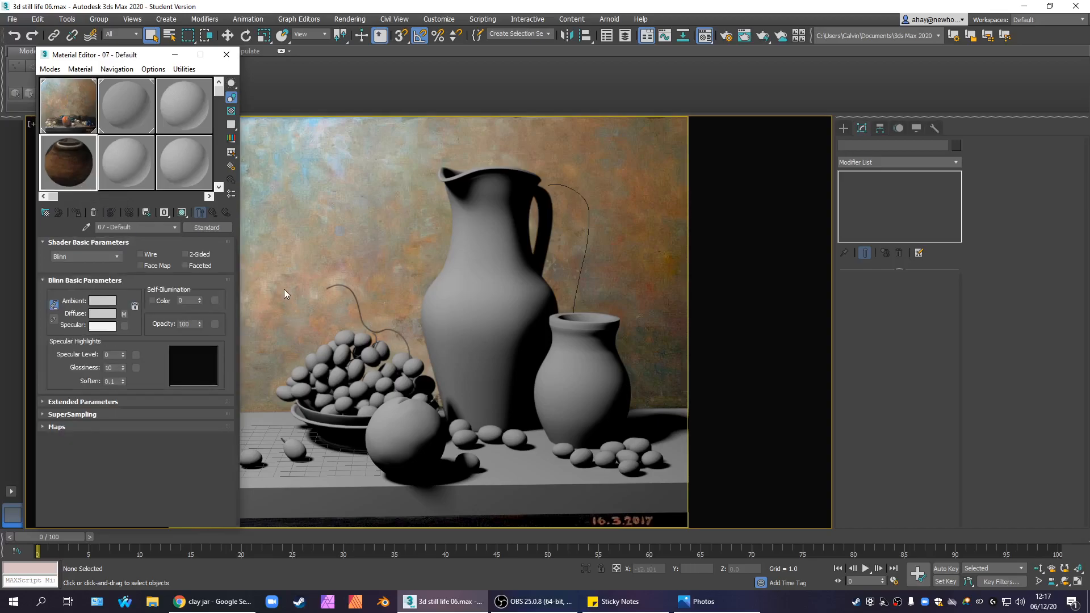
mouse_move(292, 283)
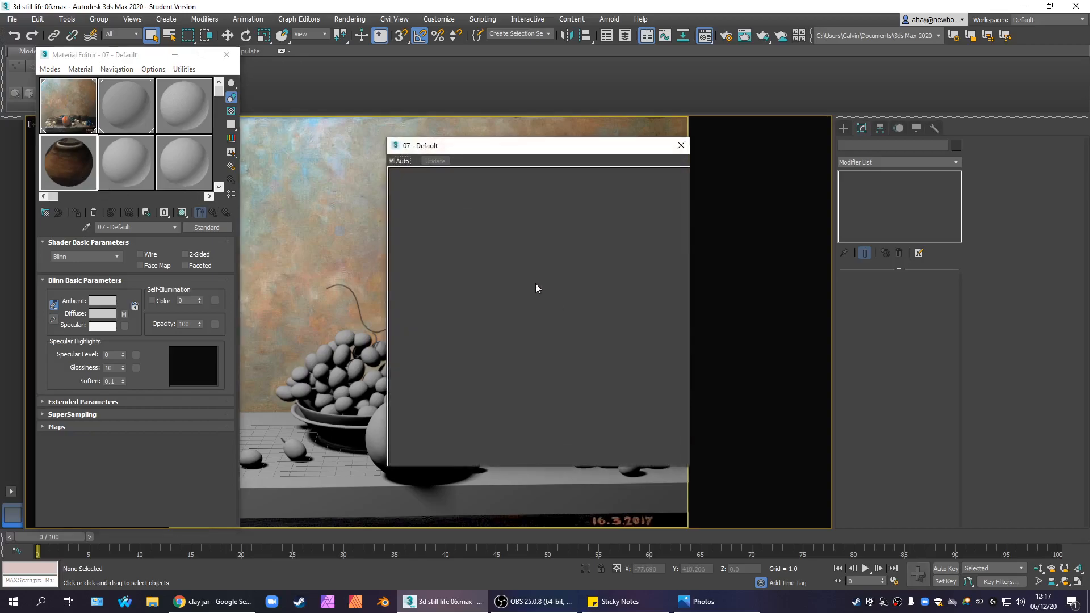
mouse_move(575, 343)
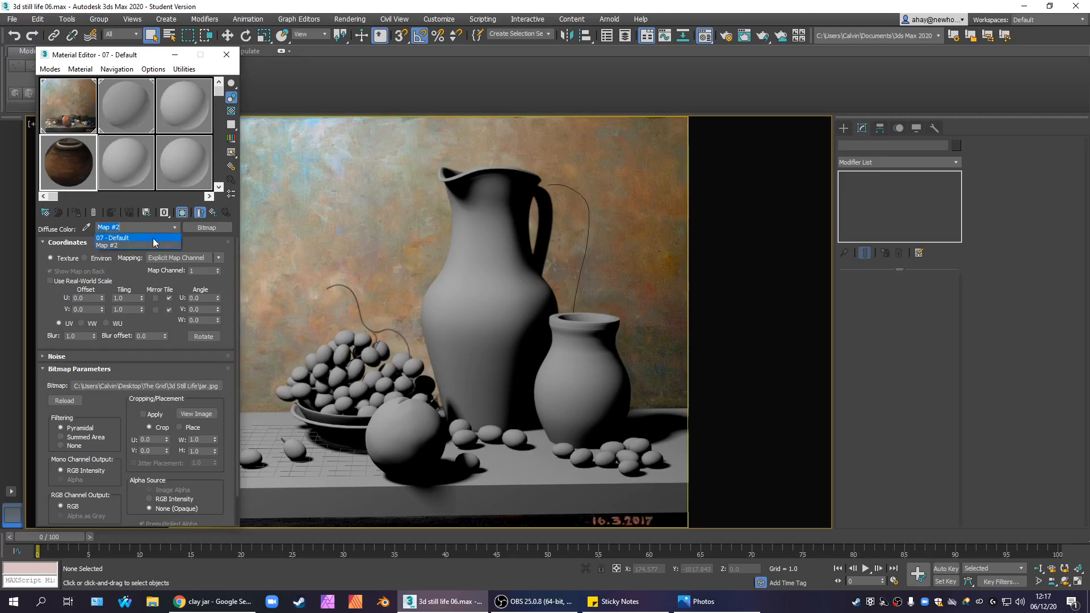
Step: Convert the 07 - Default material from Standard to a Physical Material
click(113, 237)
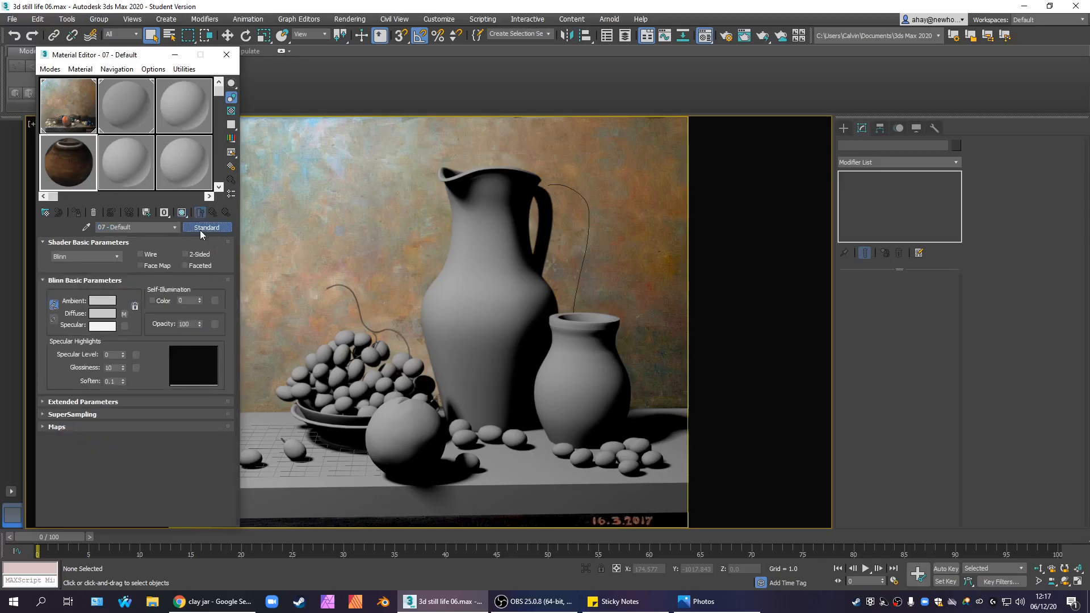
click(206, 227)
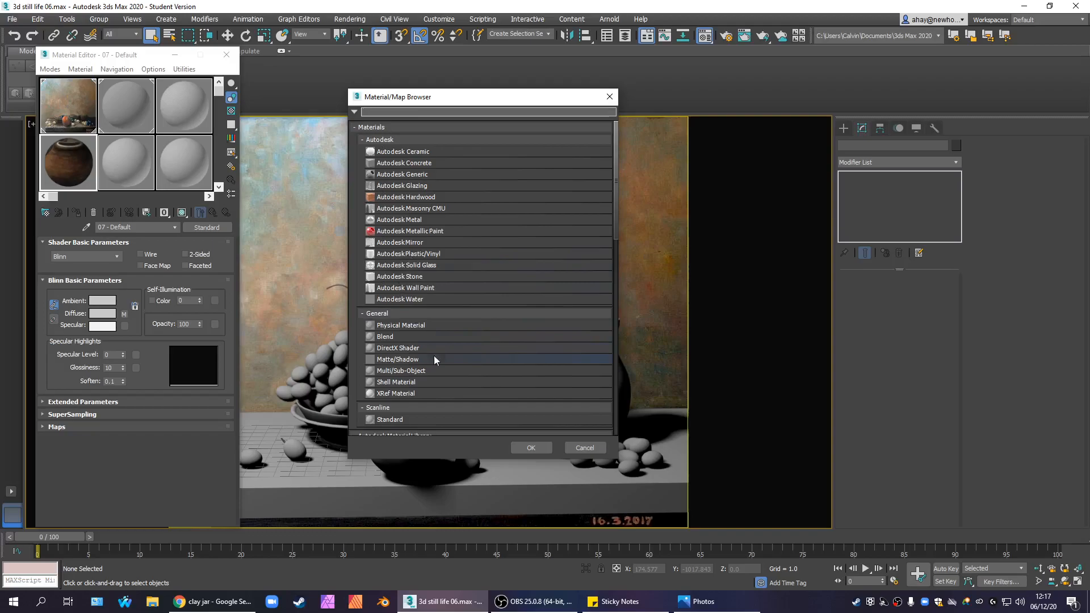
mouse_move(448, 299)
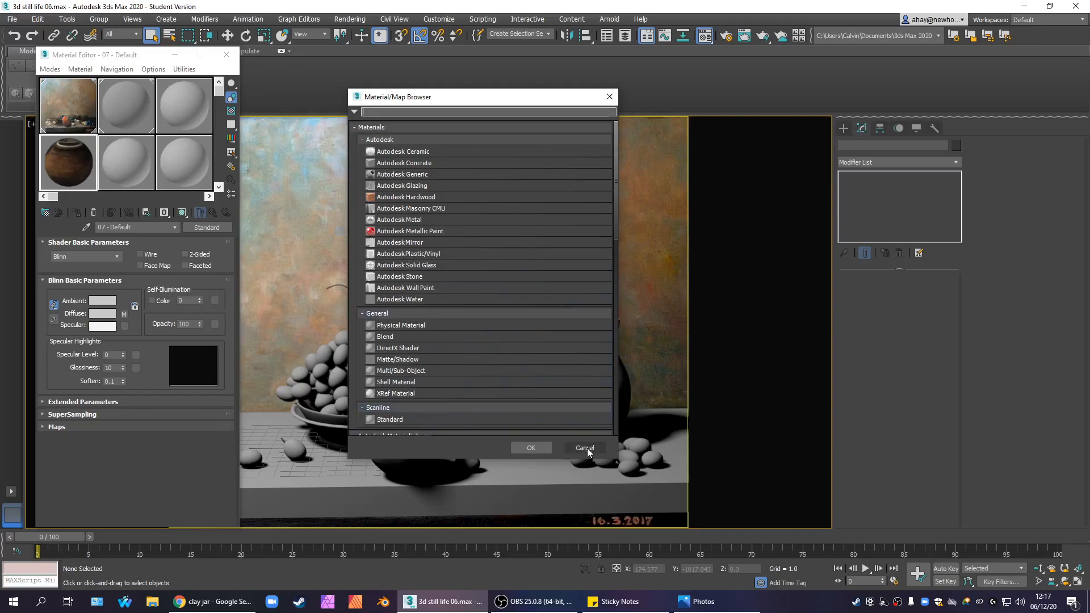
mouse_move(458, 320)
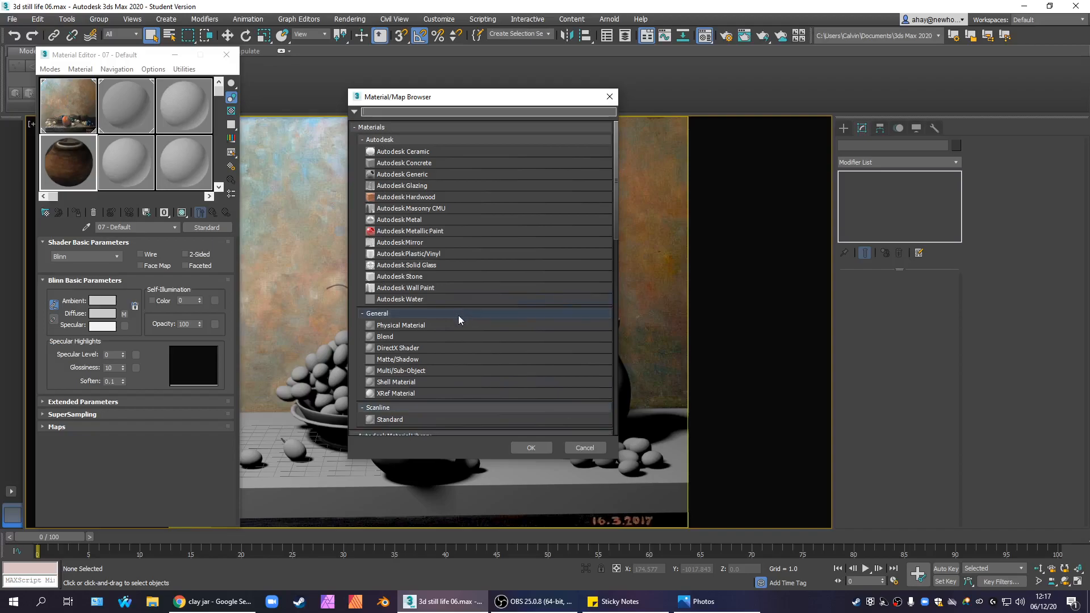
click(400, 325)
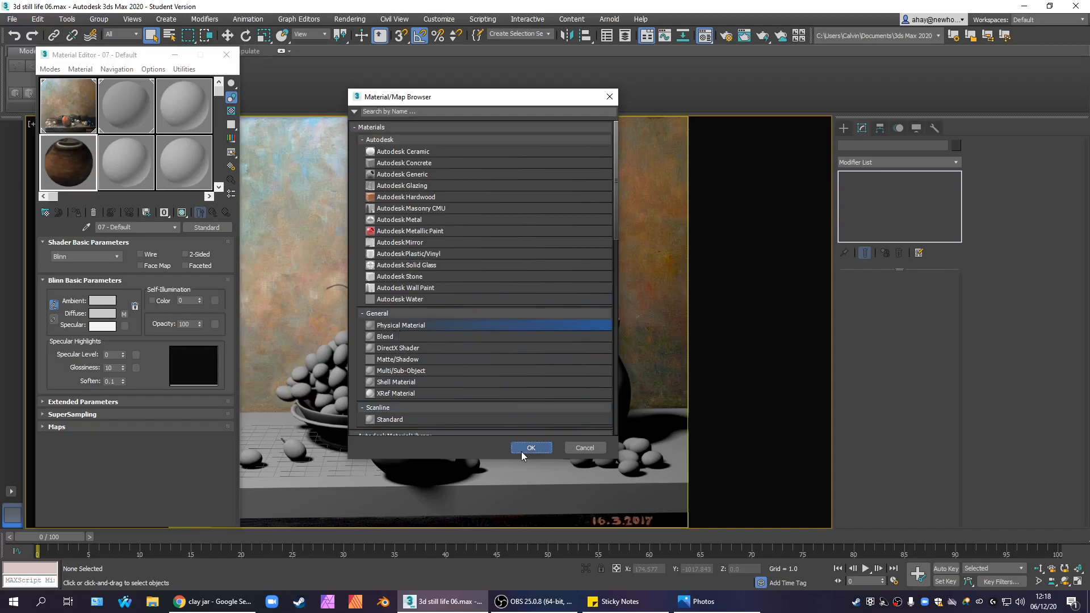
click(530, 448)
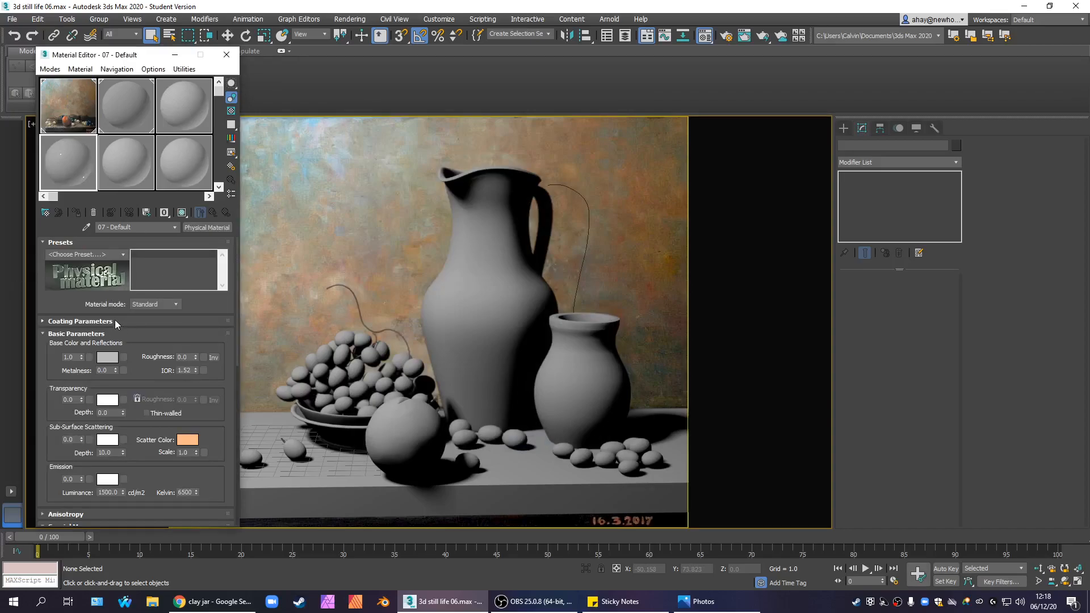
Step: Apply the Glazed Ceramic preset and select the small pot in the scene
click(122, 254)
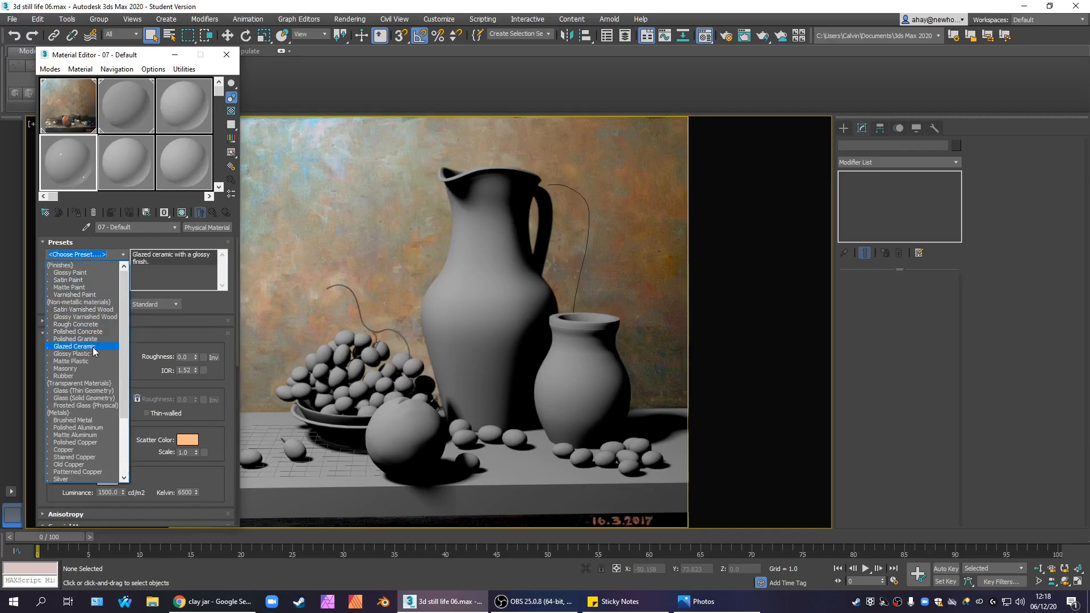
click(75, 346)
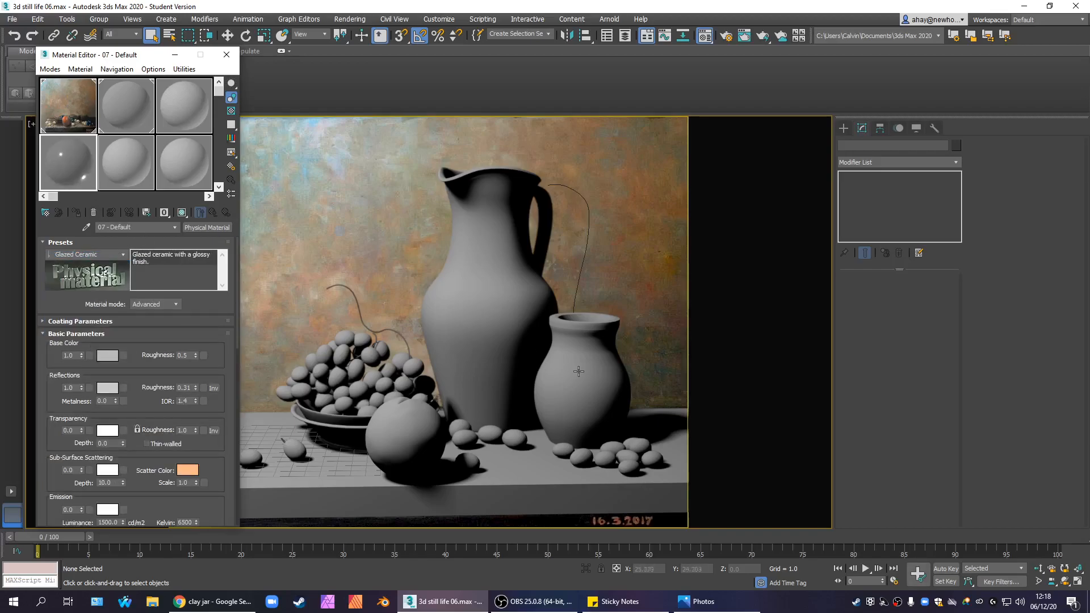
click(580, 376)
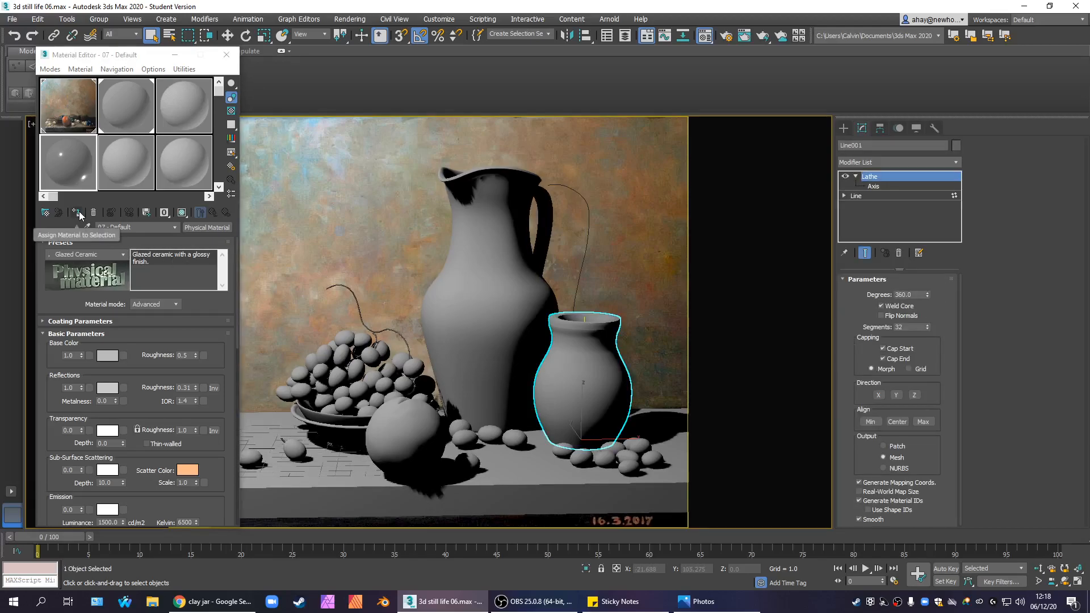
Step: Assign the glazed ceramic material to the pot and lower render Target Quality to about 19 dB
click(78, 212)
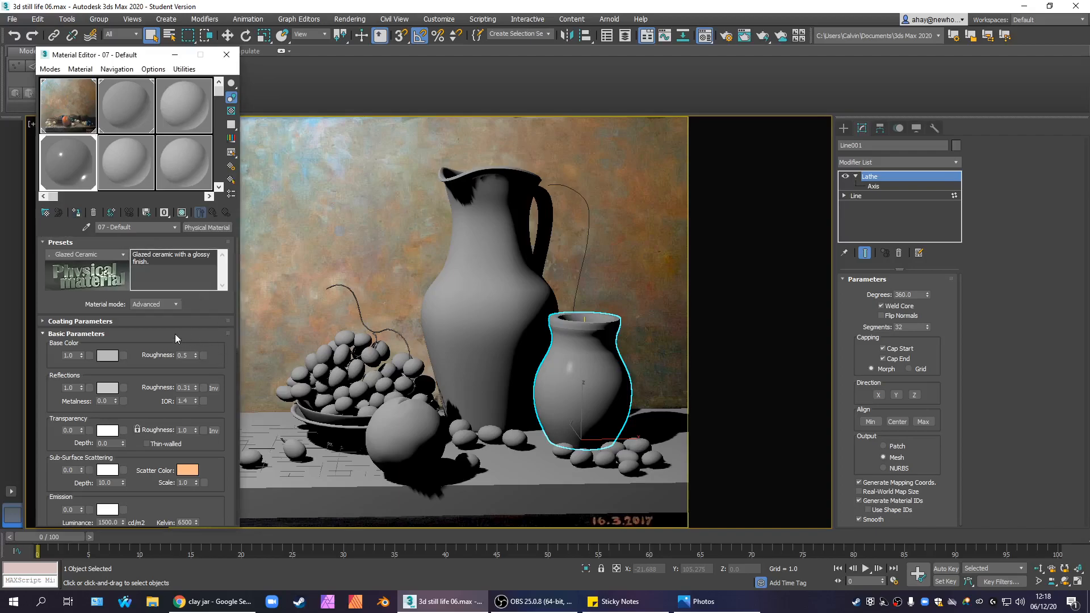
mouse_move(79, 356)
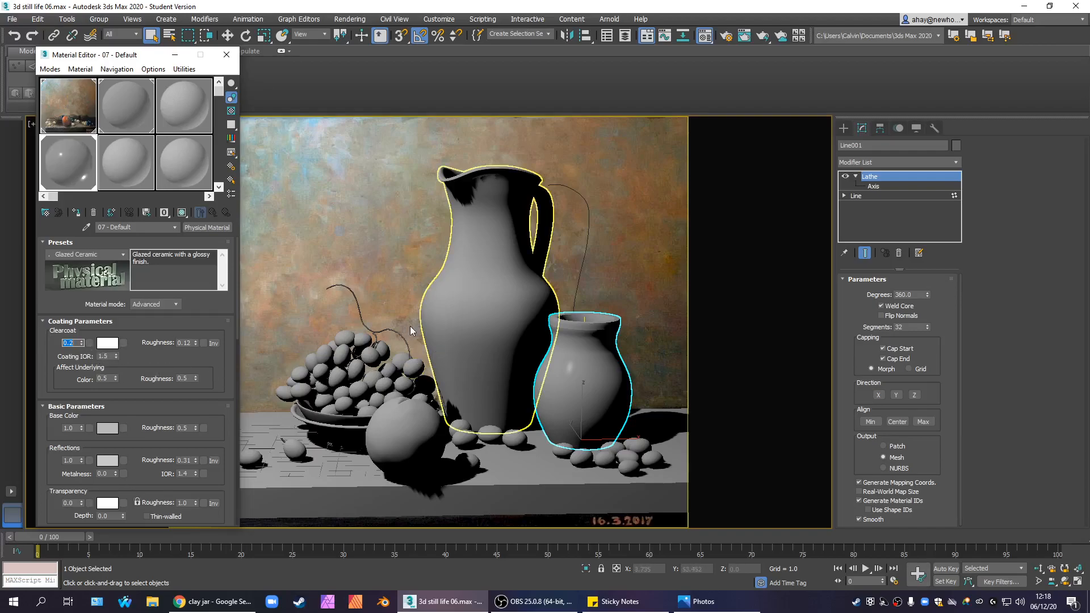
mouse_move(321, 298)
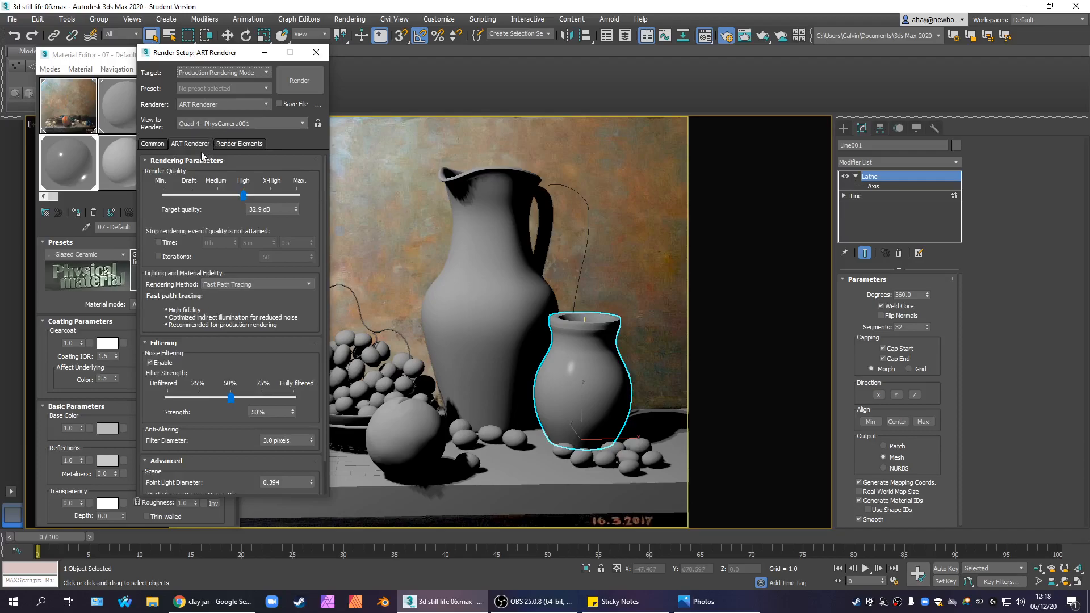
drag(243, 194, 187, 194)
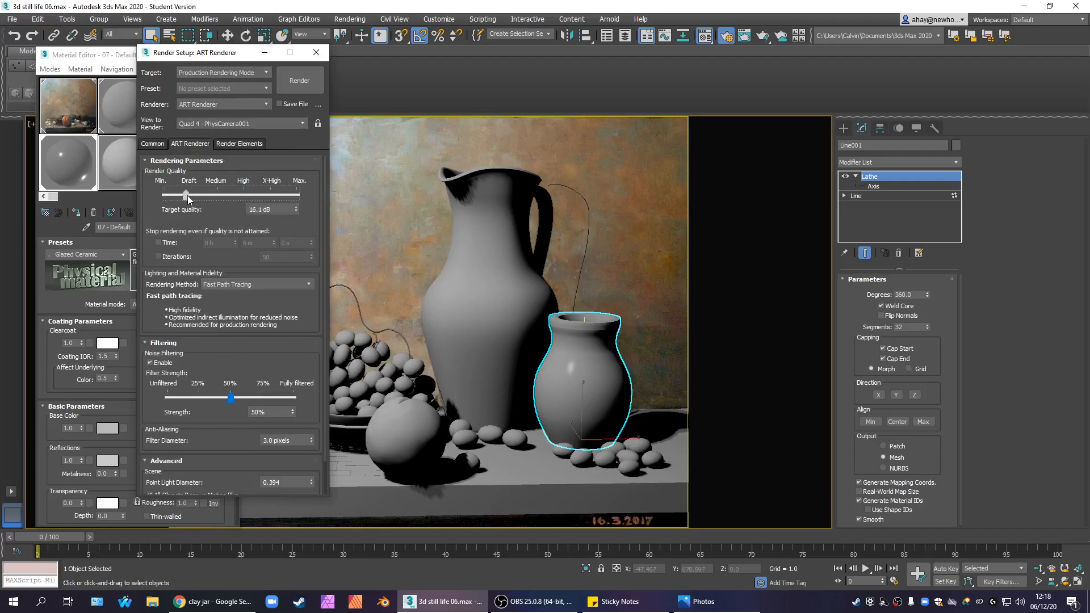
drag(188, 199, 177, 200)
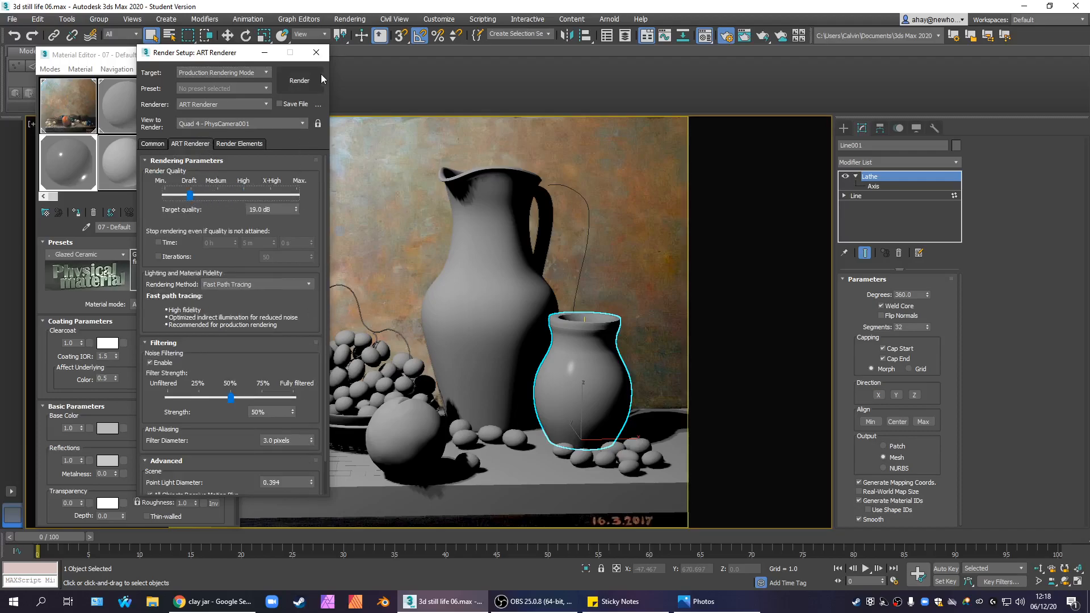
Step: Test-render the still life, then set the material's Clearcoat weight to 0.2
click(316, 52)
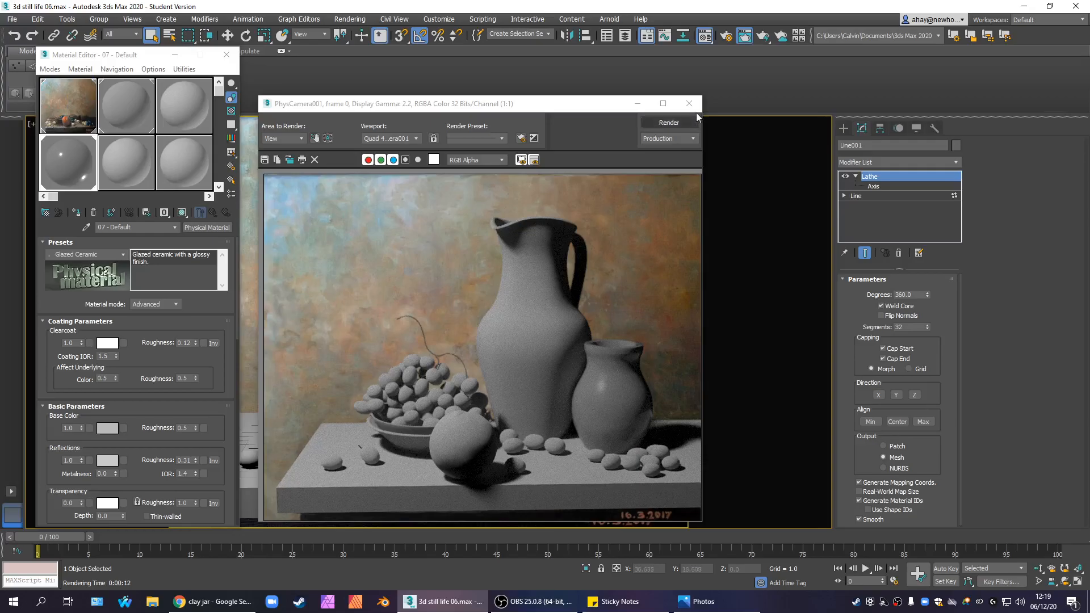
click(688, 103)
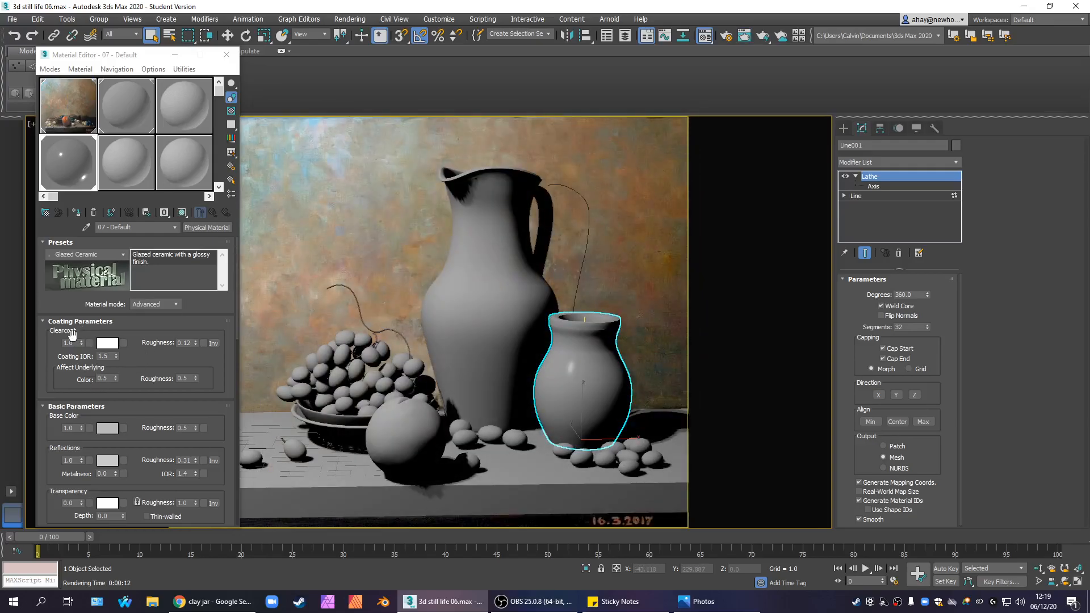
triple_click(68, 342)
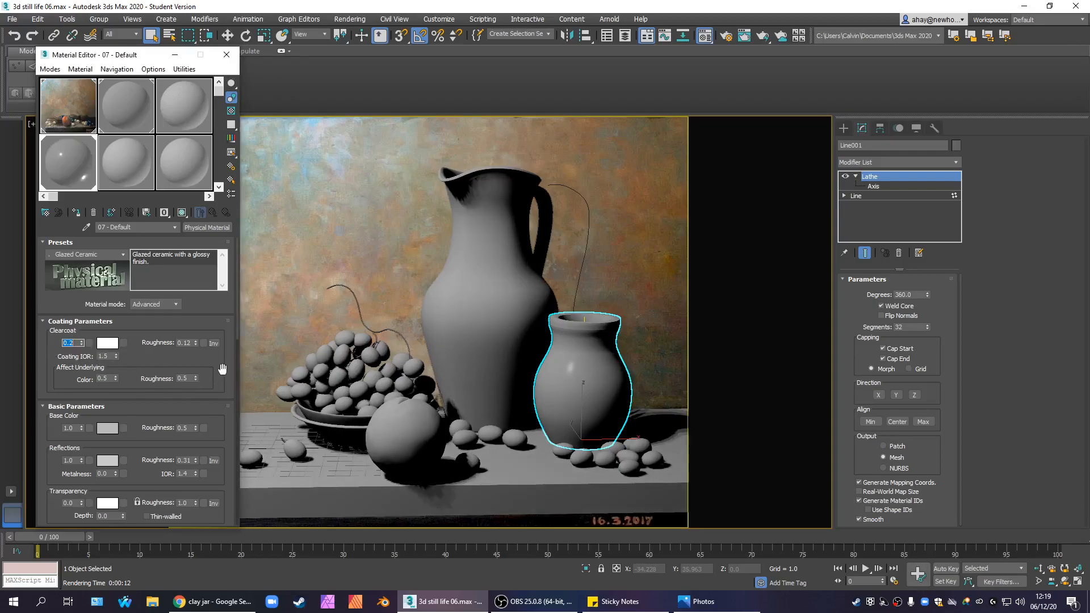
Step: Set the Base Color to a reddish clay brown and test-render the scene with the brown pot
scroll(down, 3)
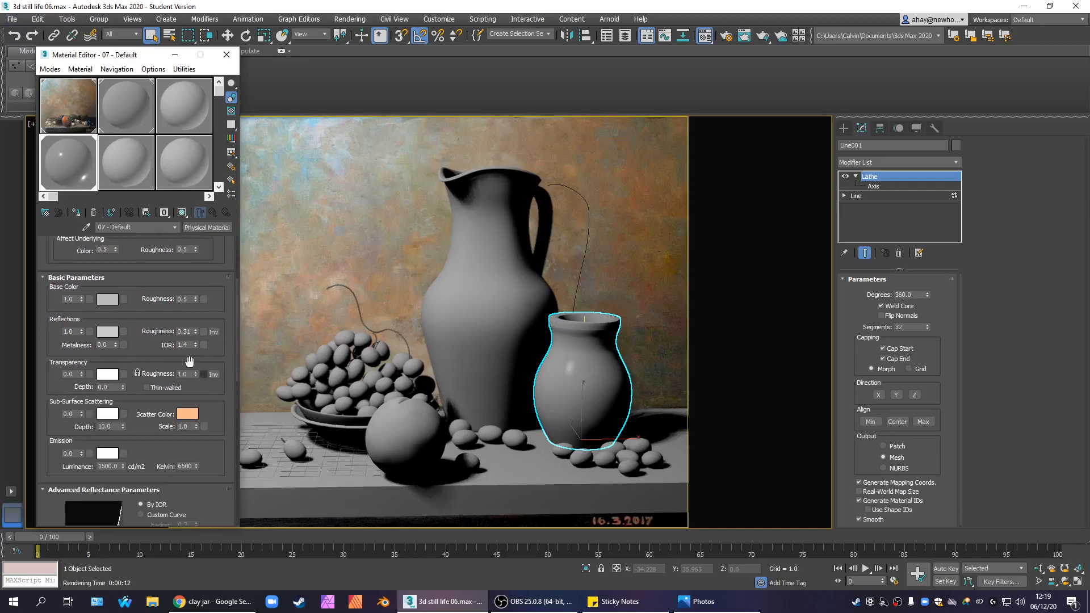
click(106, 299)
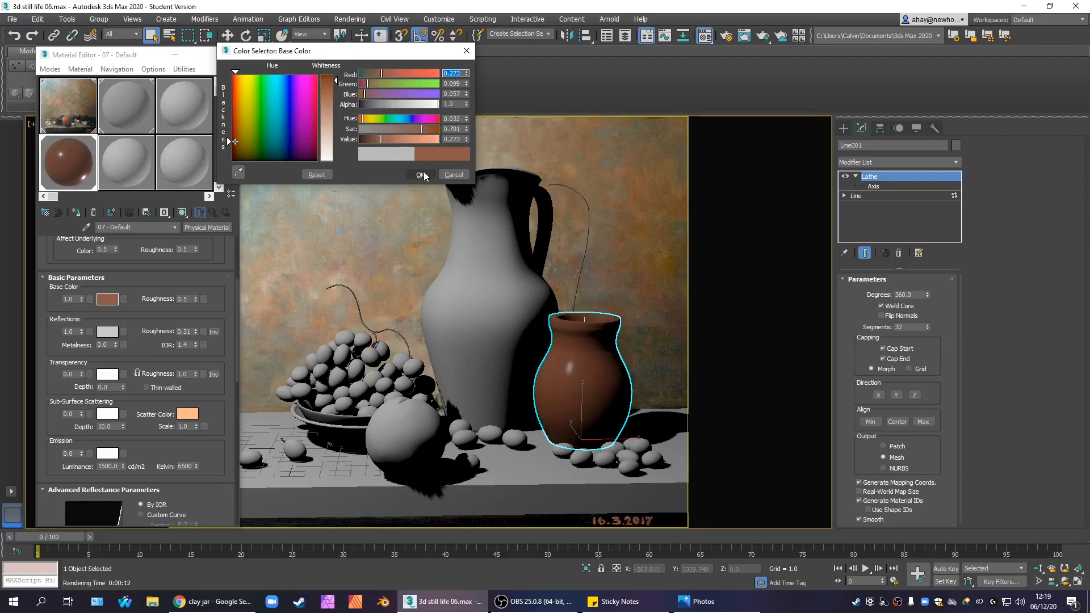
click(420, 175)
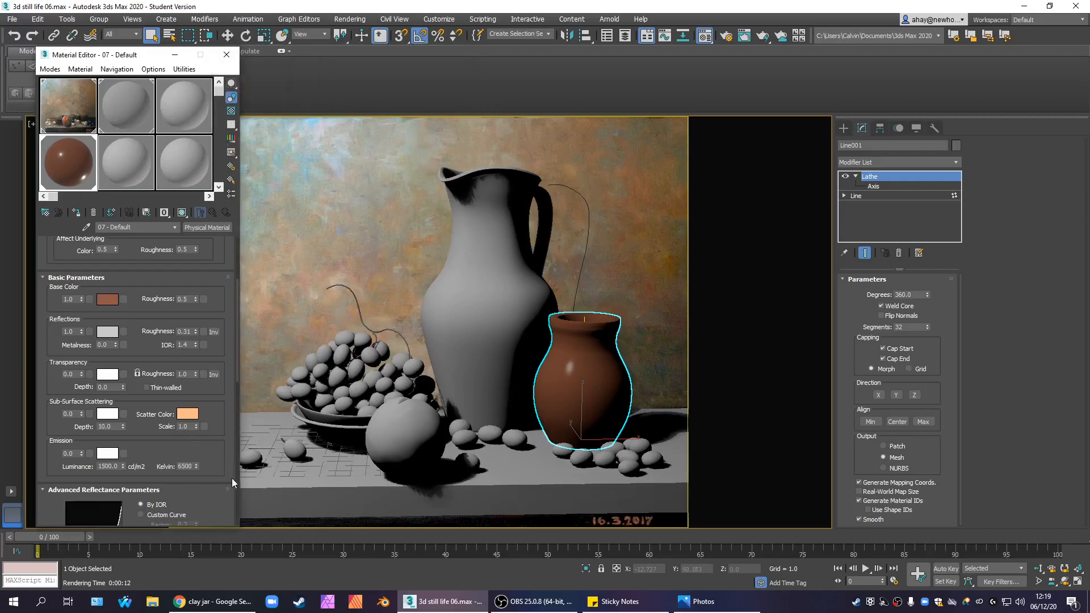
mouse_move(147, 426)
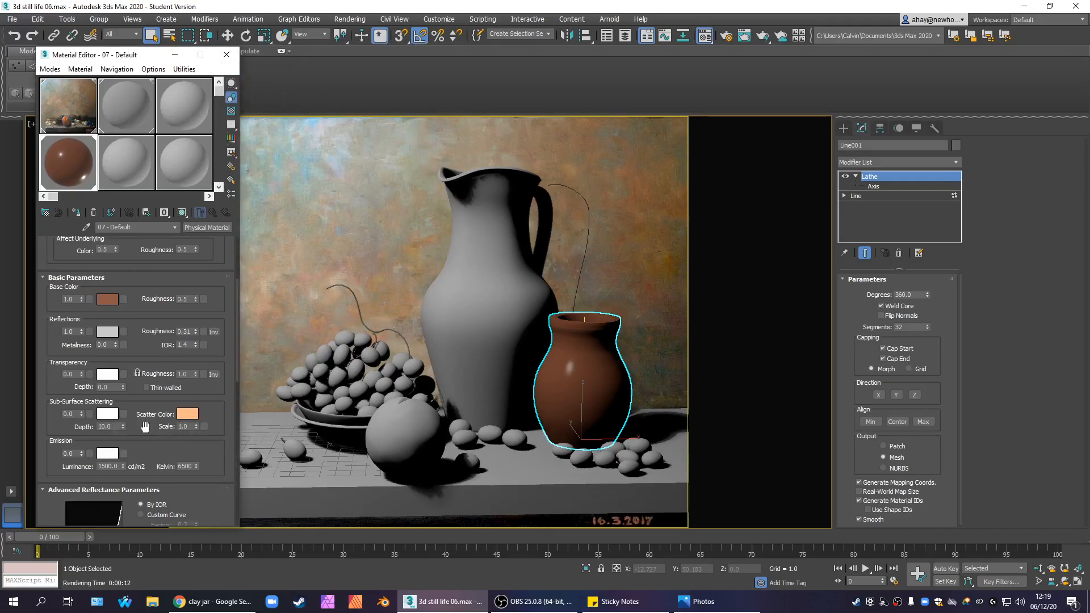
mouse_move(143, 368)
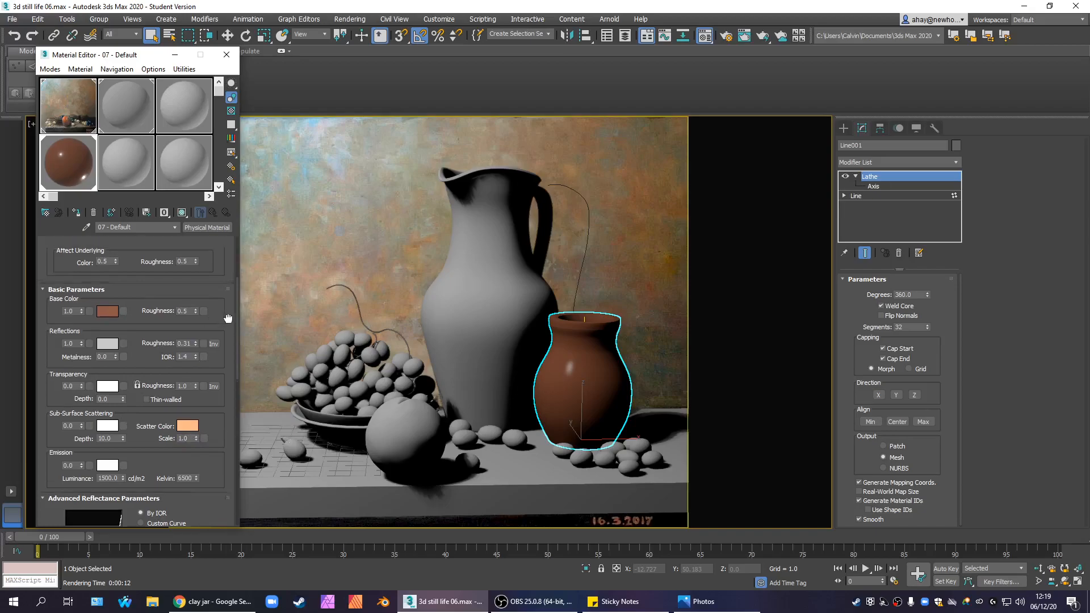
scroll(up, 3)
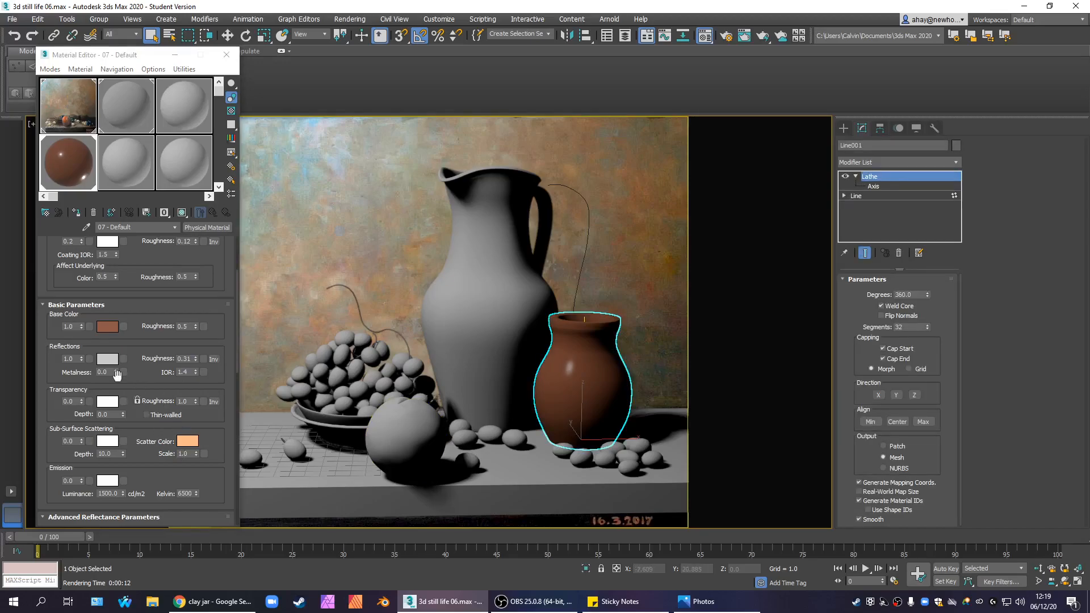
mouse_move(115, 262)
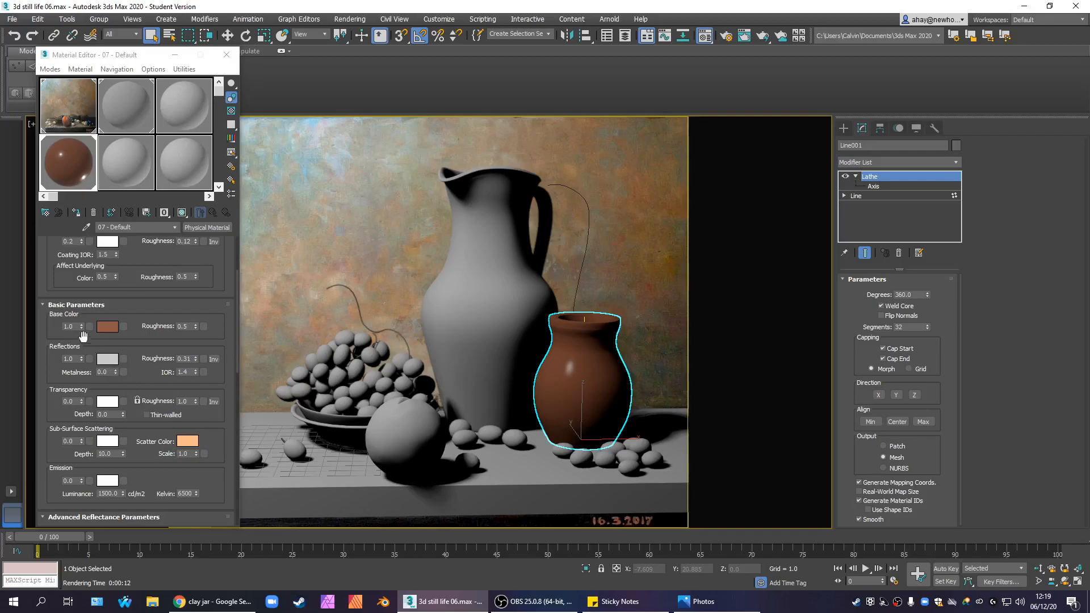
mouse_move(525, 368)
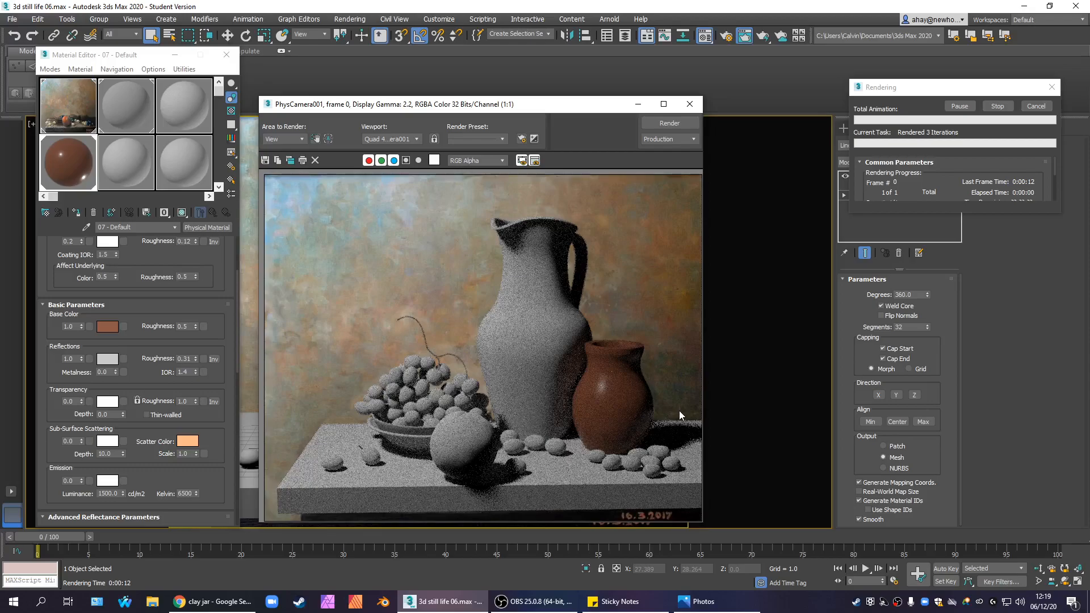
click(689, 103)
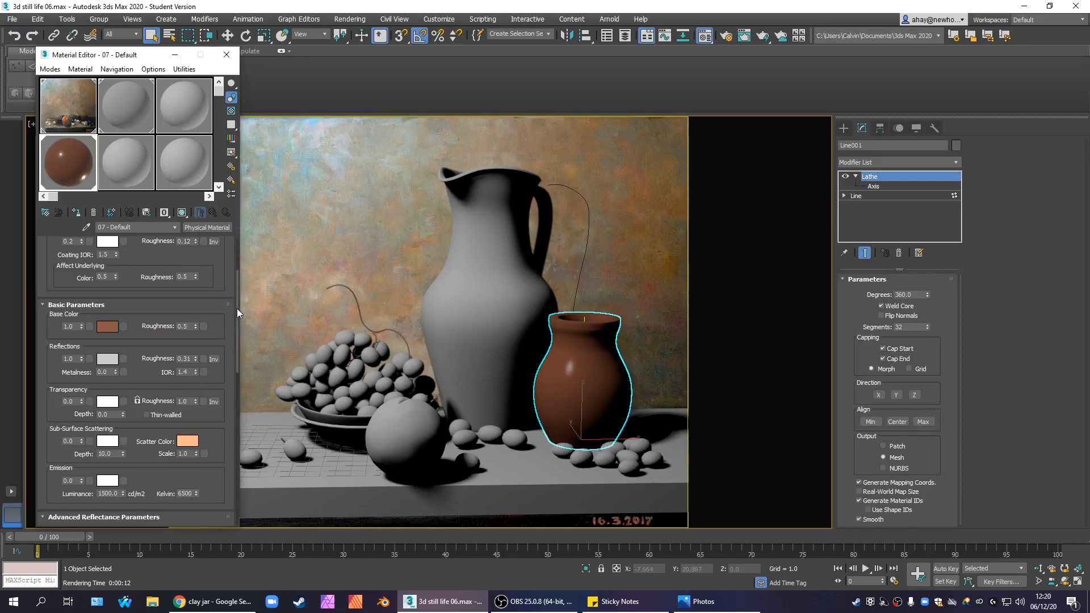
scroll(down, 3)
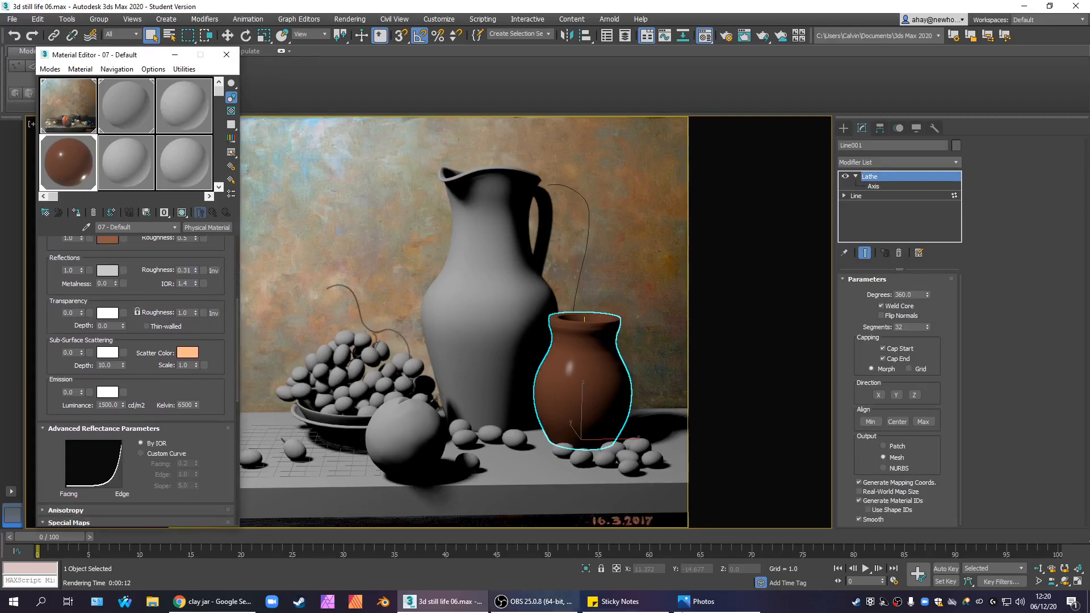
click(702, 602)
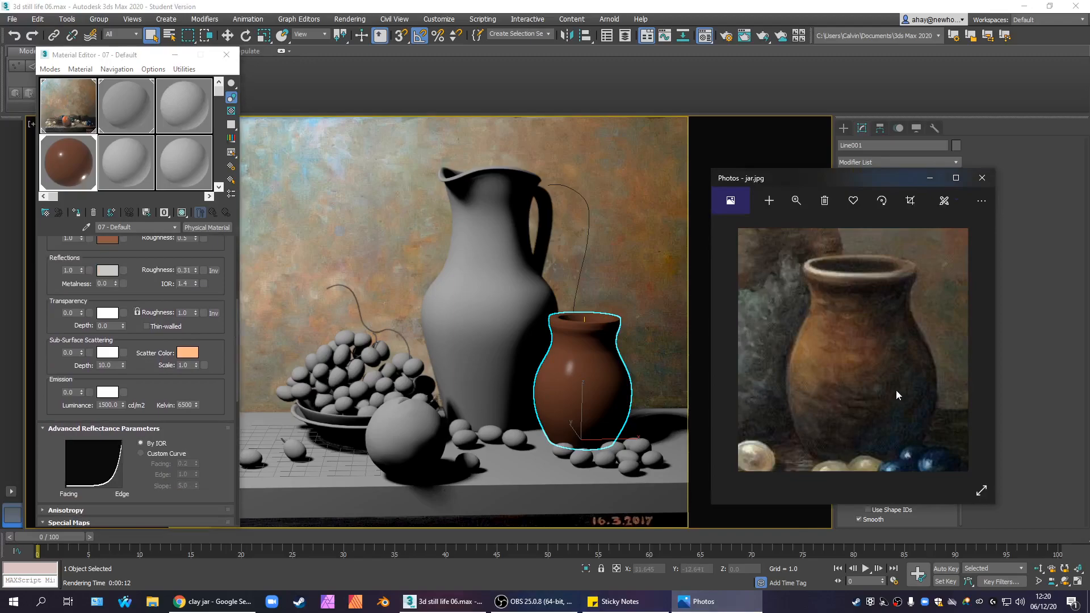
mouse_move(785, 408)
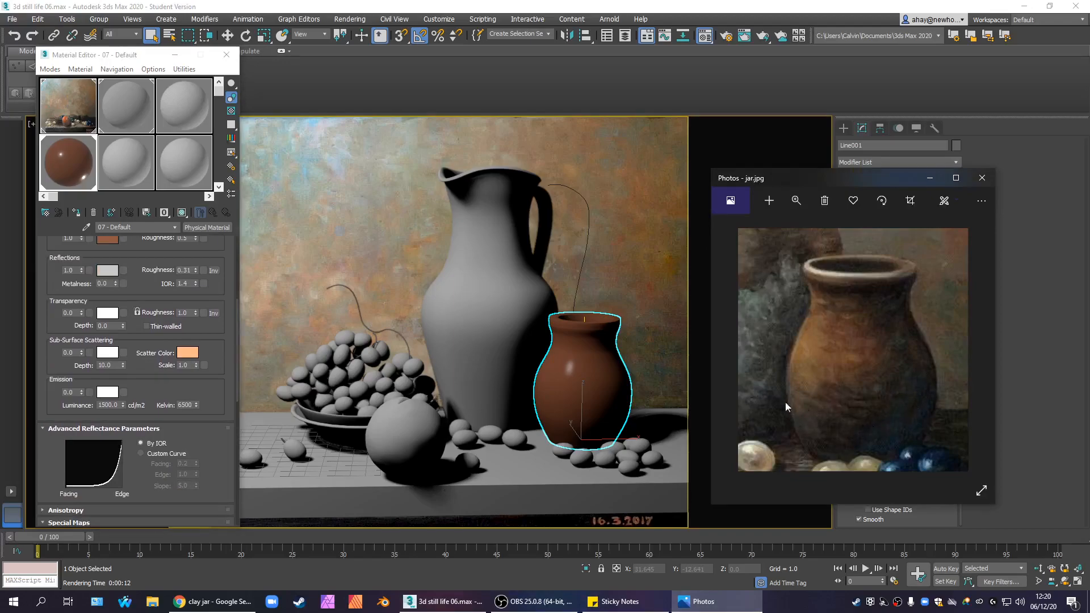
mouse_move(845, 317)
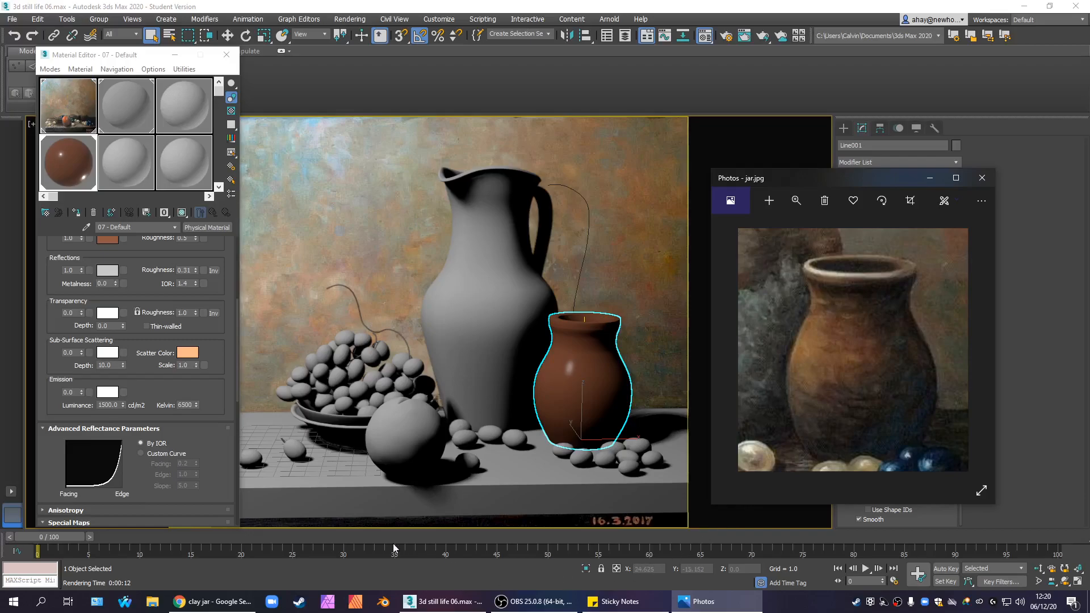
mouse_move(701, 602)
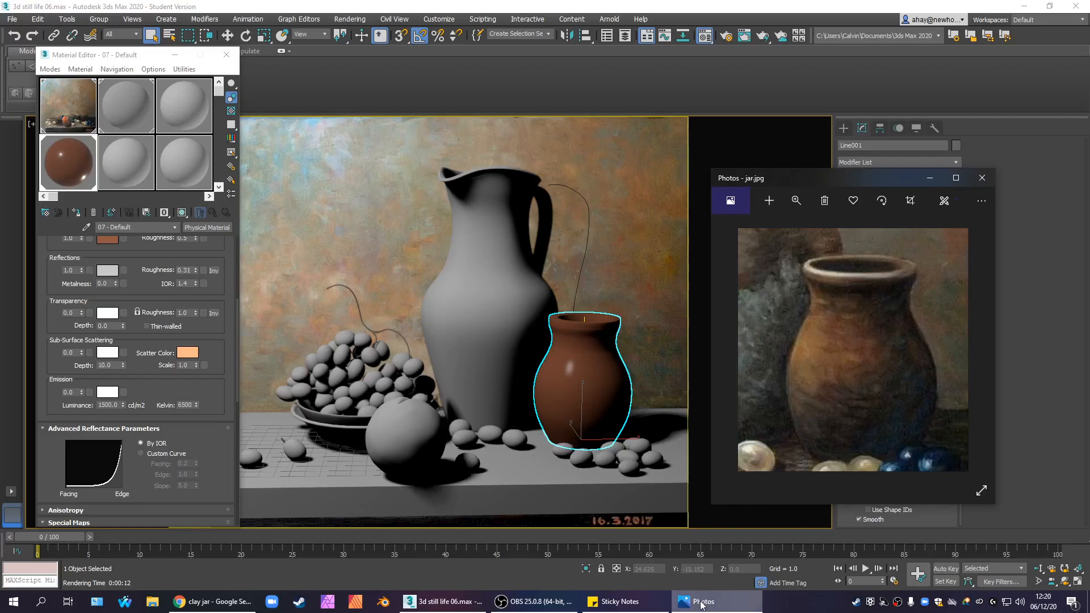
mouse_move(487, 567)
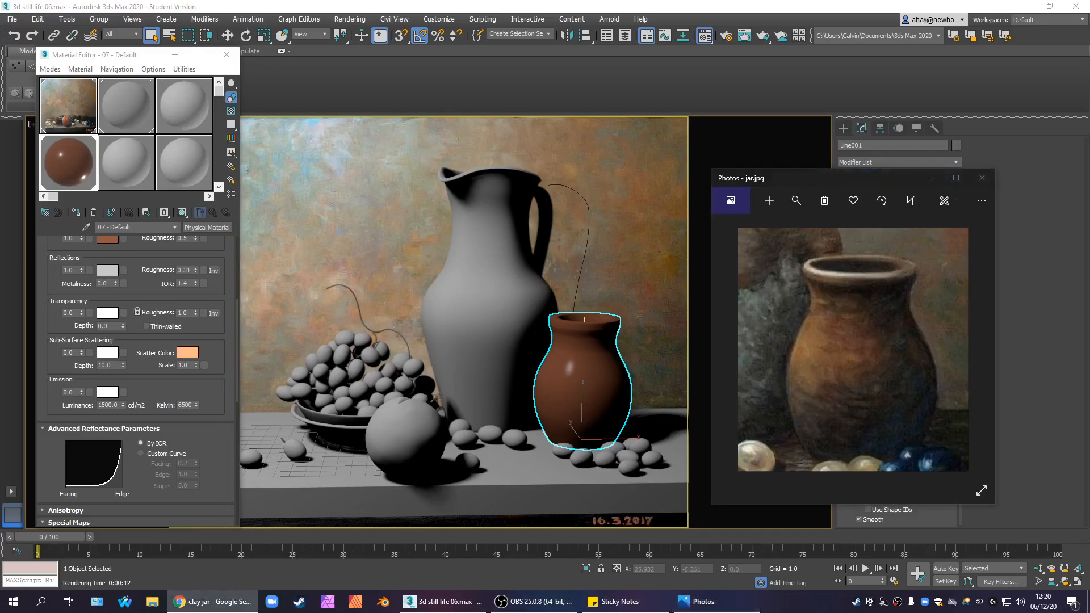
click(216, 601)
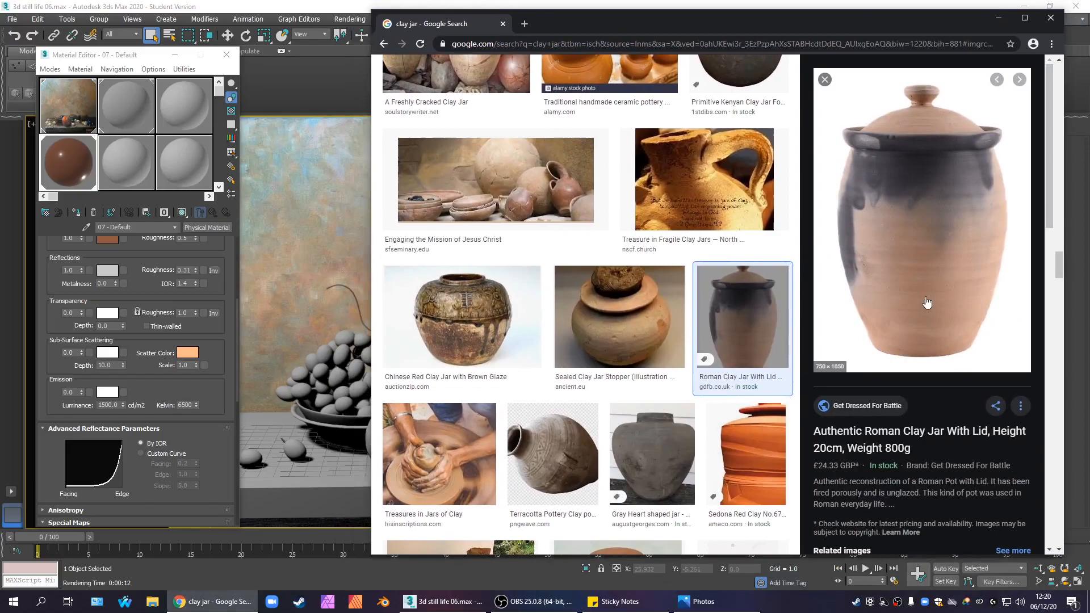
mouse_move(937, 198)
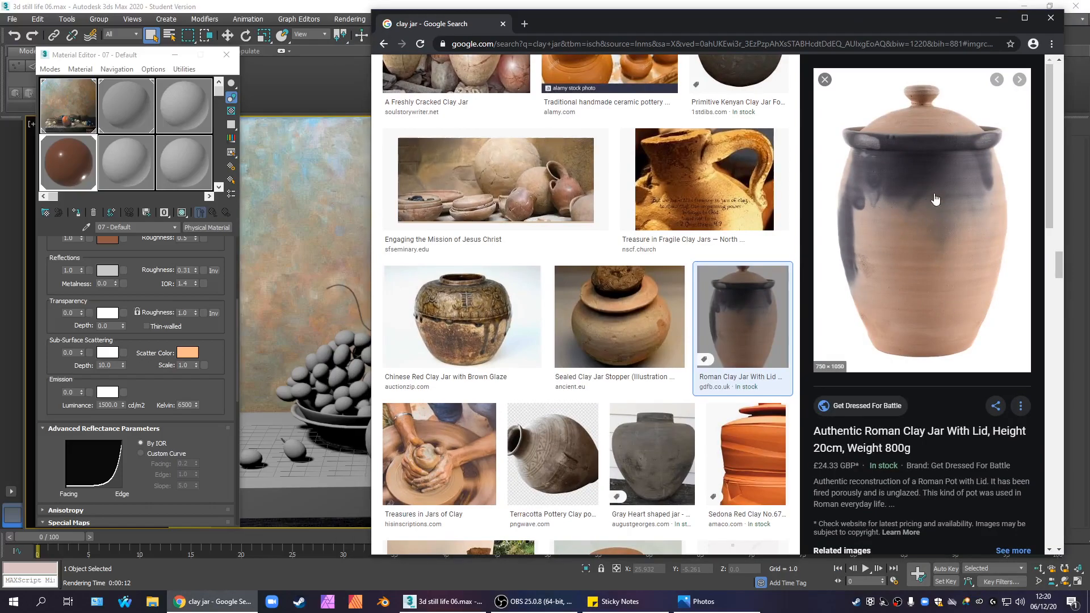
click(438, 453)
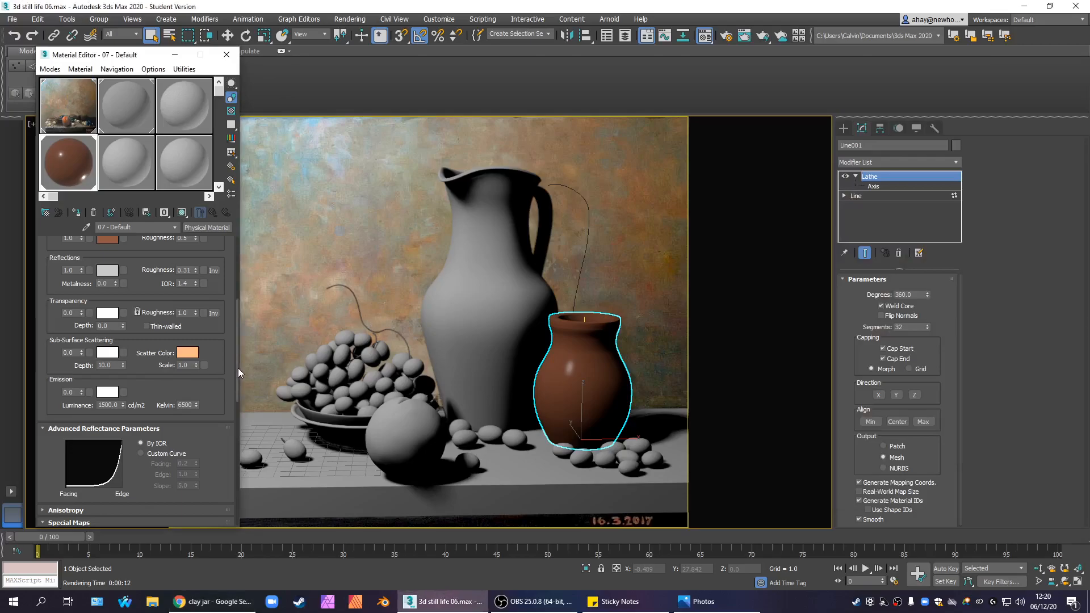
Step: Assign a Noise map to the bump slot and show the shaded material on the pot in the viewport
scroll(down, 3)
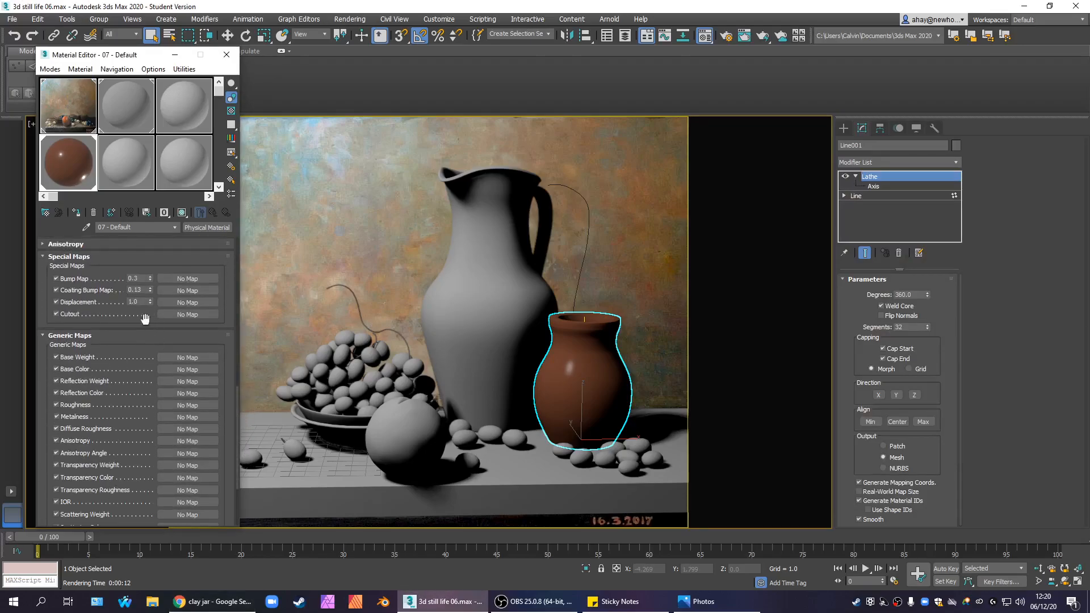
mouse_move(187, 278)
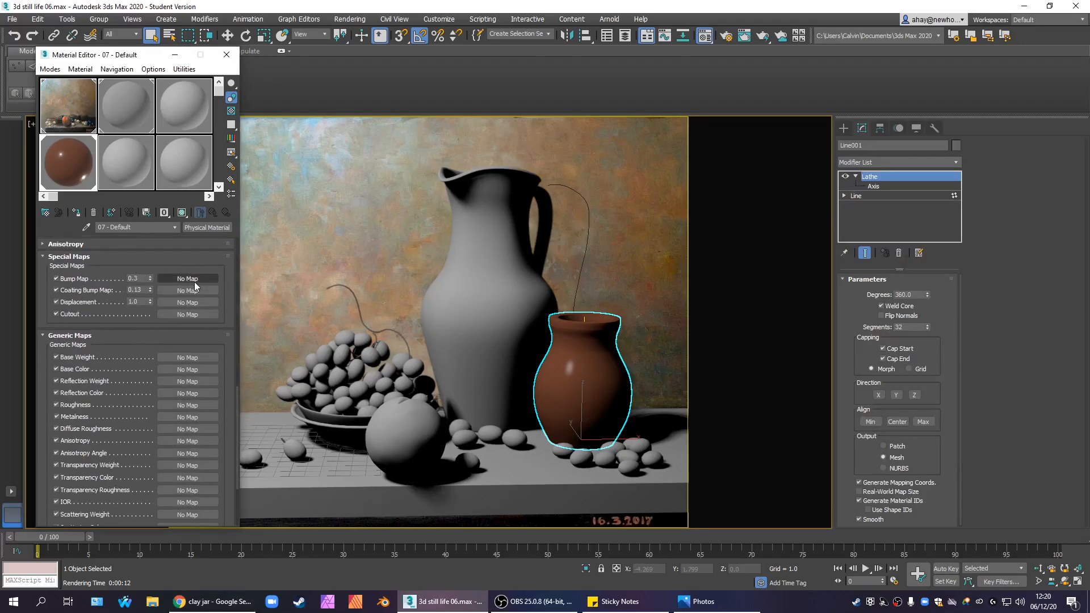
click(188, 278)
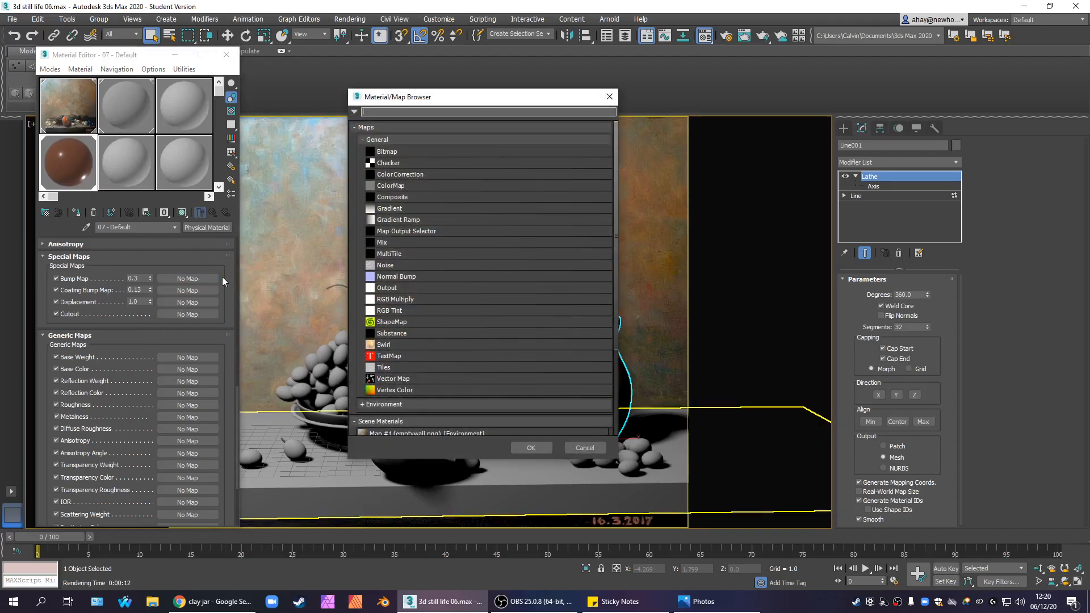
mouse_move(420, 220)
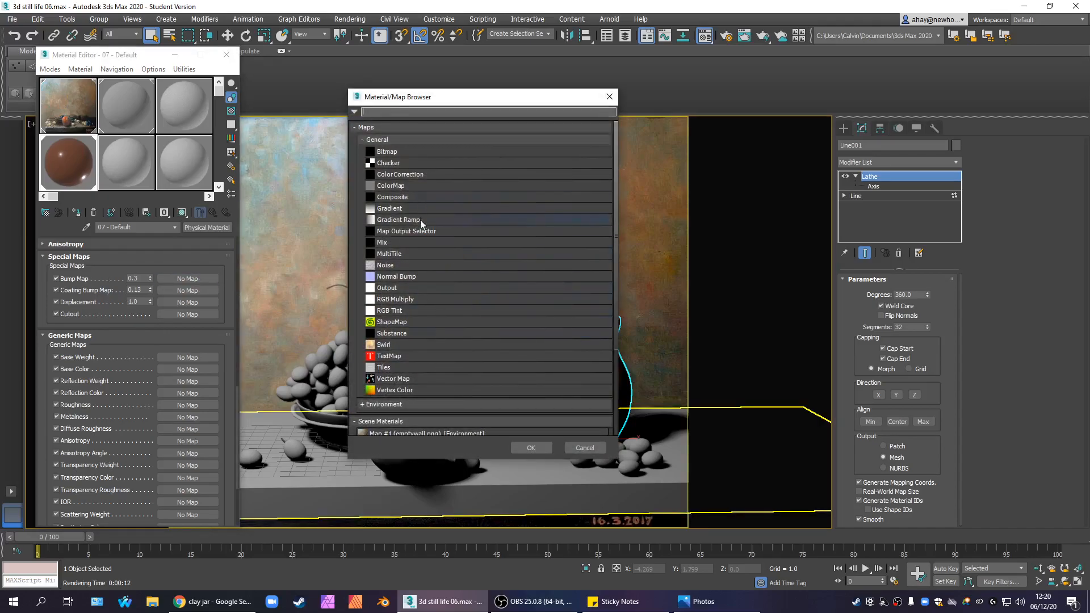
click(385, 265)
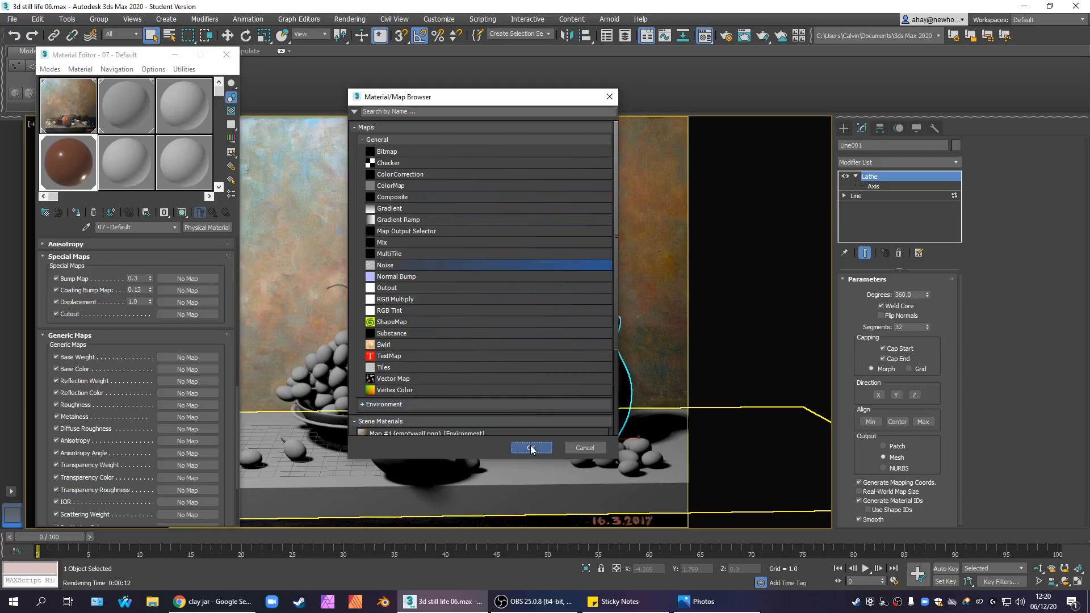
click(532, 447)
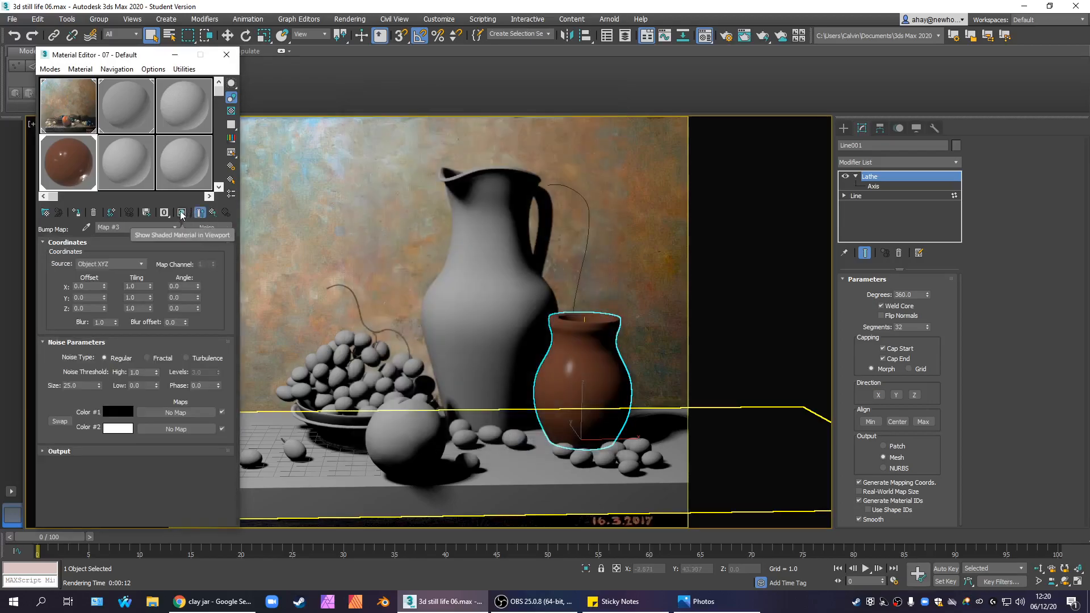
click(182, 213)
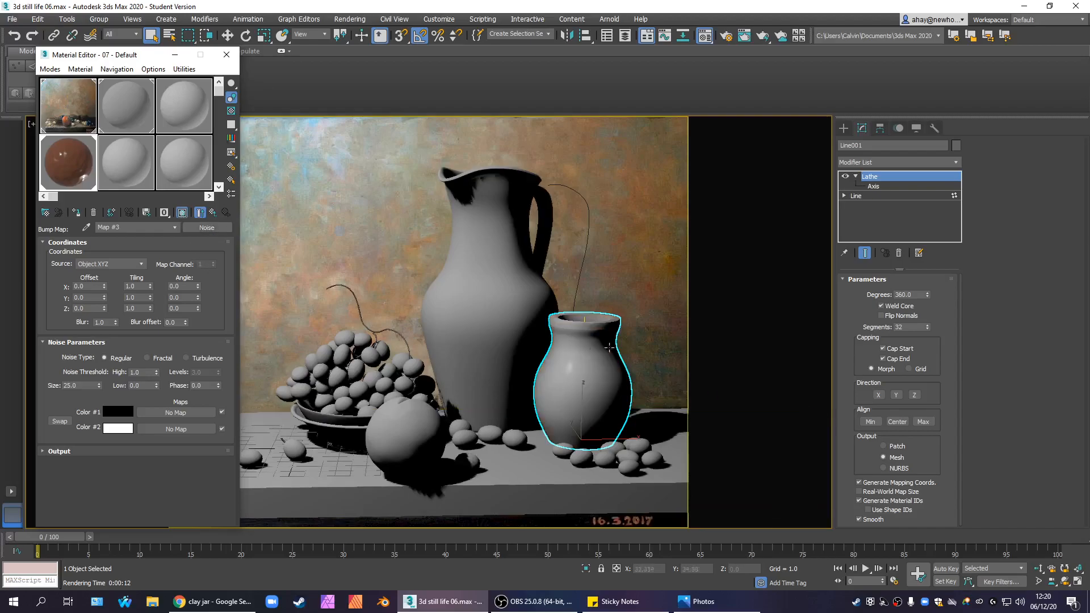
mouse_move(584, 358)
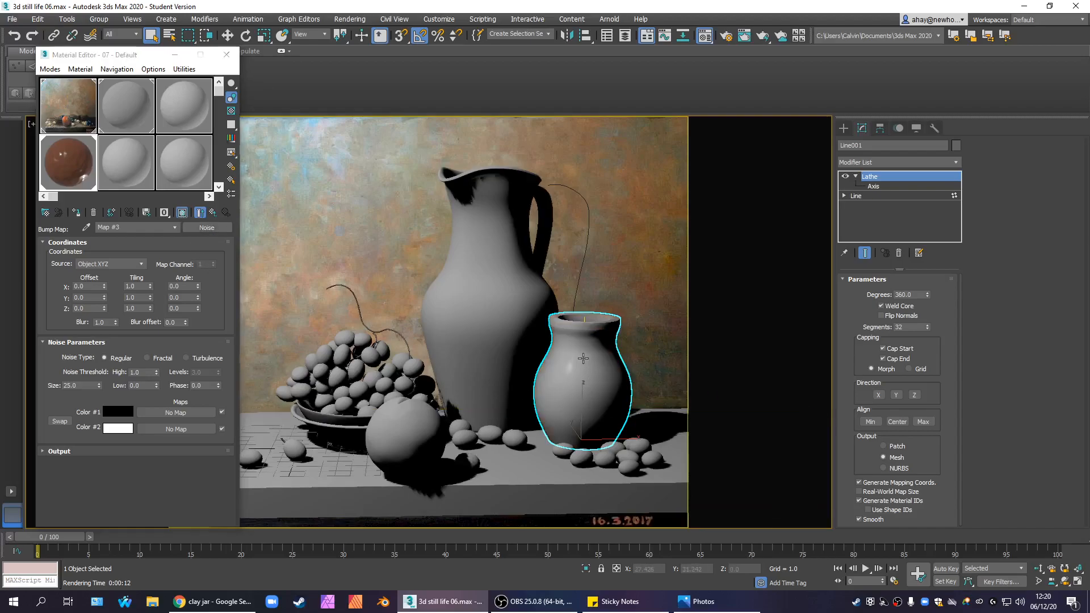
Step: Hide all objects except the pot, reselect it and set the Noise map's Y Tiling to 10
right_click(584, 357)
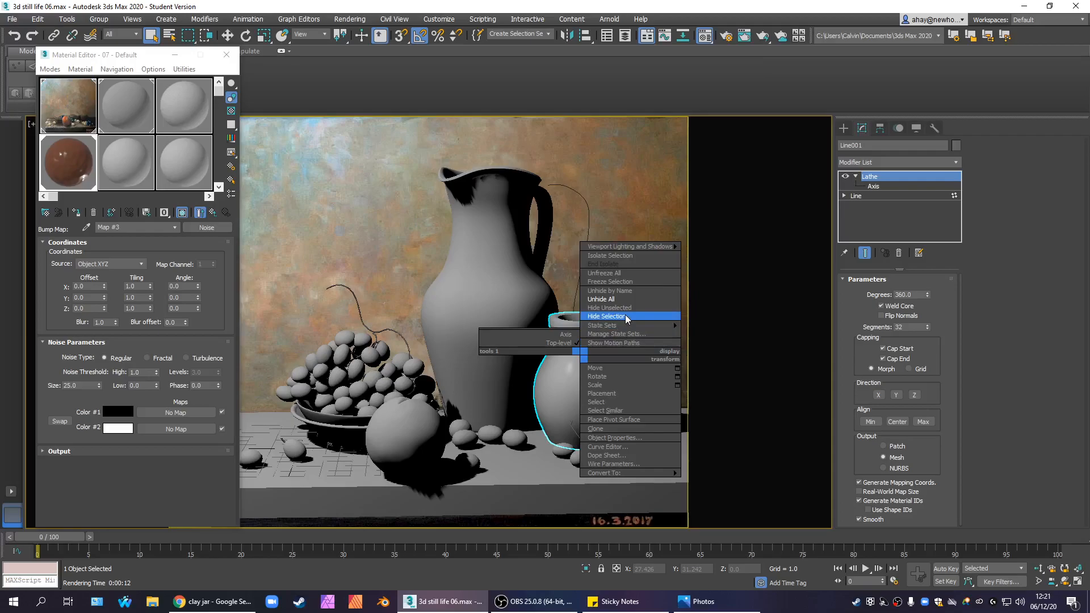
click(605, 317)
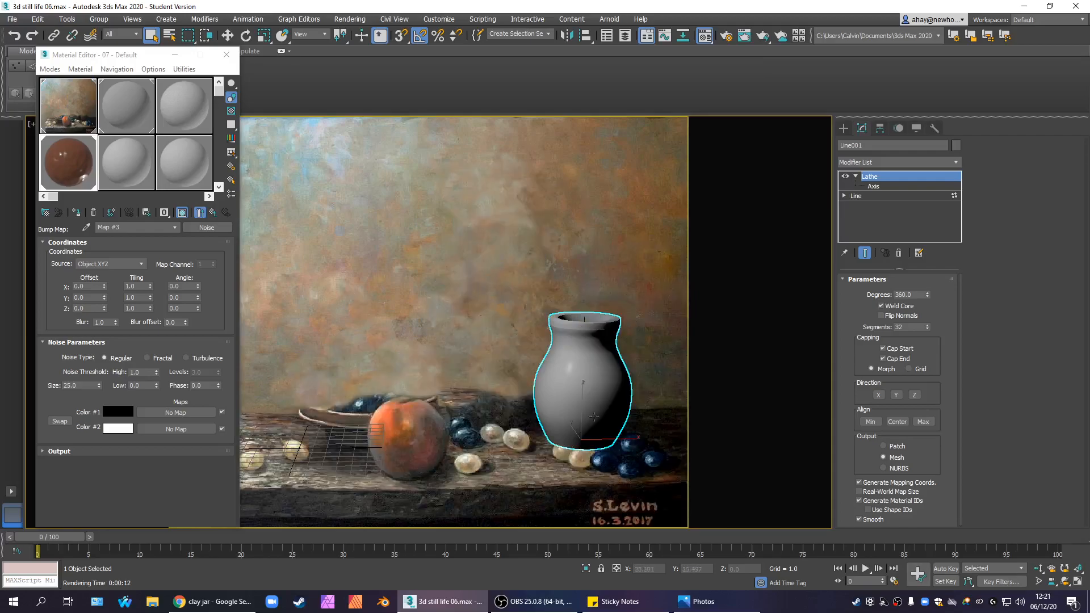
click(478, 339)
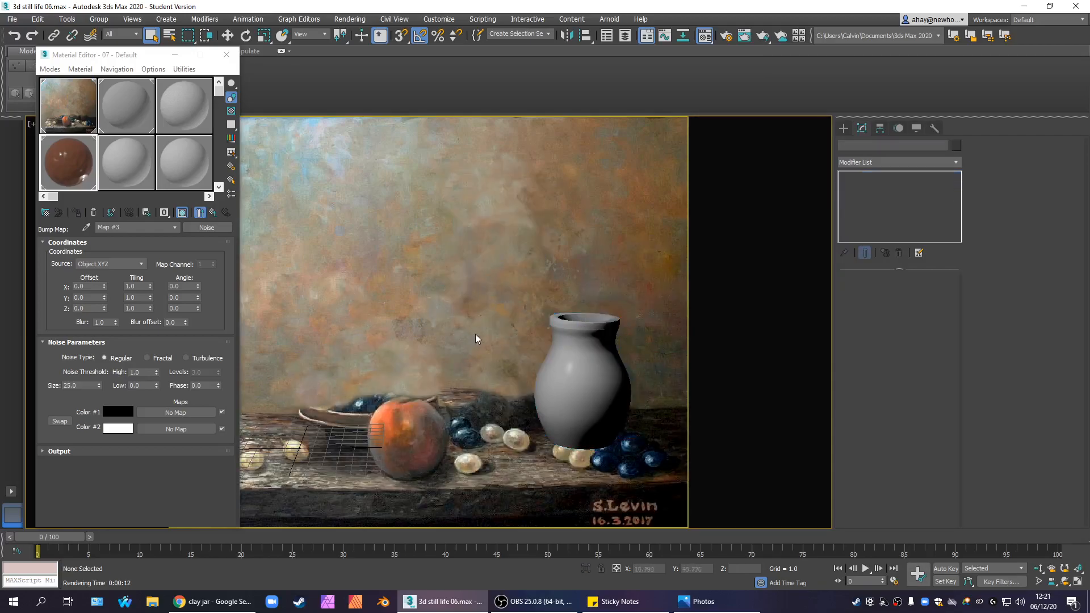
click(583, 382)
text(10)
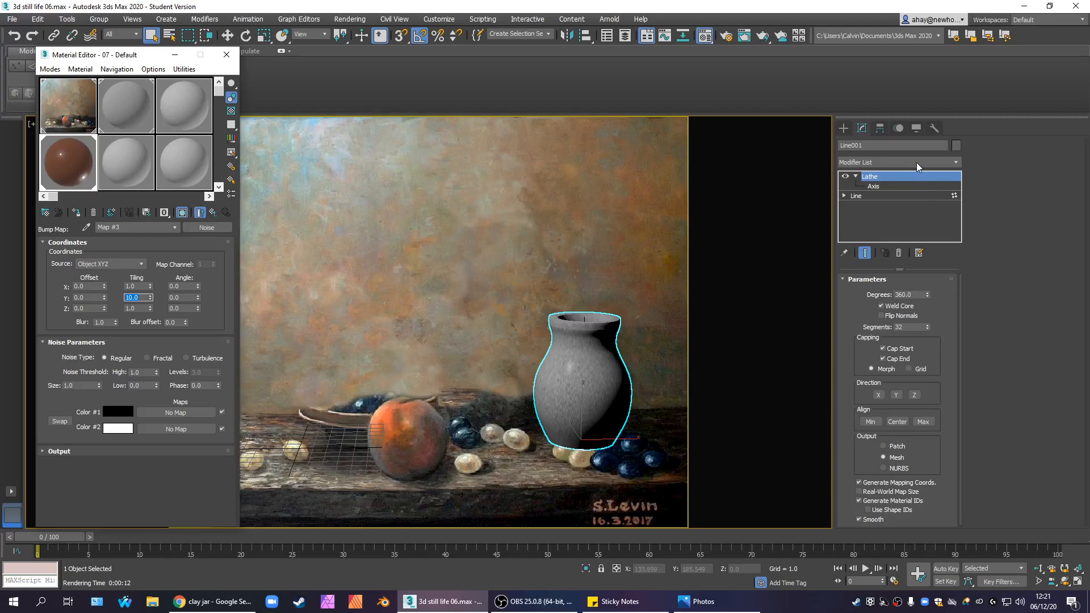
Step: Add a UVW Map modifier to the pot from the modifier list
click(897, 162)
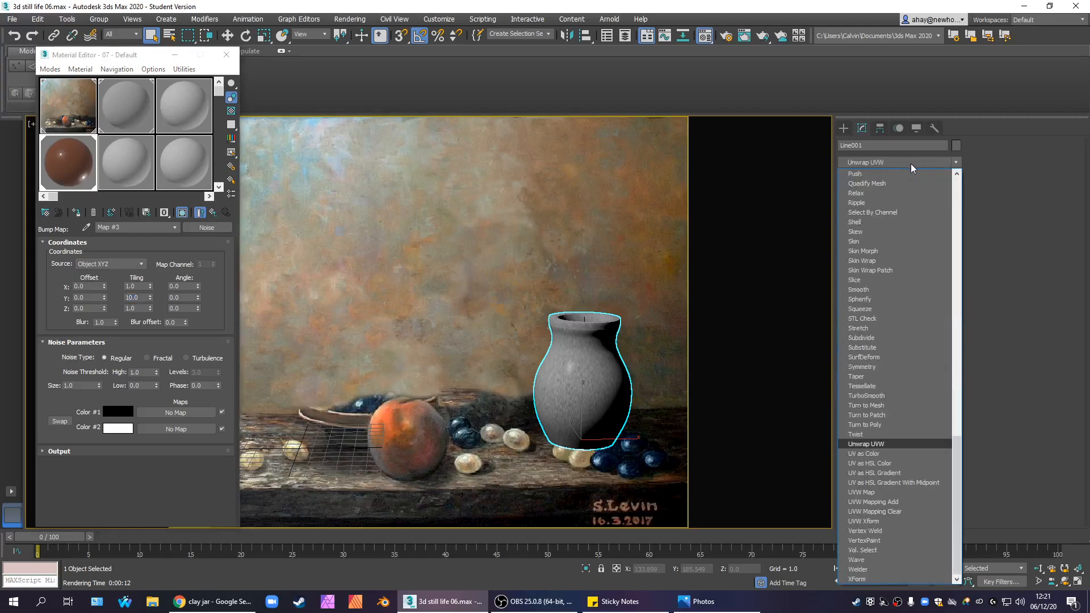
click(863, 453)
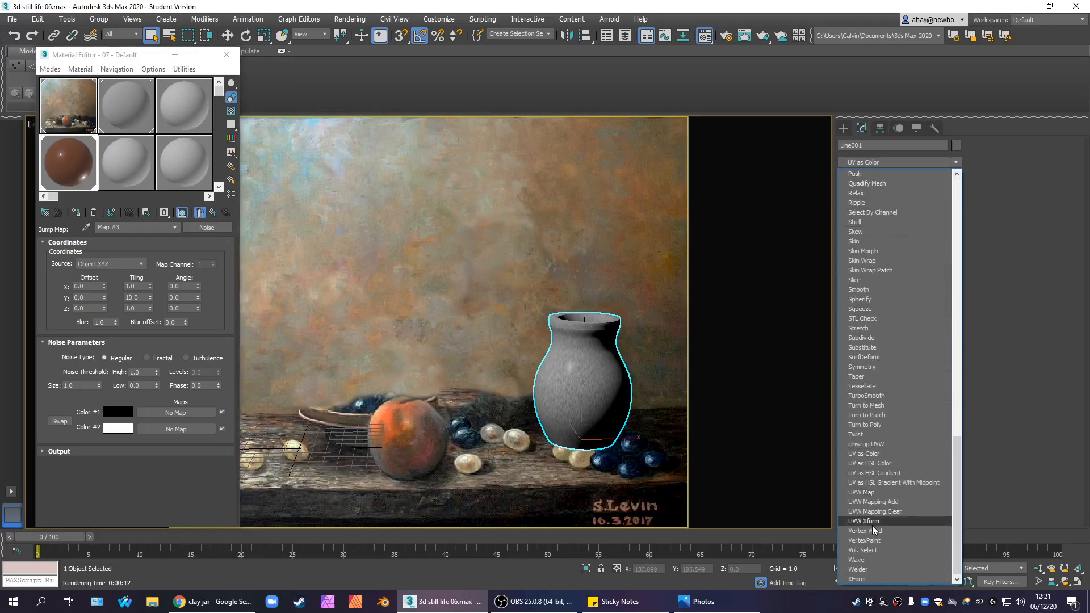
click(861, 492)
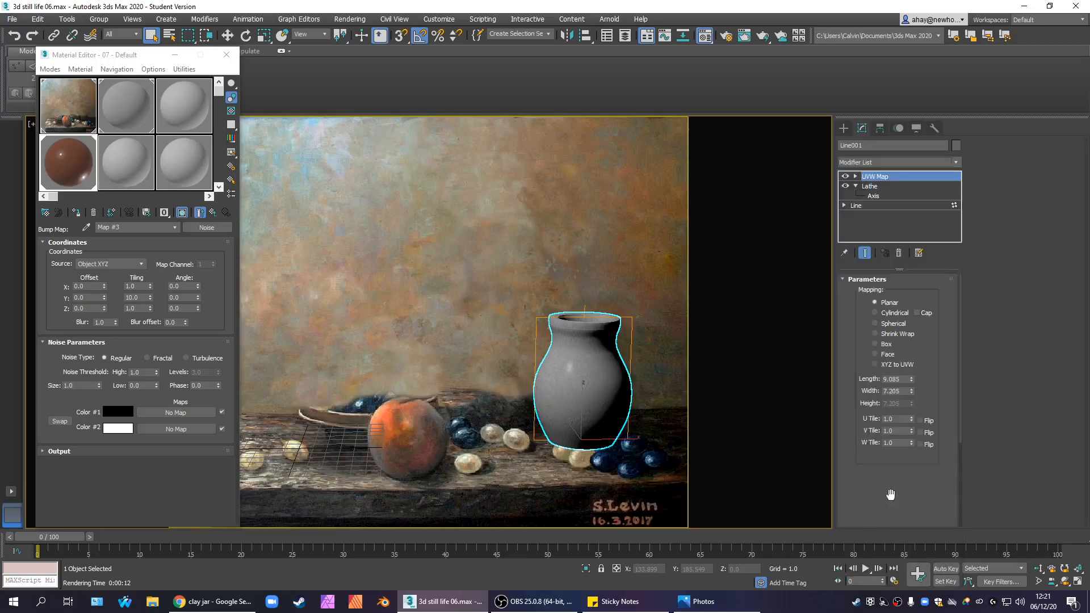
click(861, 129)
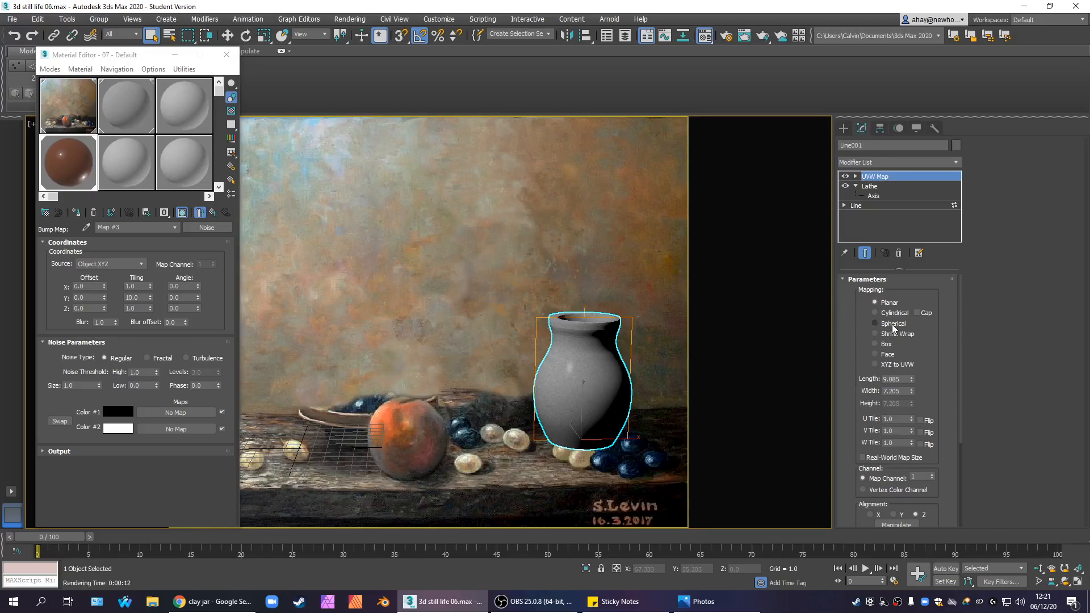
Step: Set the mapping to Cylindrical aligned to X and fit it to the pot for horizontal grooves
click(876, 312)
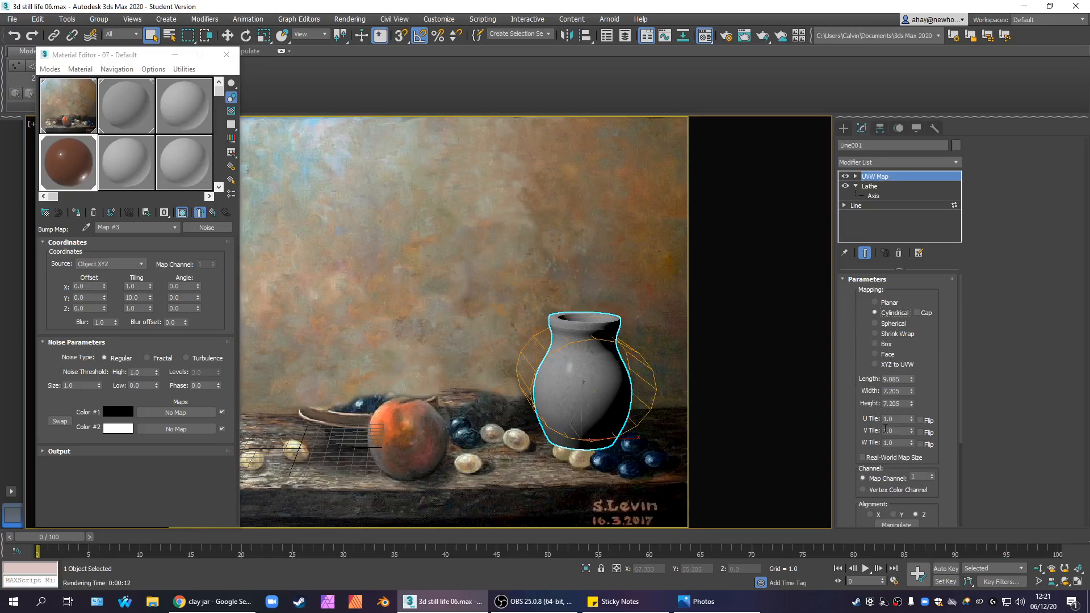
click(875, 515)
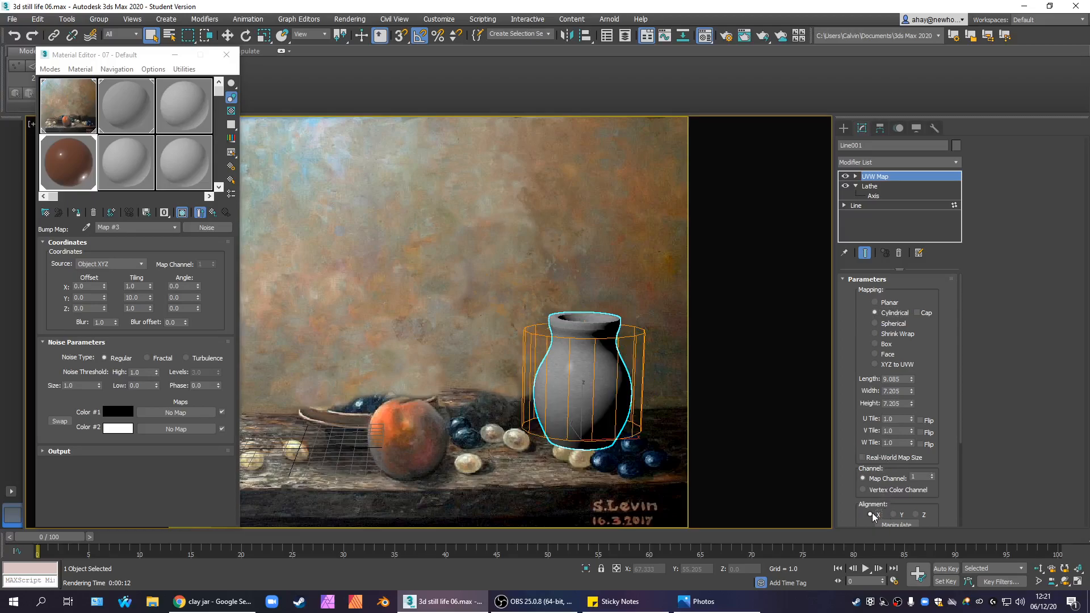
scroll(down, 3)
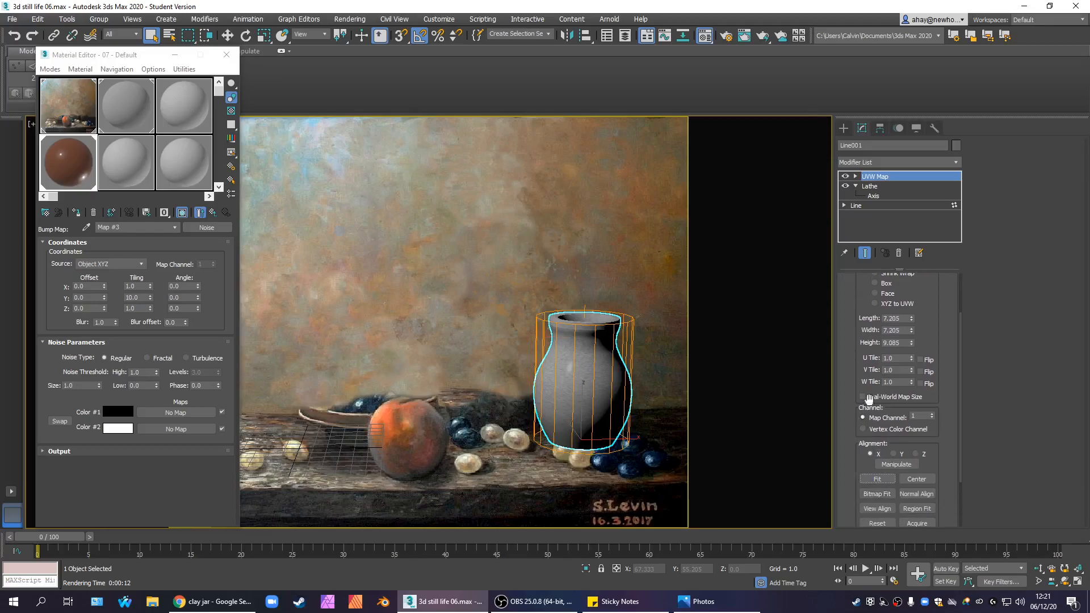
click(843, 129)
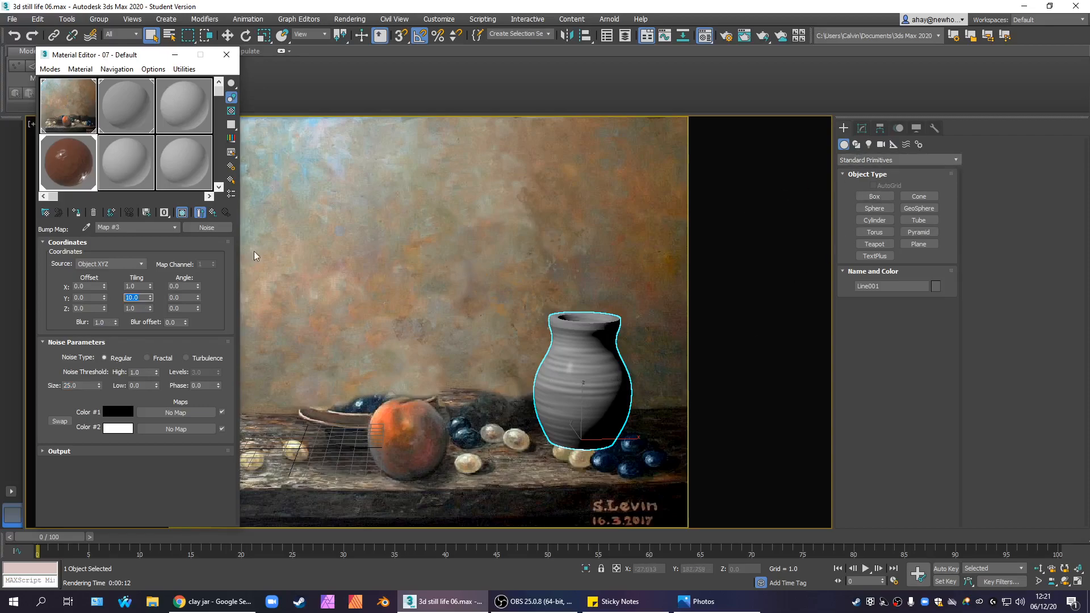
Step: Use the explicit map channel as the noise source and set the noise Size to 0.7
click(108, 263)
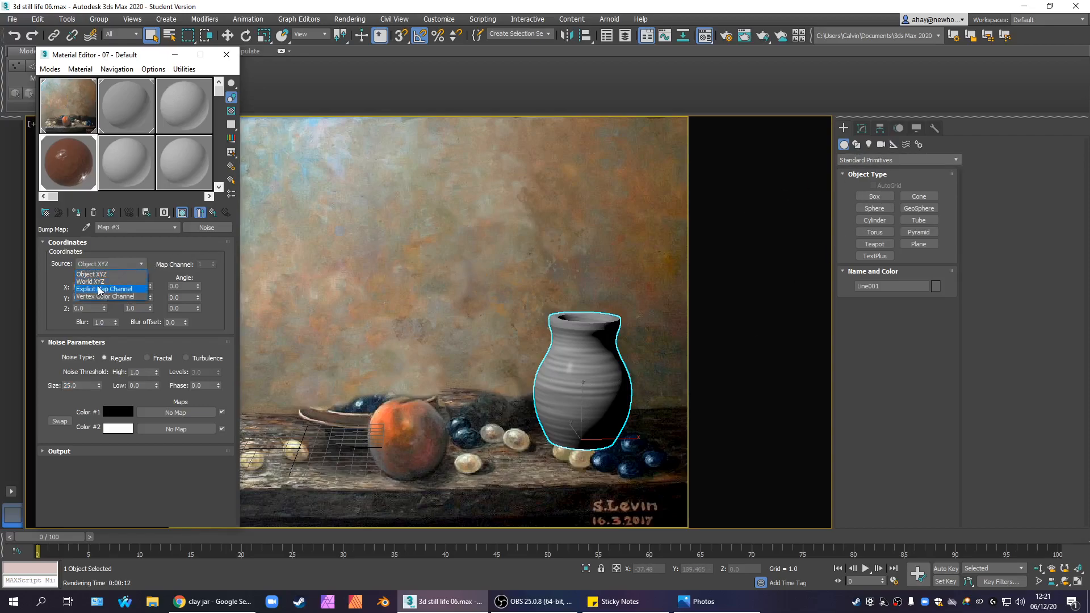
click(104, 288)
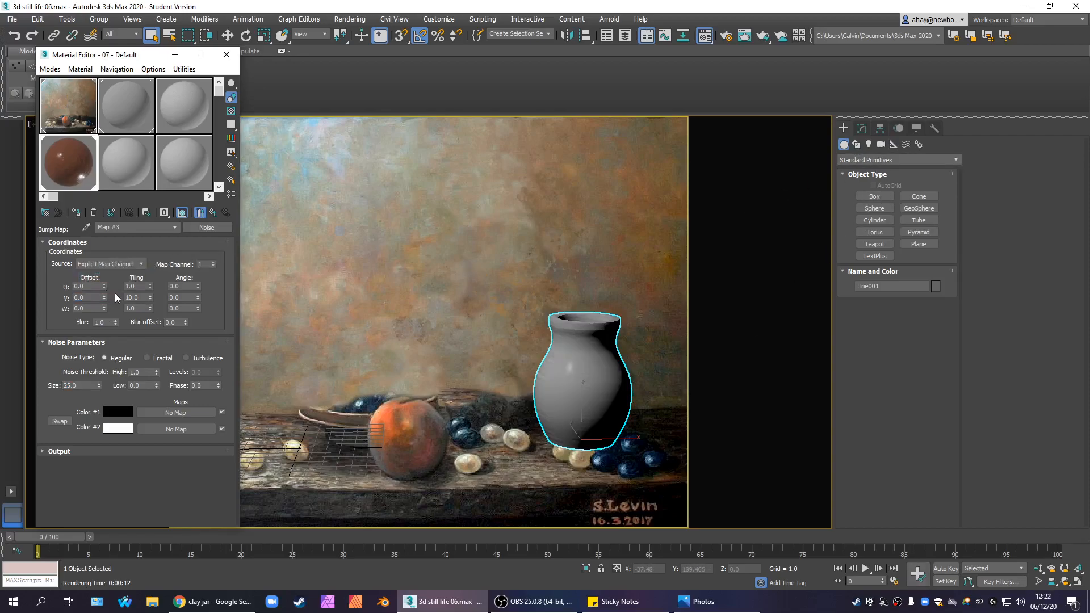
click(141, 263)
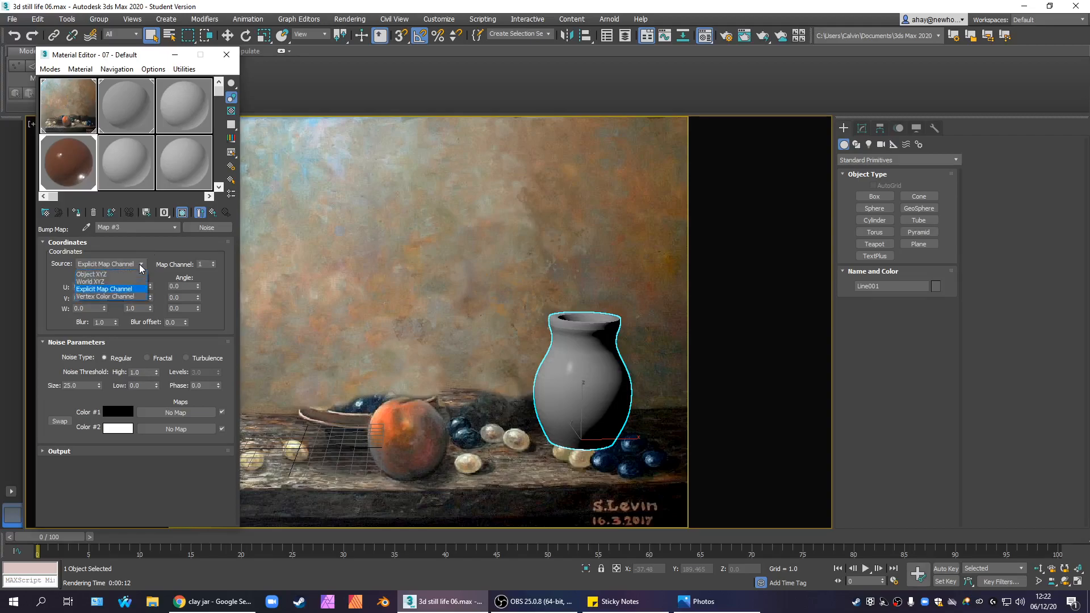
mouse_move(131, 291)
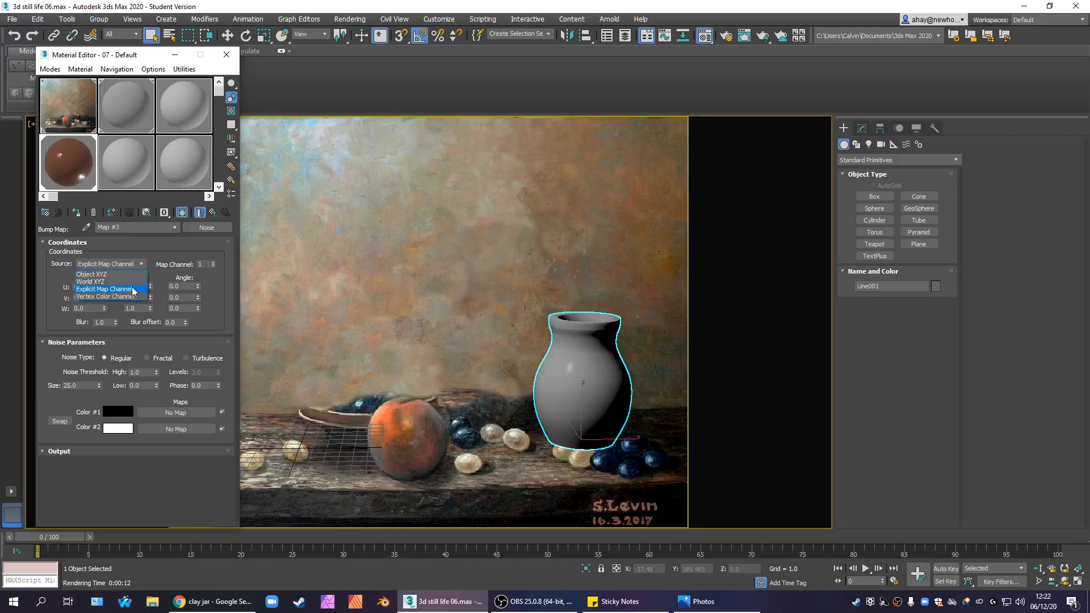
click(104, 288)
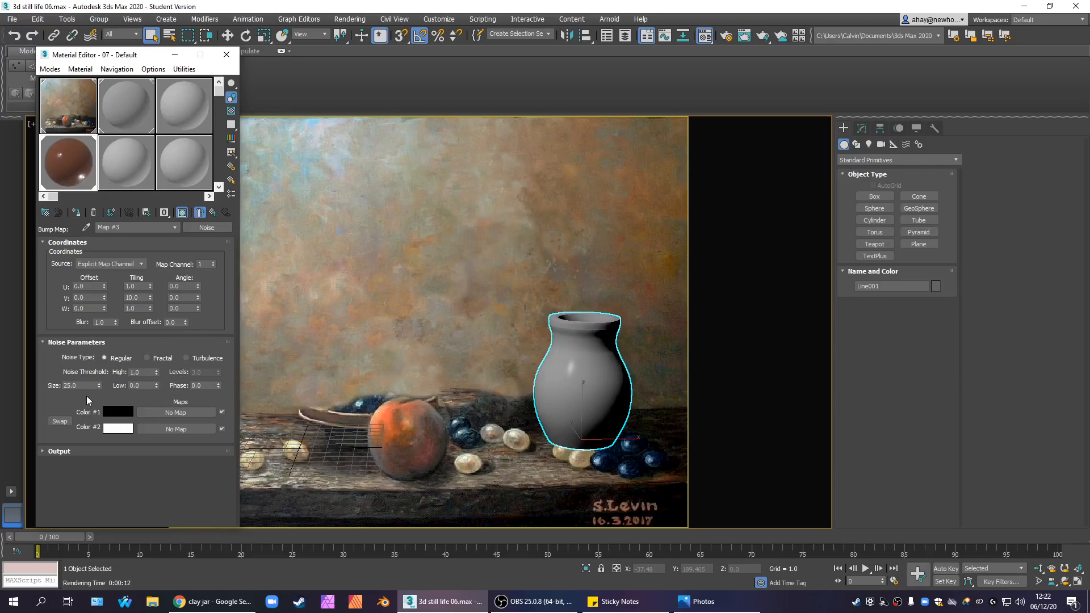
triple_click(78, 385)
text(0.7)
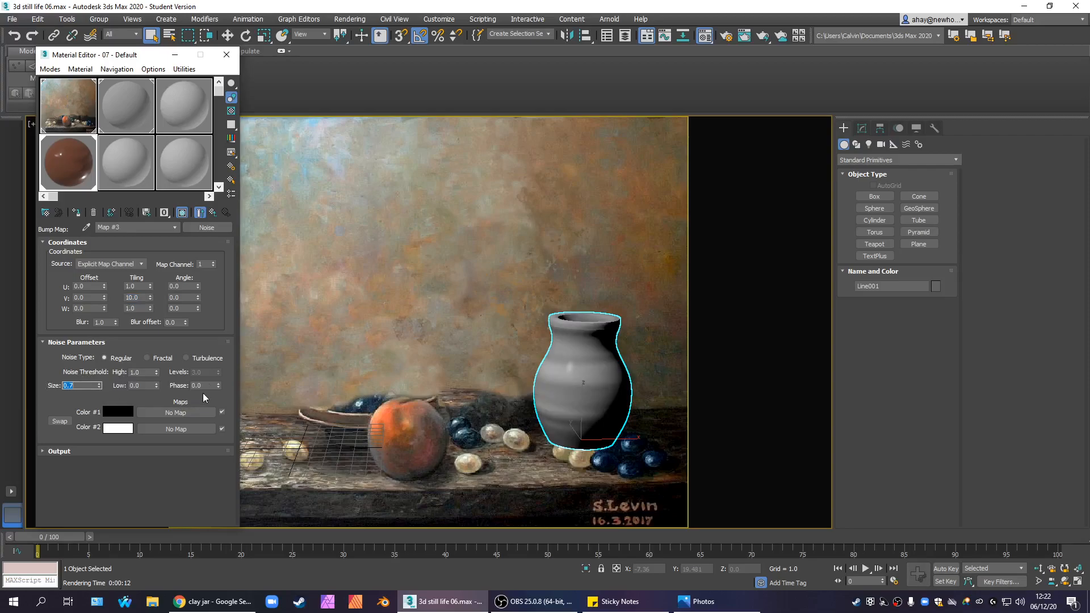
Step: Try Turbulence noise and swapping the two colours, keeping black over white at size 0.7
click(188, 357)
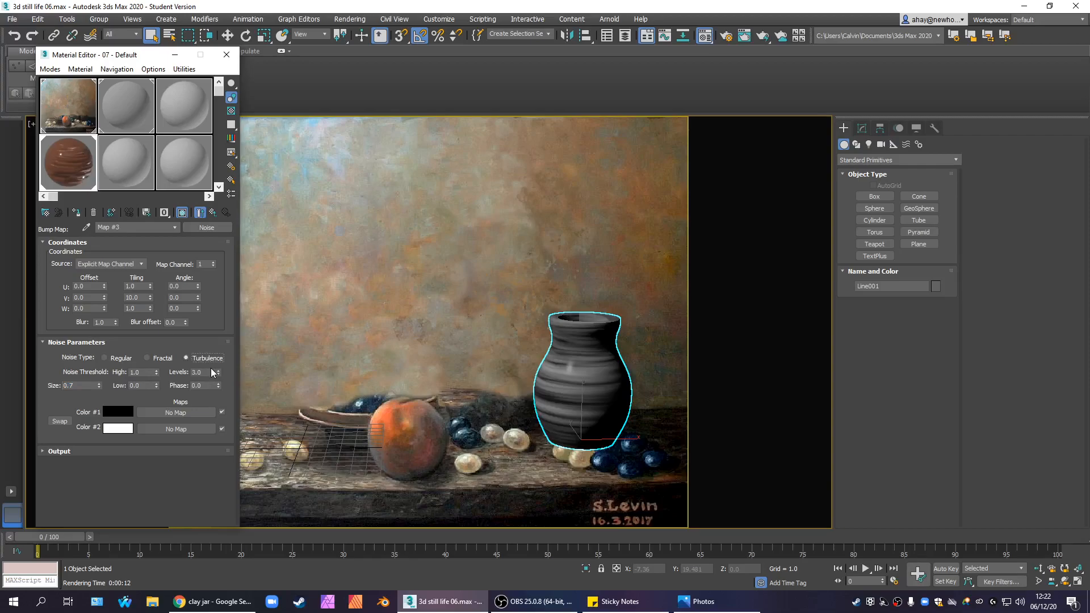
mouse_move(81, 449)
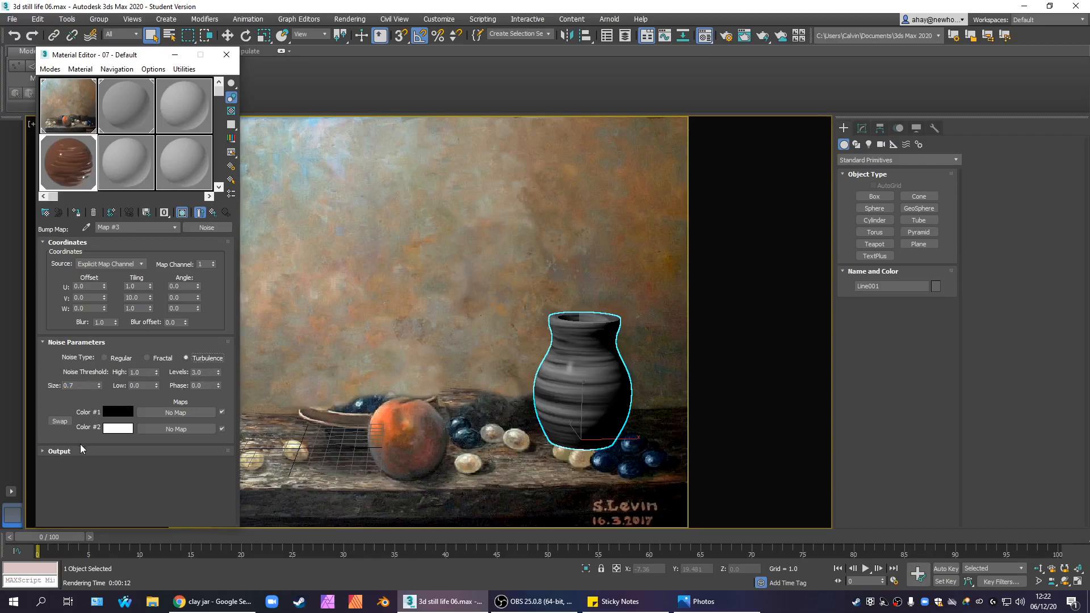
click(57, 421)
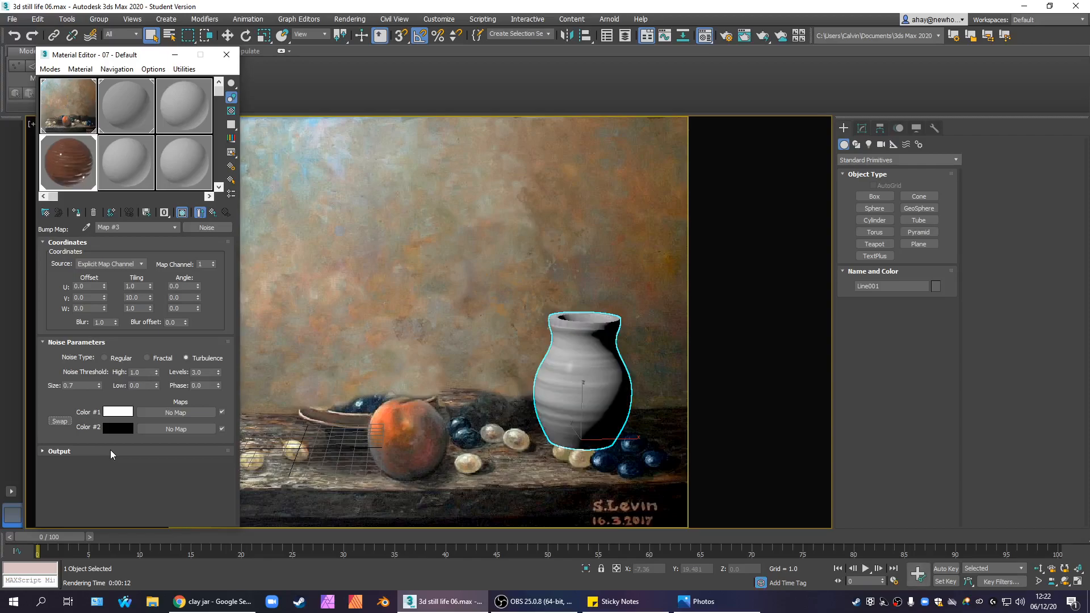
mouse_move(128, 453)
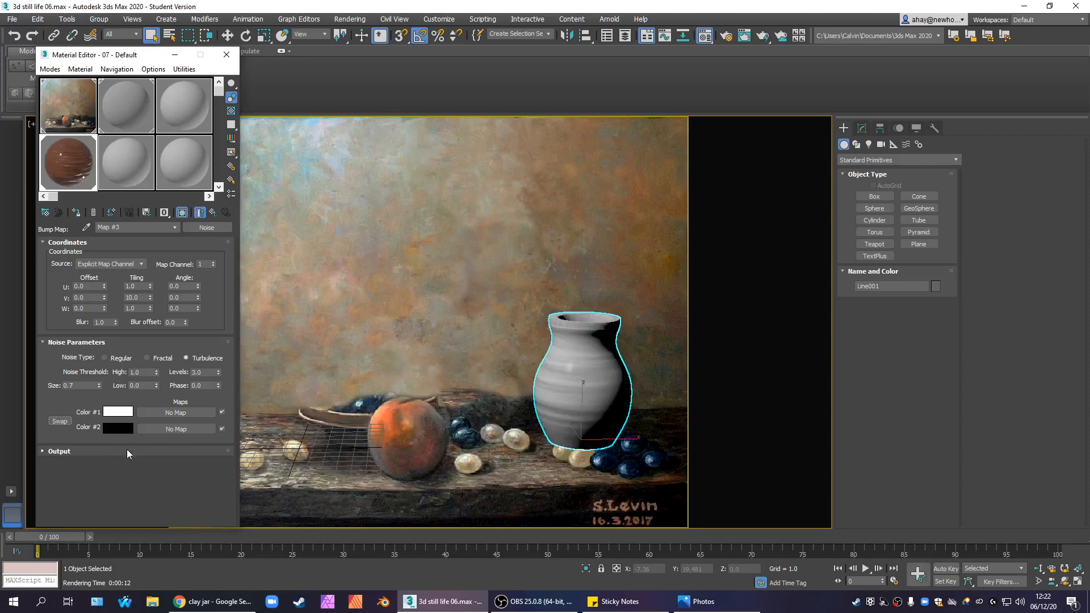
click(60, 422)
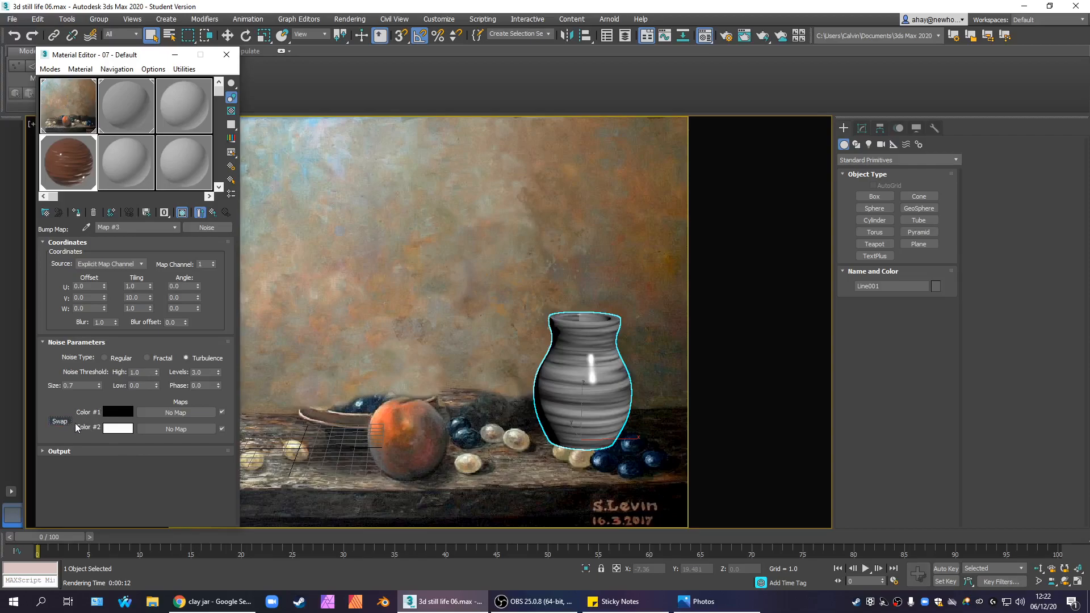
click(59, 421)
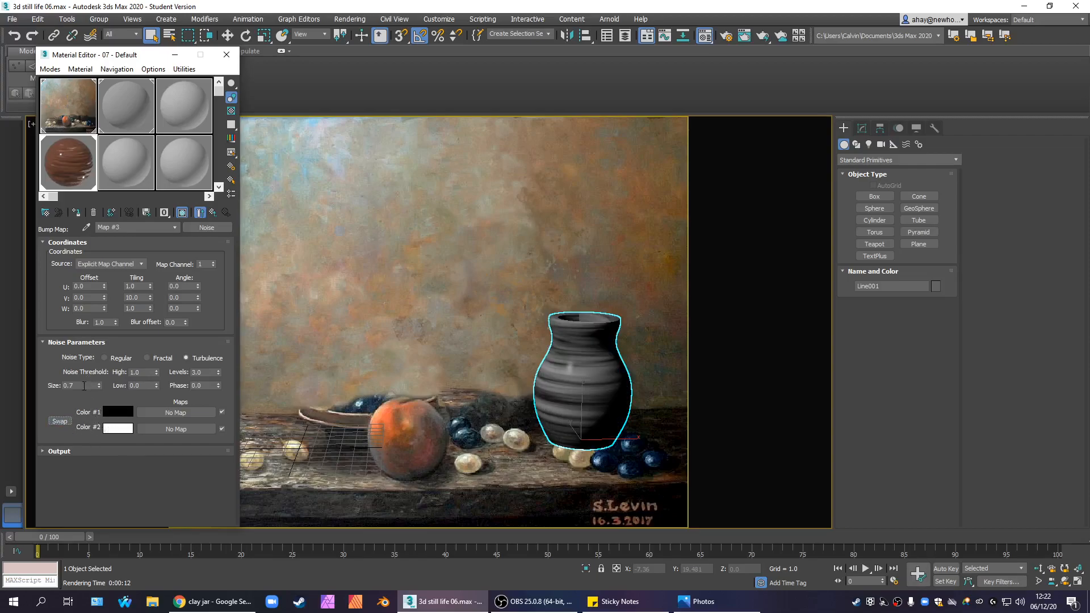
triple_click(78, 385)
text(0.3)
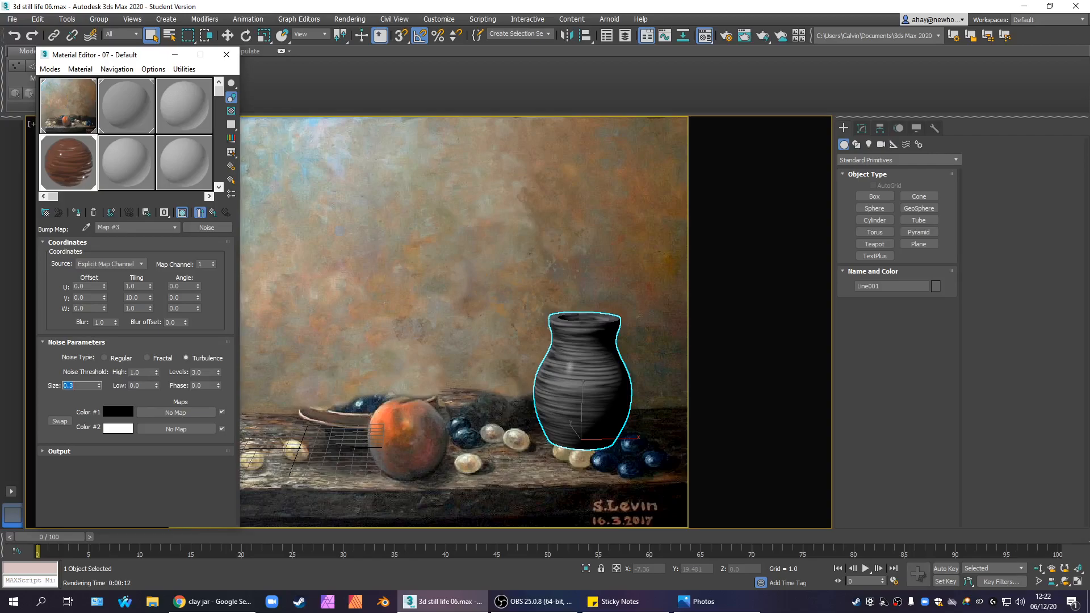
click(59, 422)
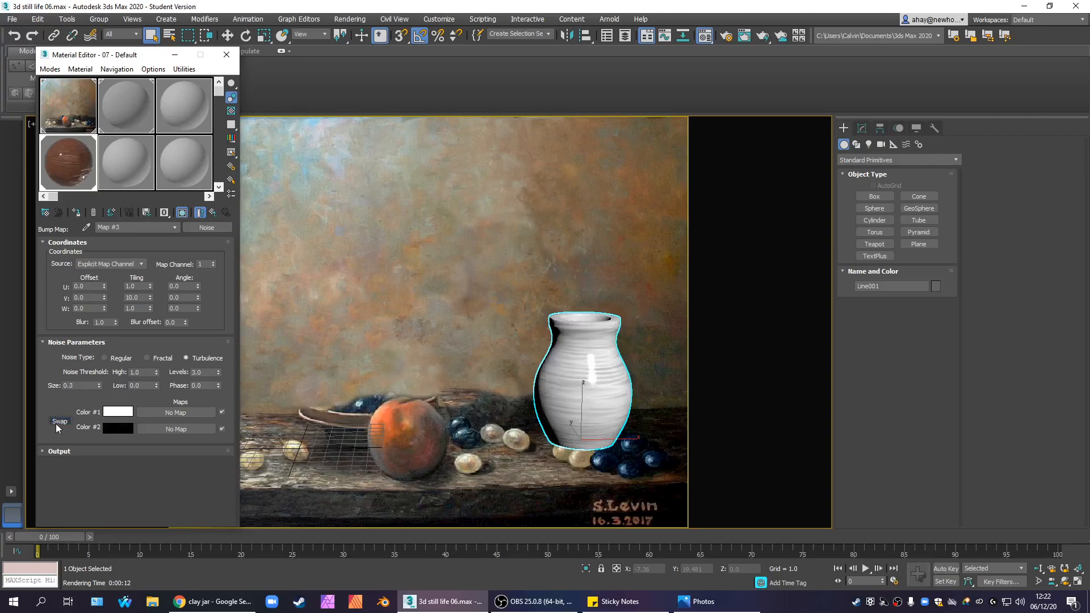
click(60, 421)
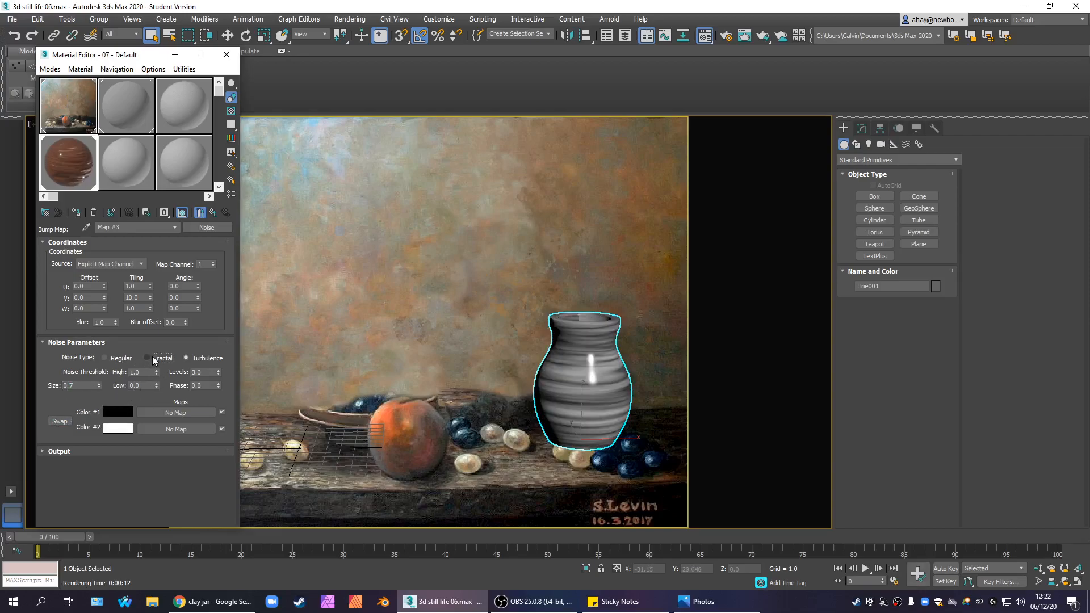
Step: Compare Fractal against Regular, settle on Regular black/white noise and return to the parent material
click(146, 358)
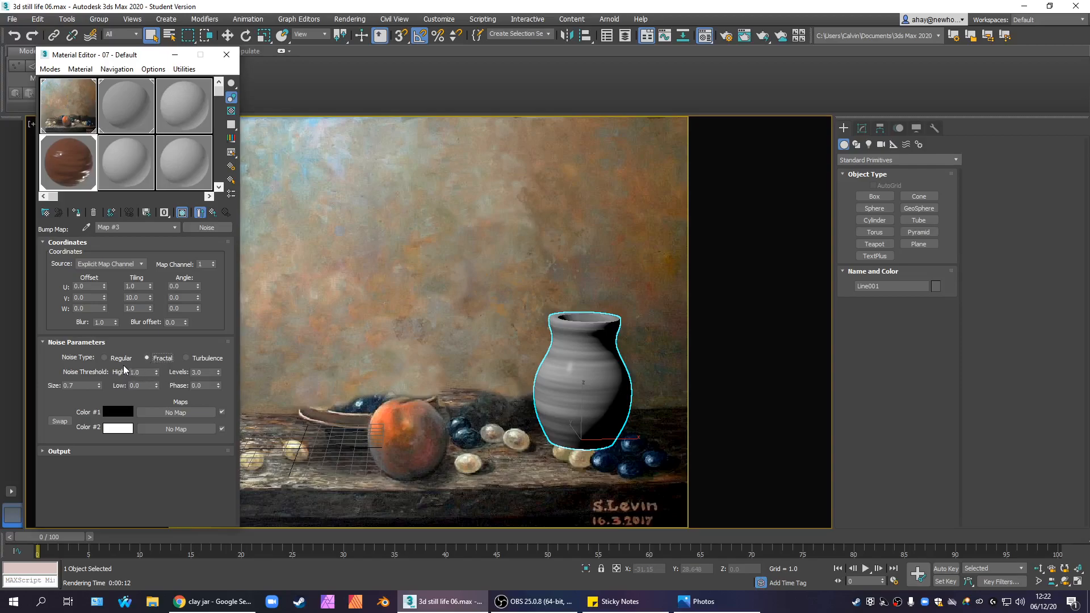
click(104, 358)
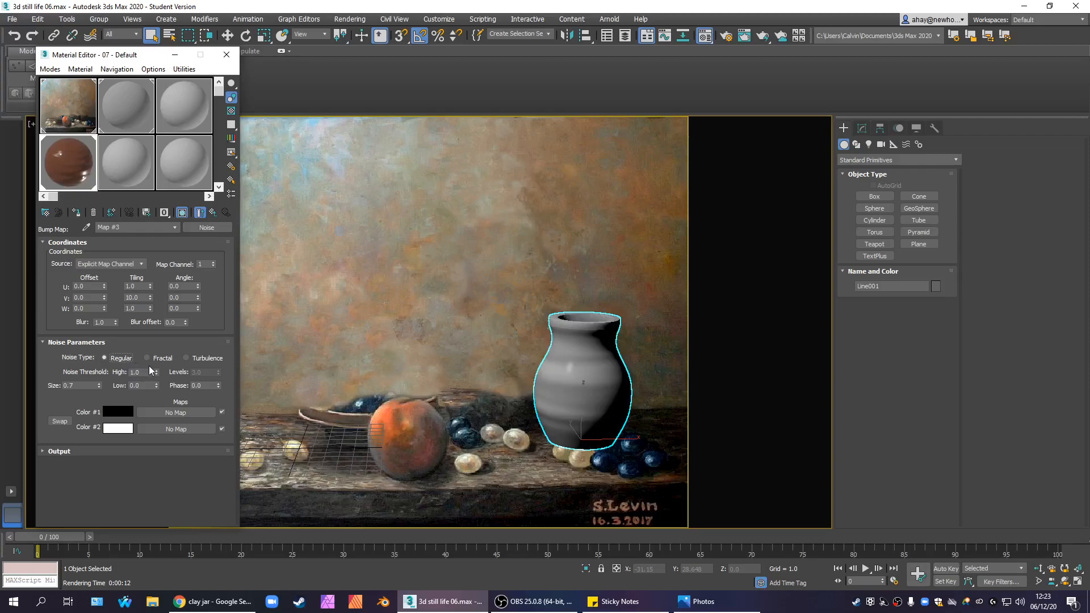
mouse_move(167, 371)
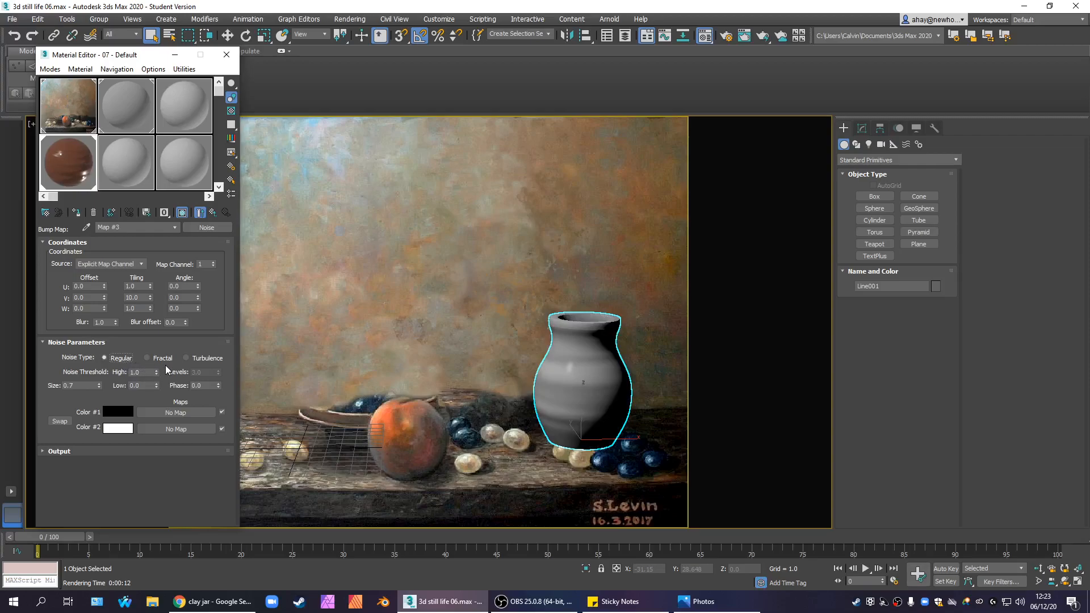
click(146, 358)
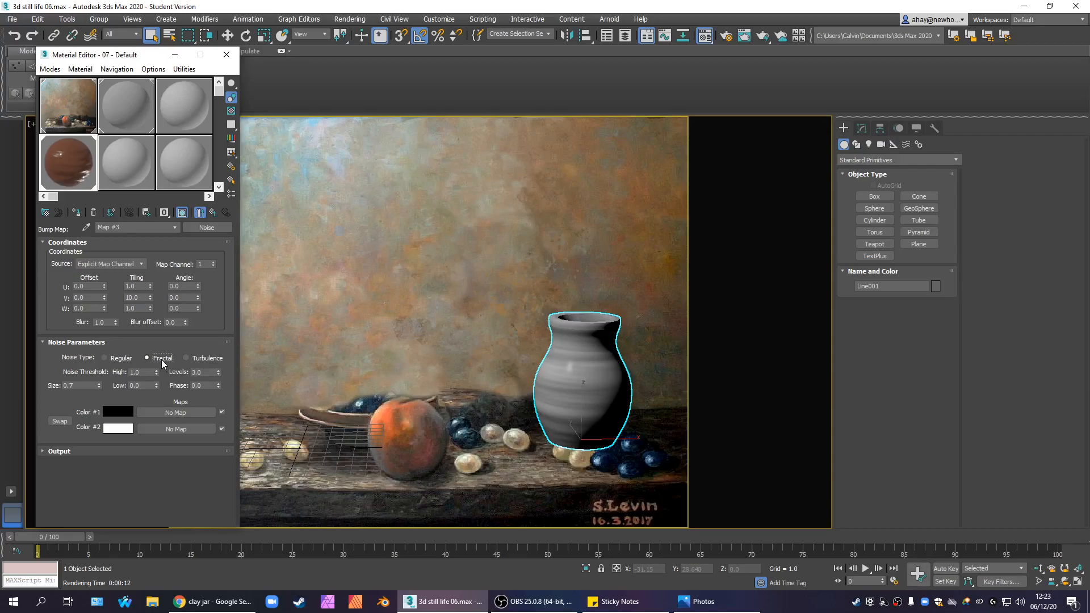
click(104, 357)
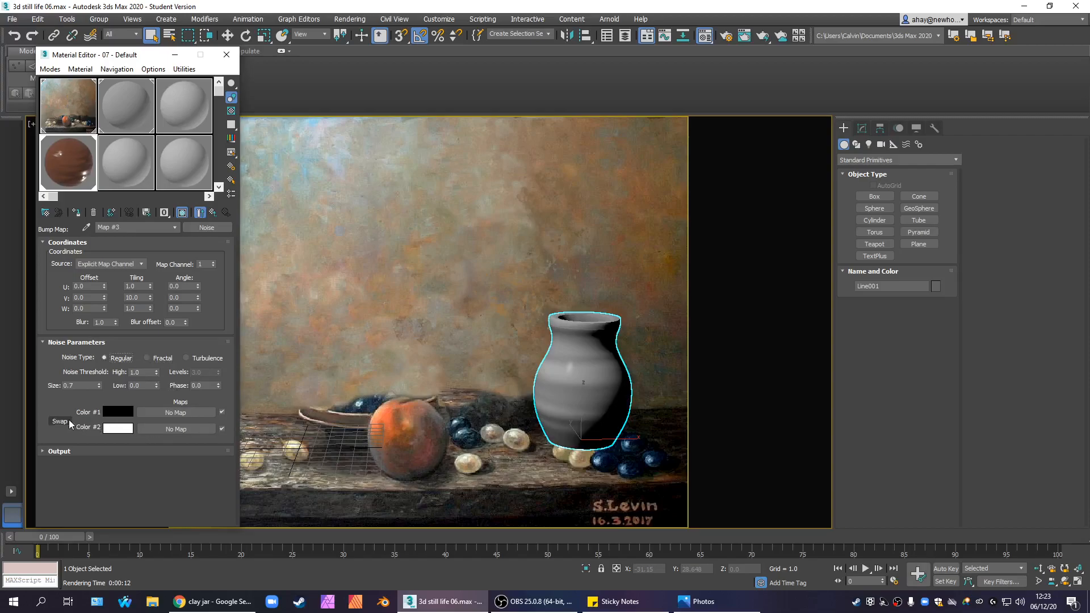
click(59, 421)
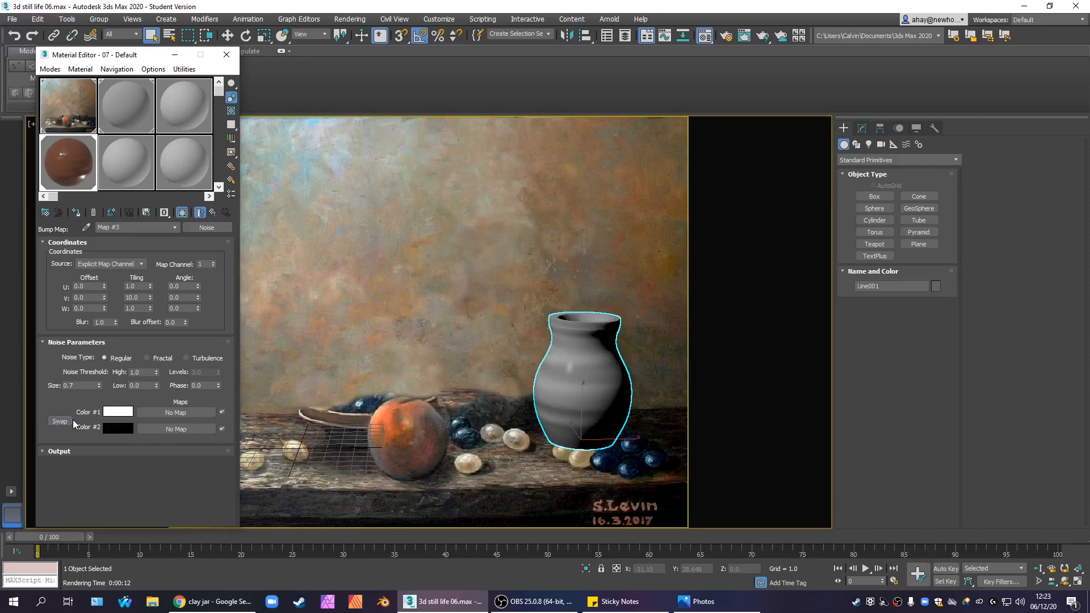
click(58, 422)
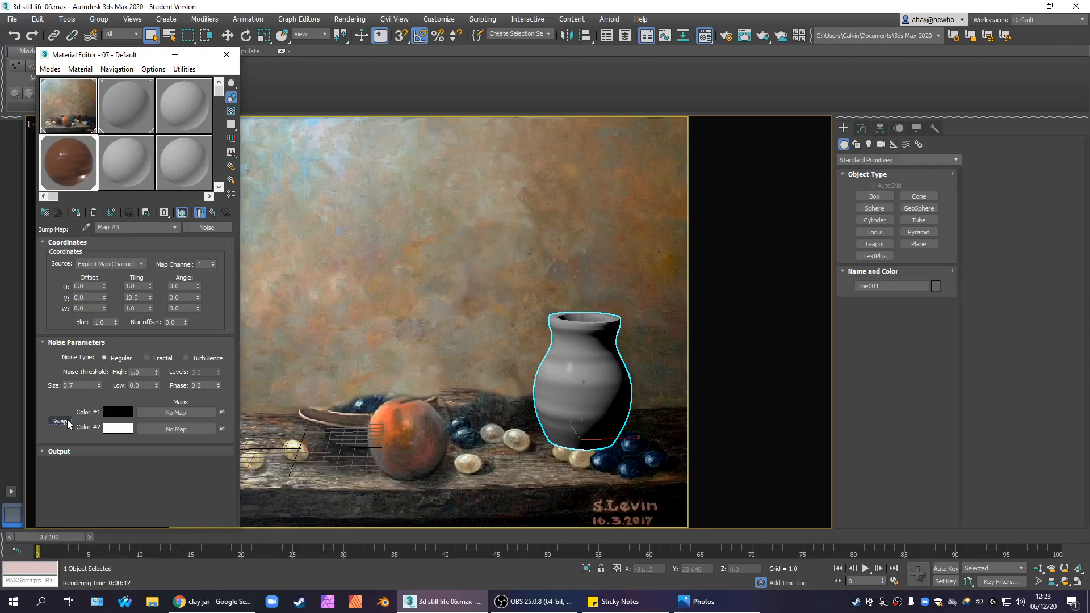
click(59, 421)
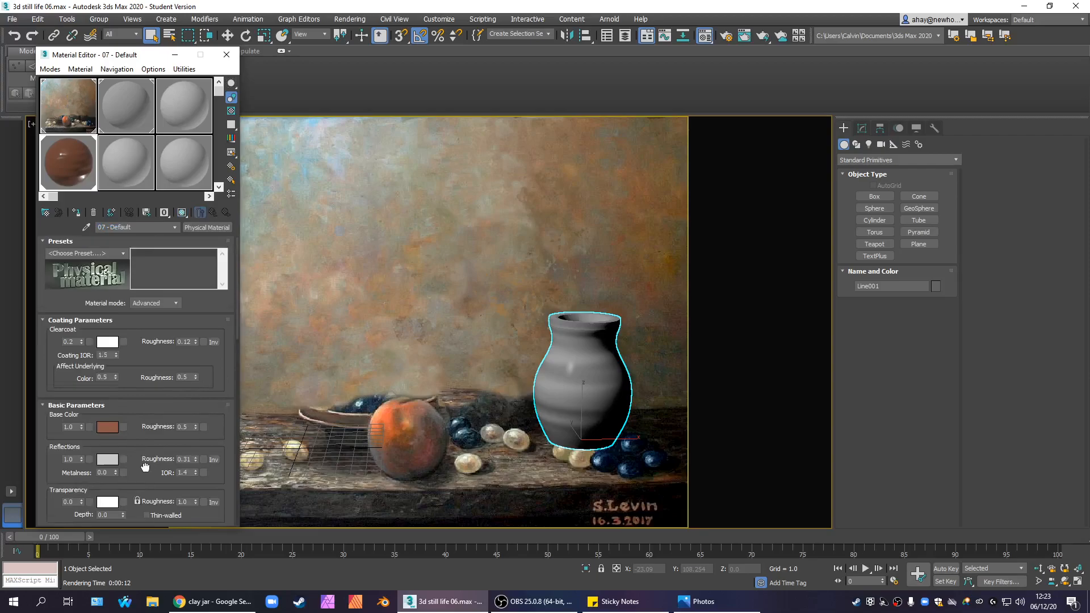
Step: Lower the Bump Map amount to 0.15 and re-render the still life to check the subtler grooves
scroll(down, 3)
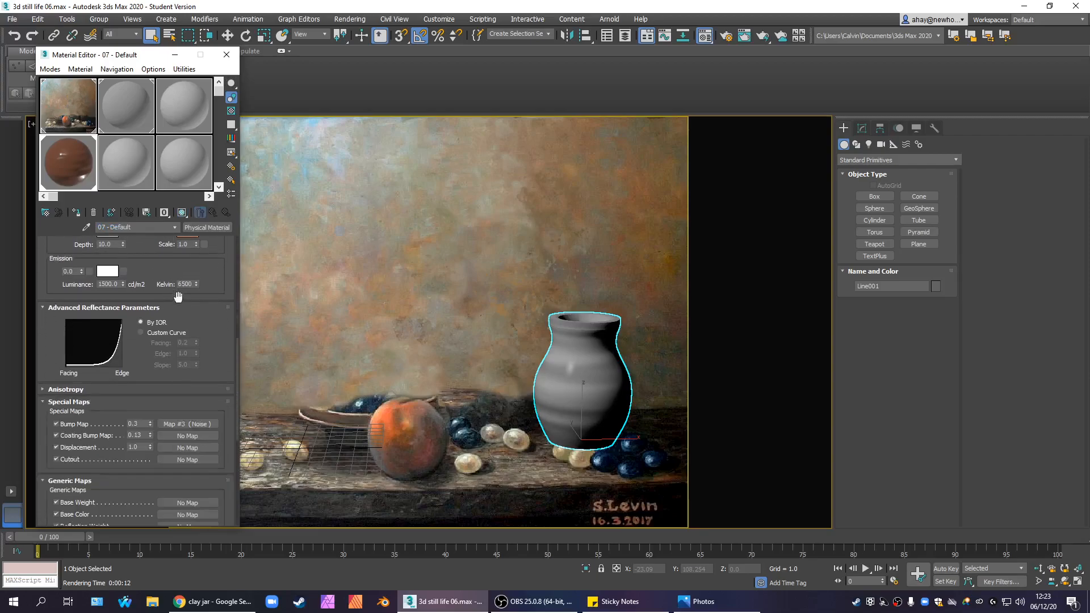
triple_click(134, 423)
text(1)
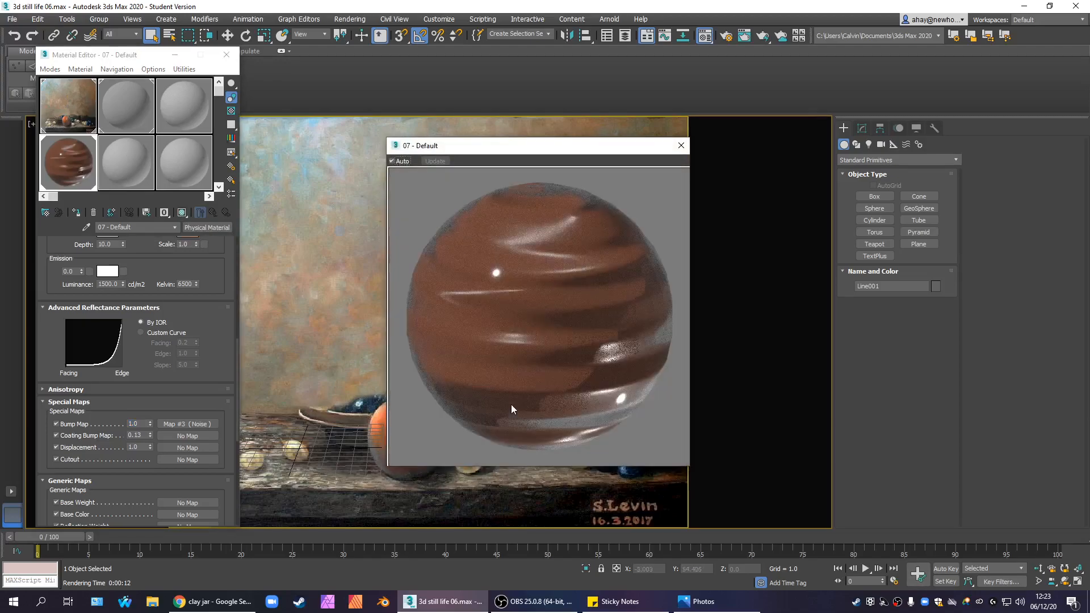
mouse_move(698, 137)
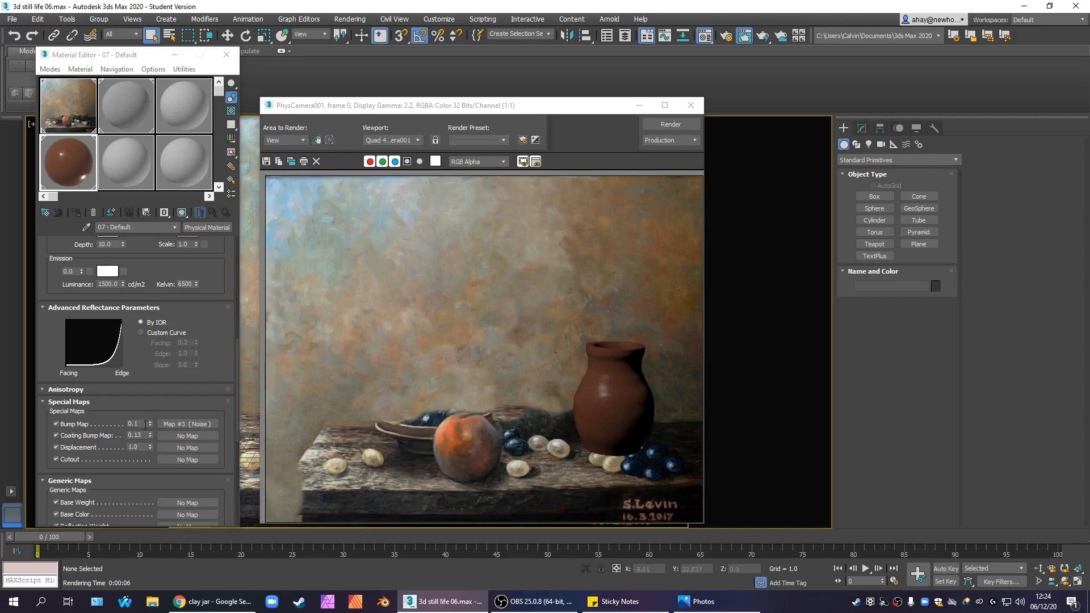
triple_click(134, 424)
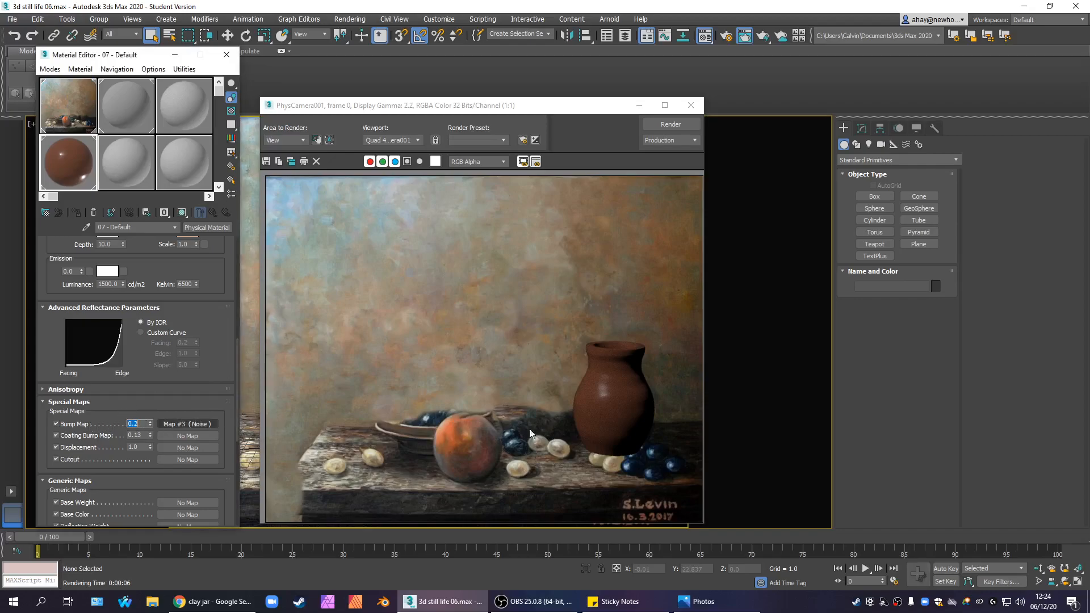
click(669, 124)
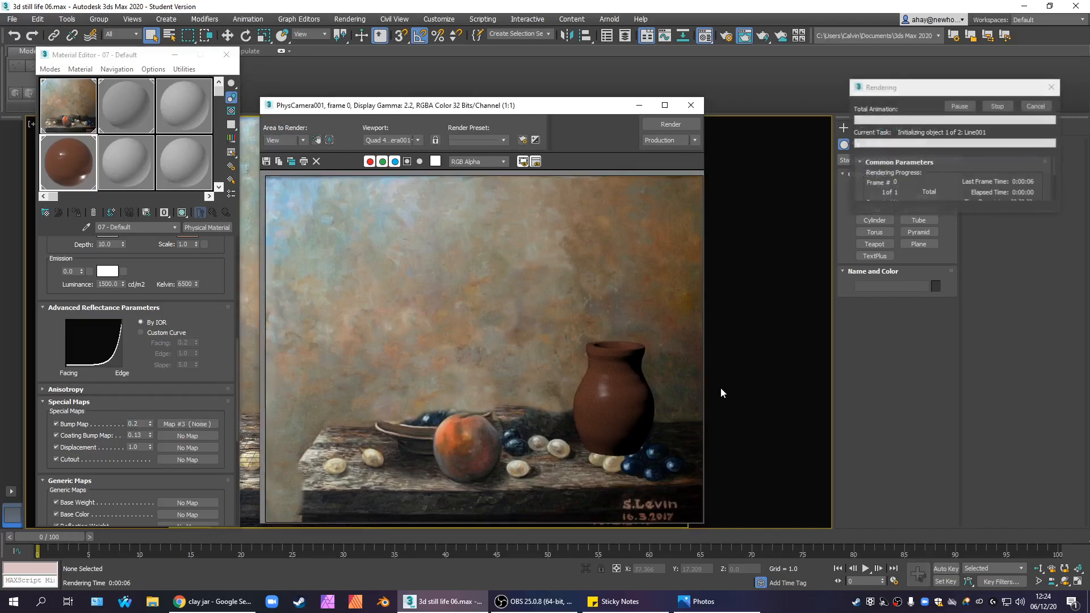
mouse_move(705, 417)
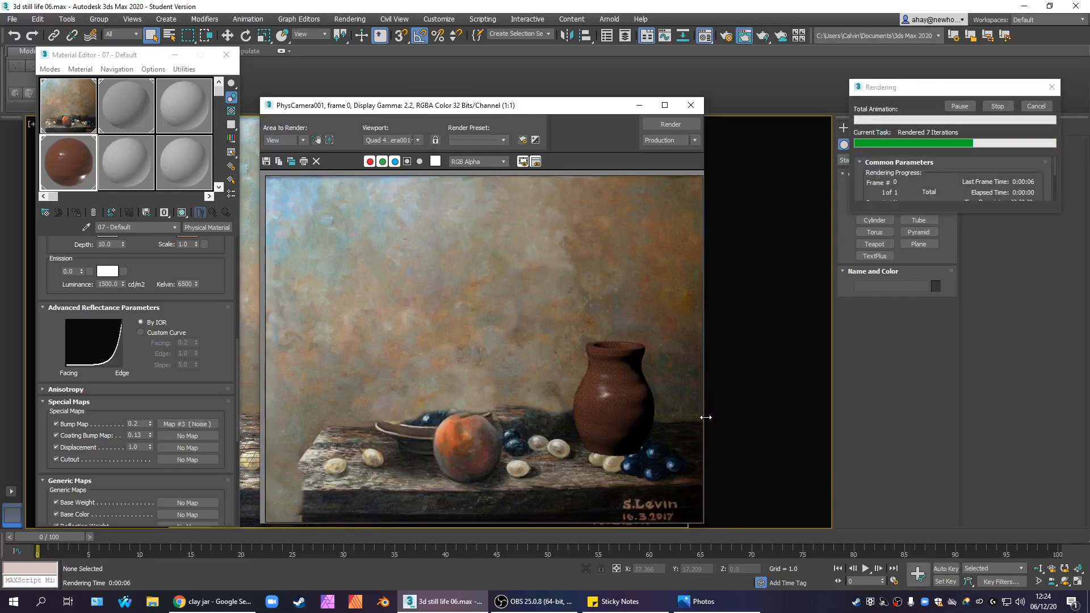
mouse_move(626, 459)
text(0.15)
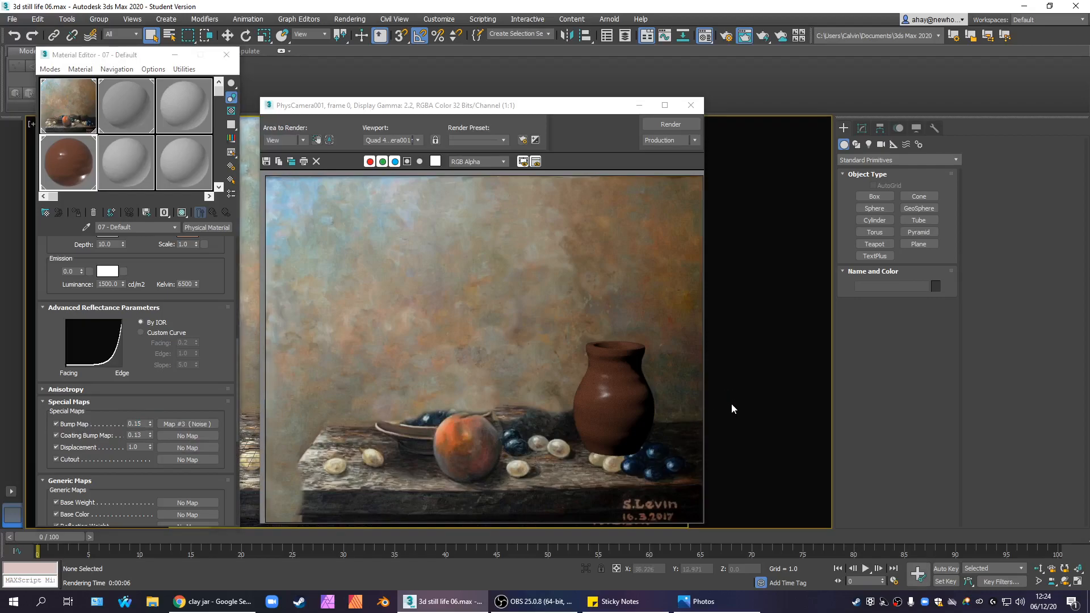
click(670, 123)
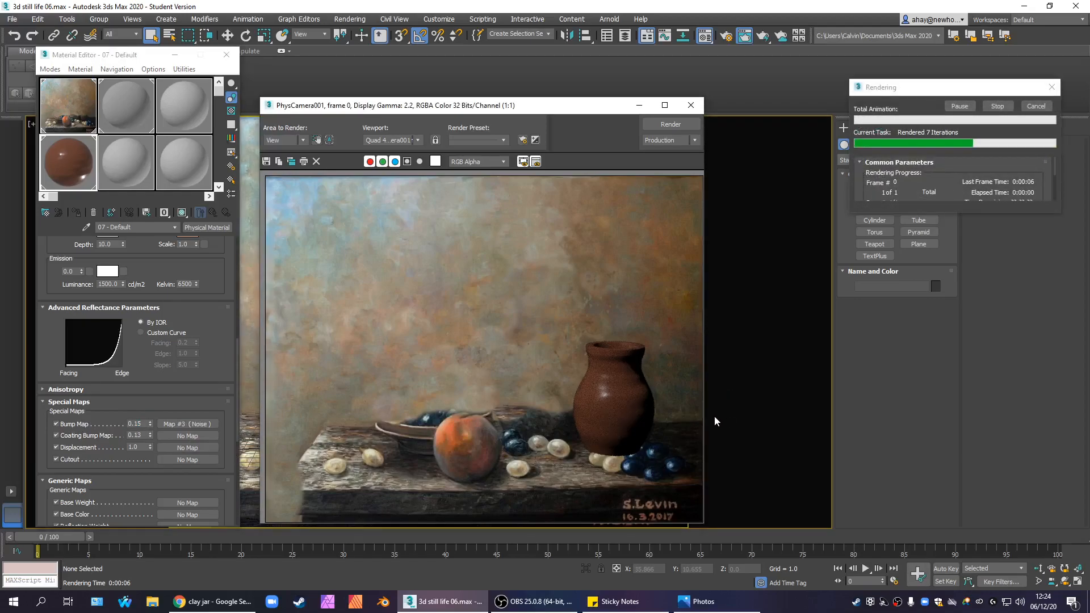
mouse_move(697, 356)
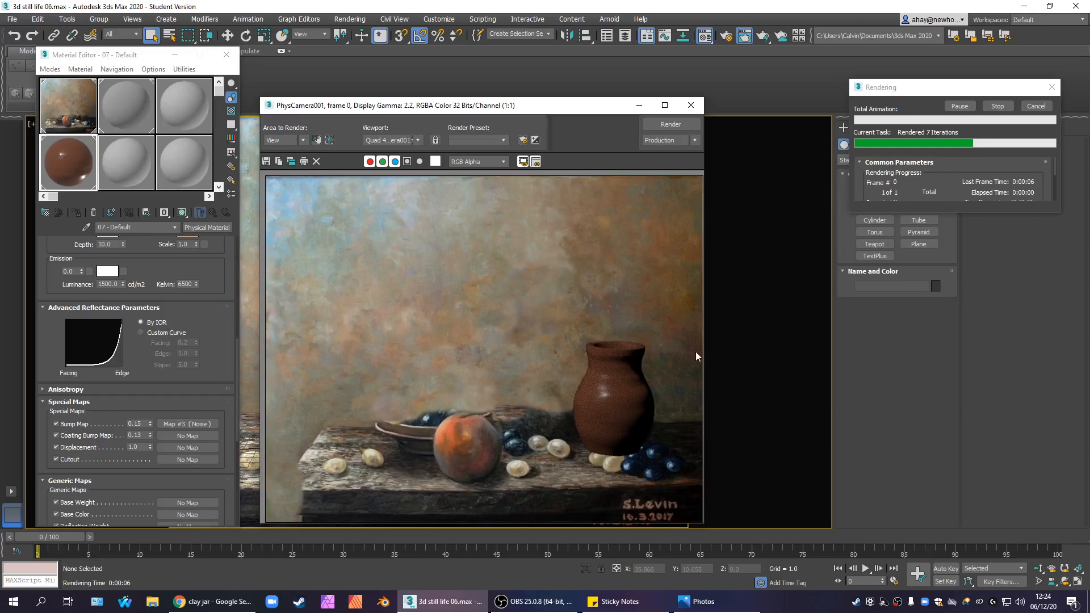
Step: Reopen the bump Noise map and swap its two colours, re-rendering after each swap
click(186, 423)
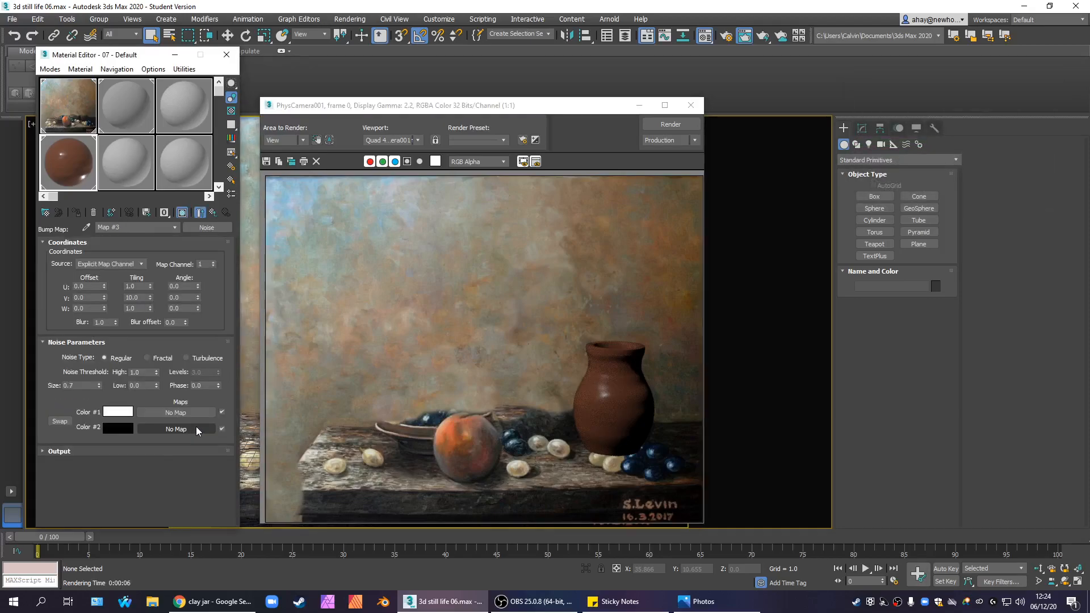
click(59, 421)
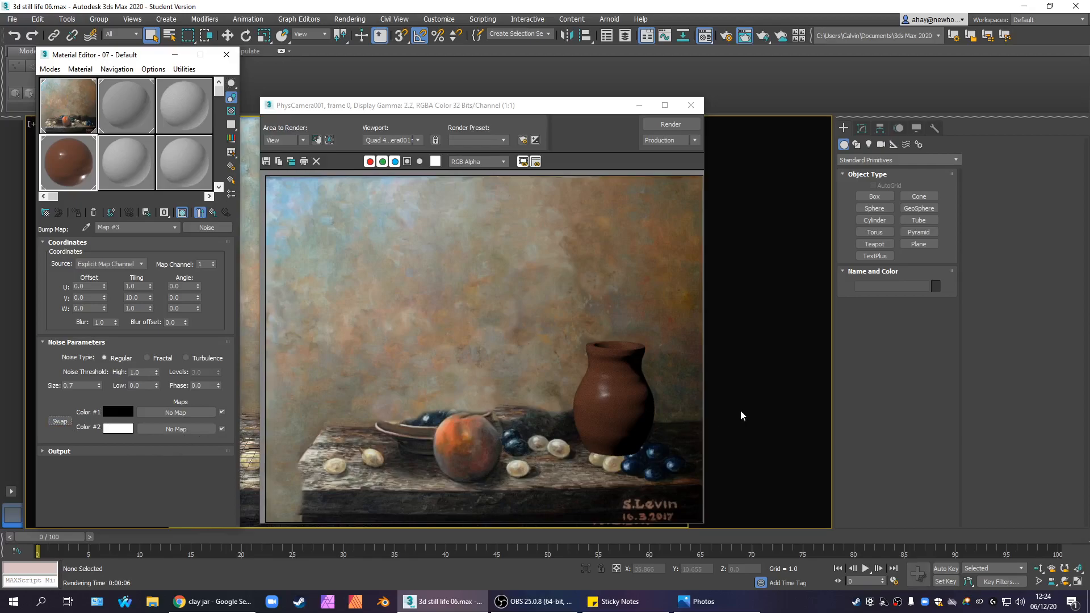
click(670, 124)
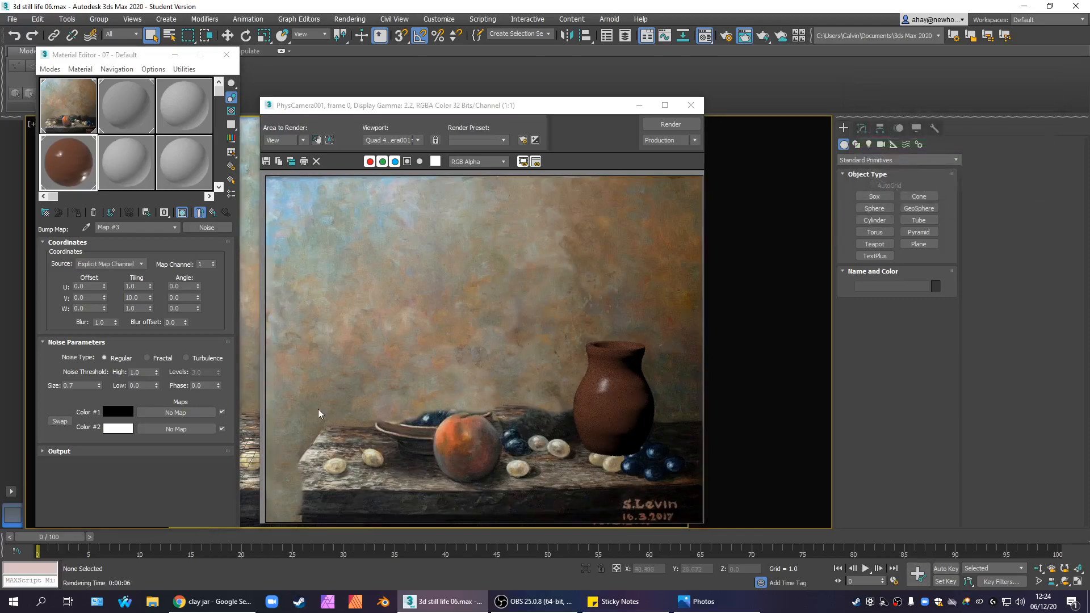
click(59, 422)
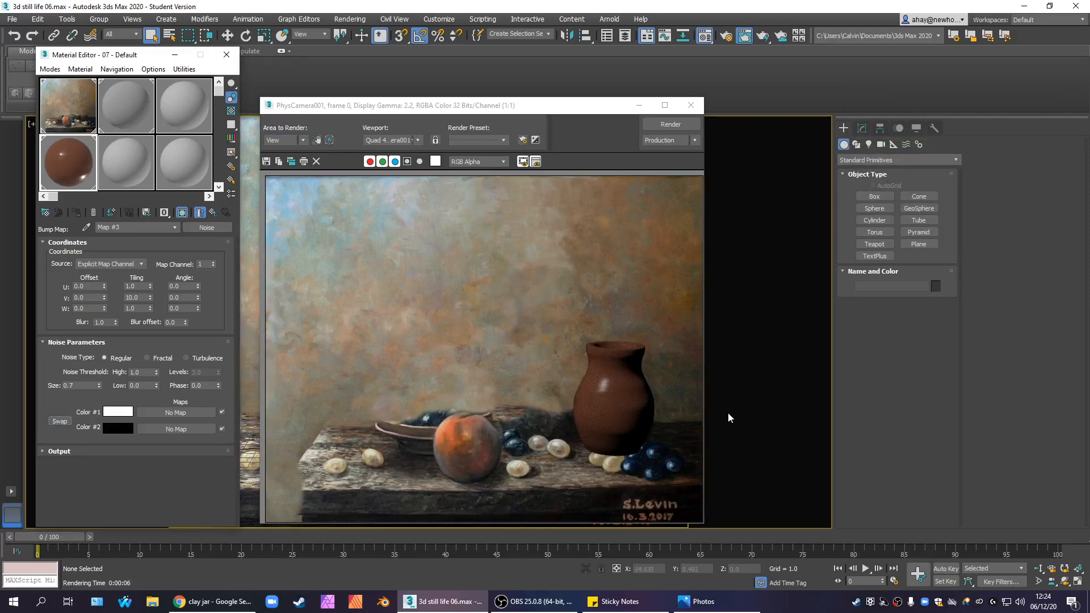
click(670, 124)
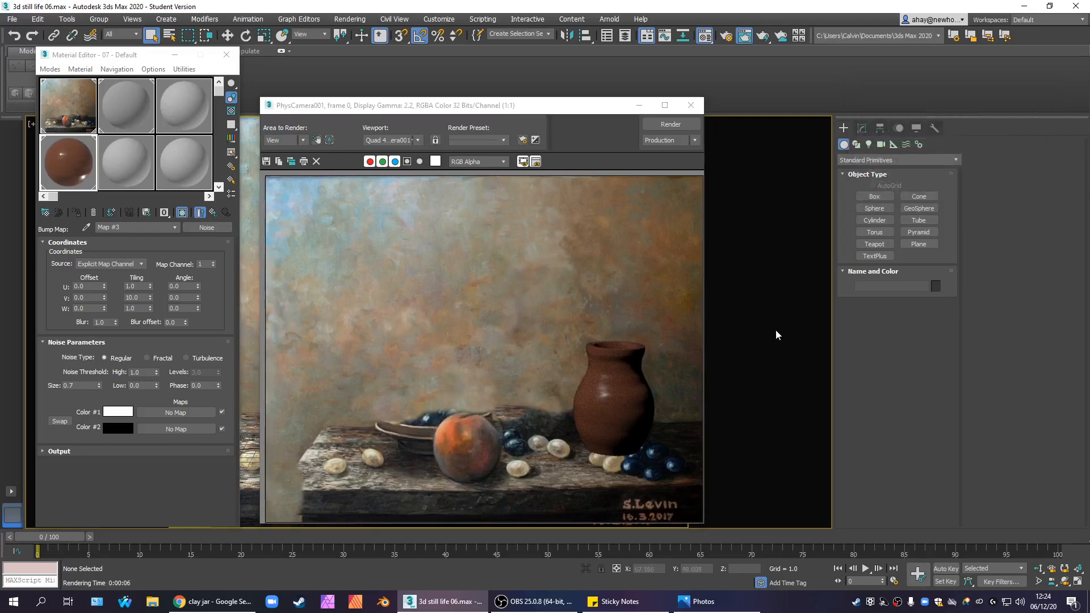
Step: Settle the inverted black-and-white bump noise, close the render and go back to the parent material
click(59, 421)
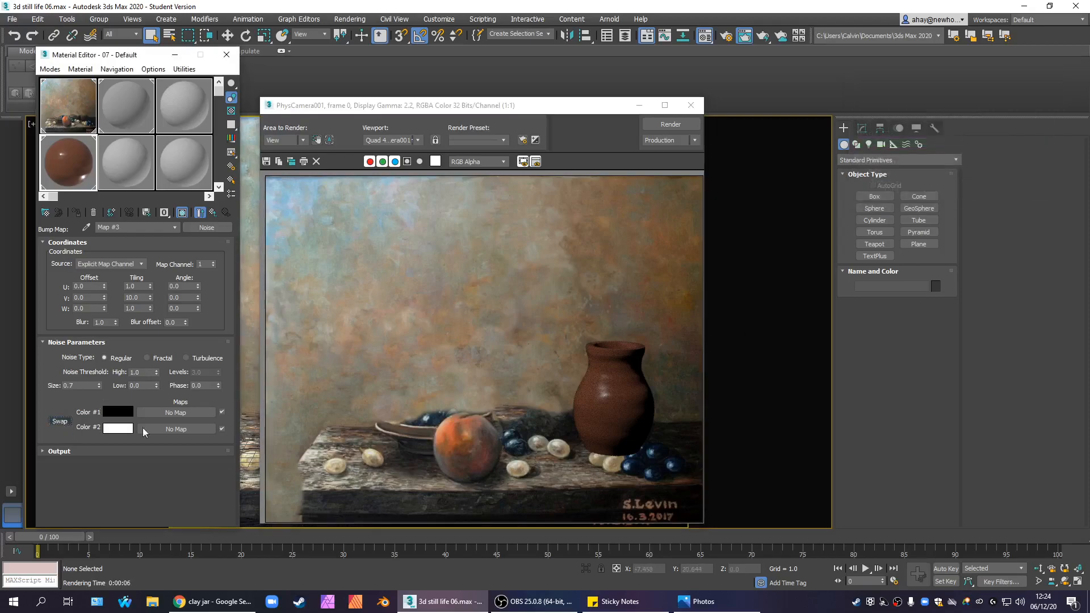
click(670, 123)
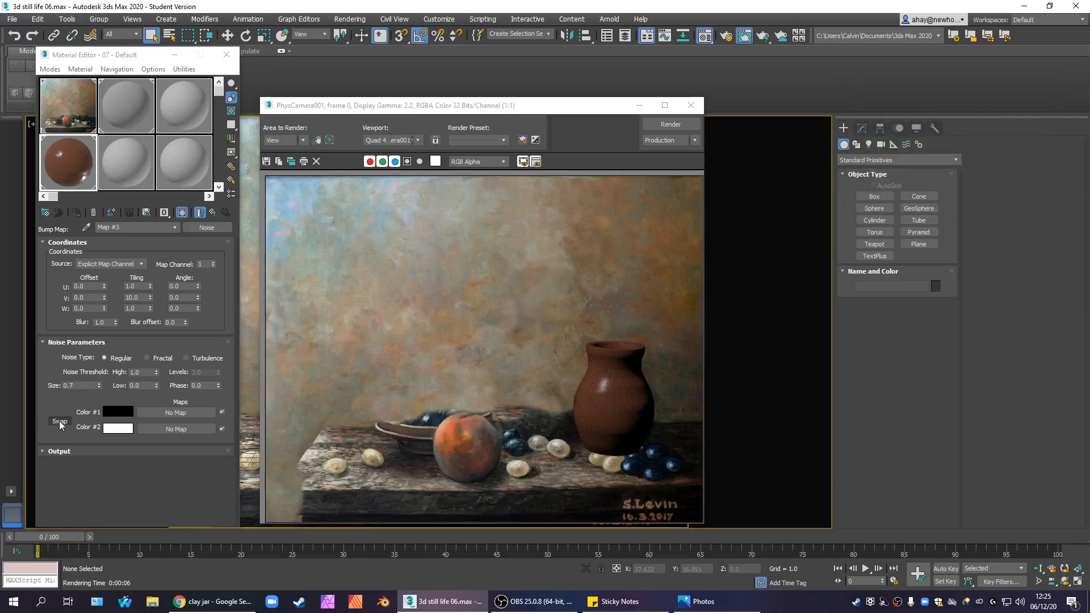
click(59, 420)
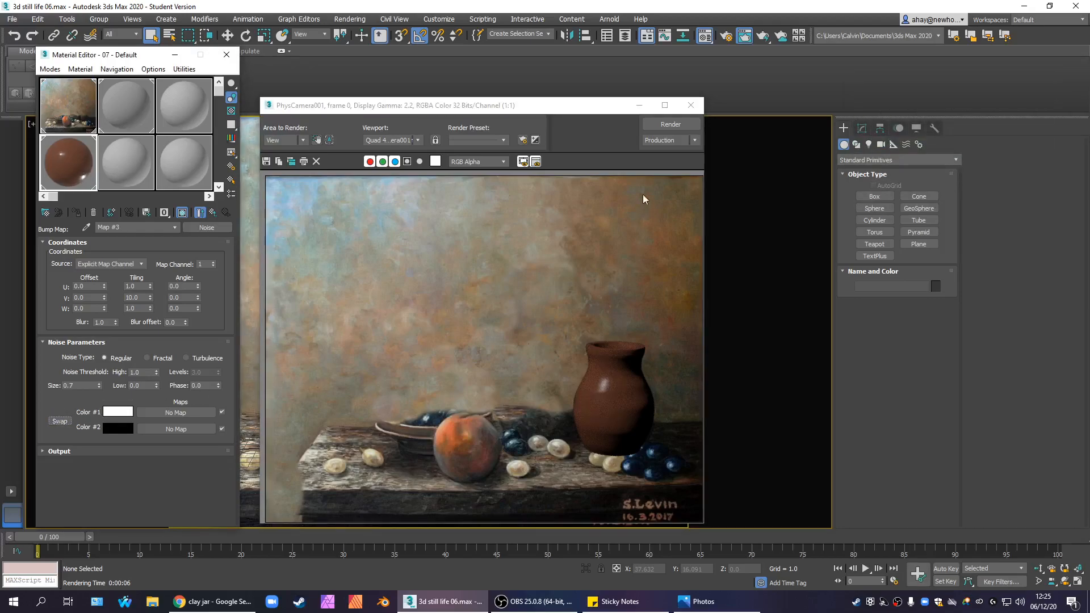
click(670, 125)
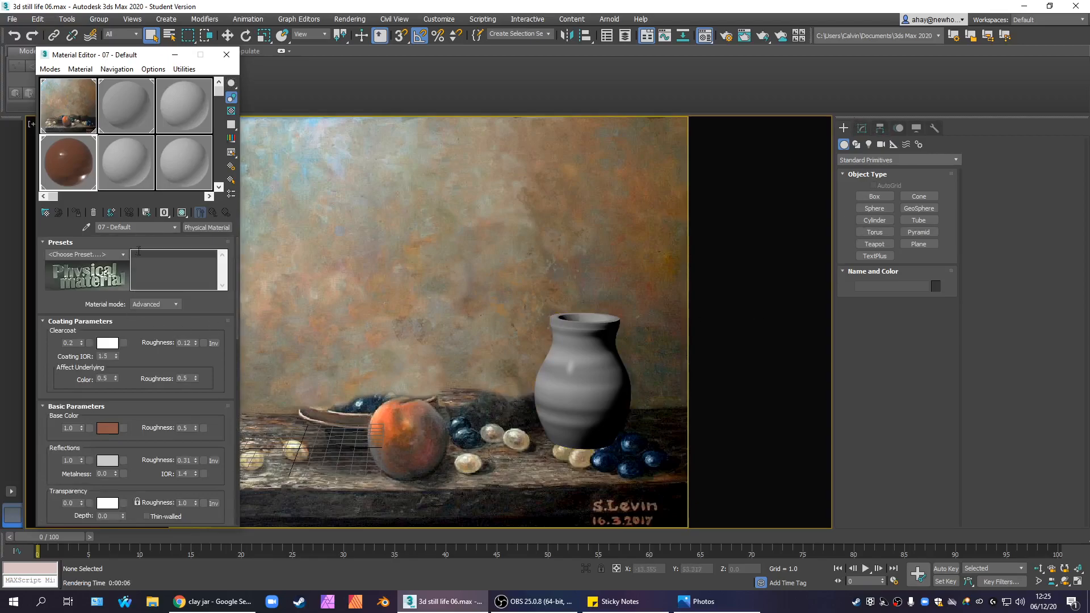
mouse_move(214, 343)
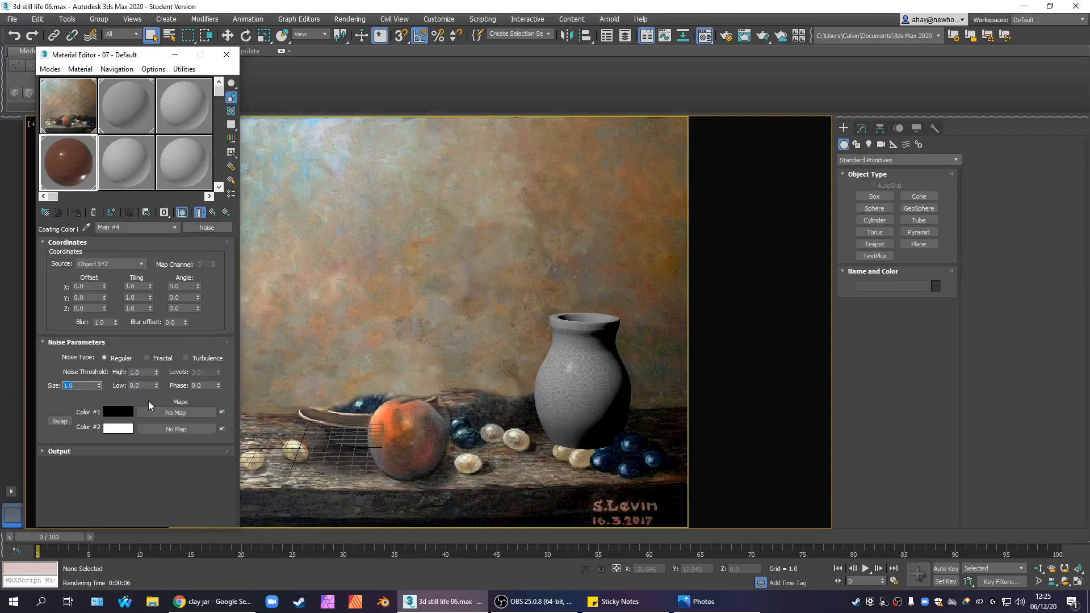
Step: Make the coating-colour Noise map turbulent with larger size and raised levels
text(25.0)
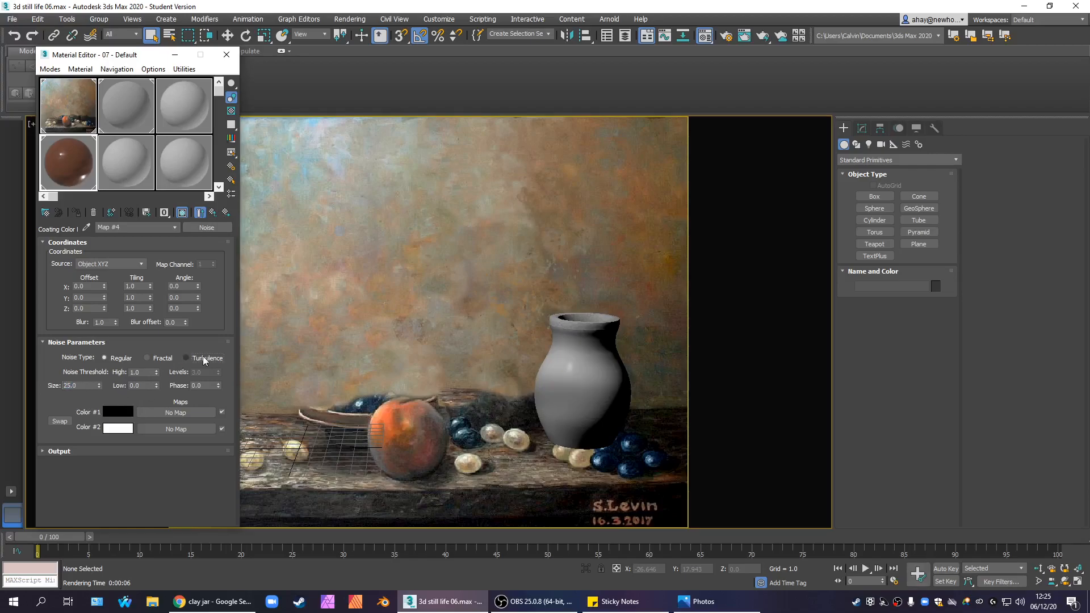
click(187, 358)
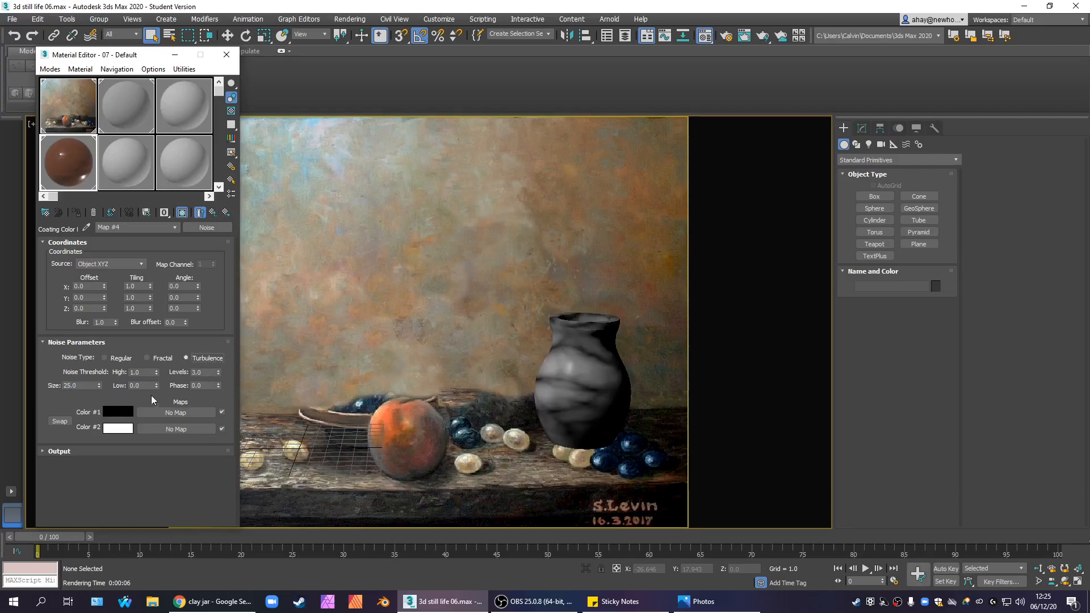
mouse_move(122, 405)
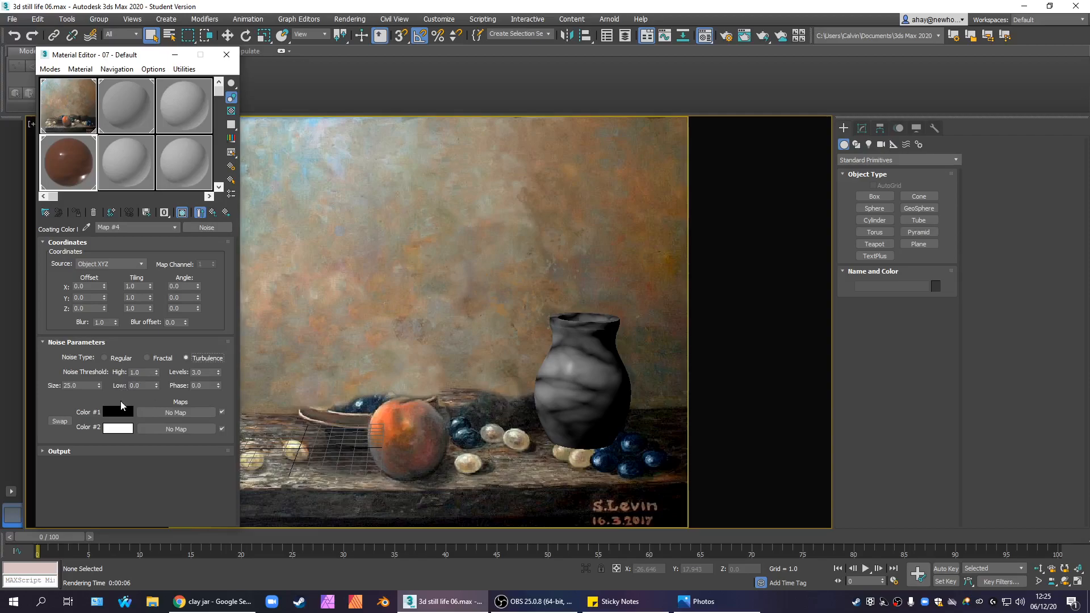
triple_click(202, 372)
text(5)
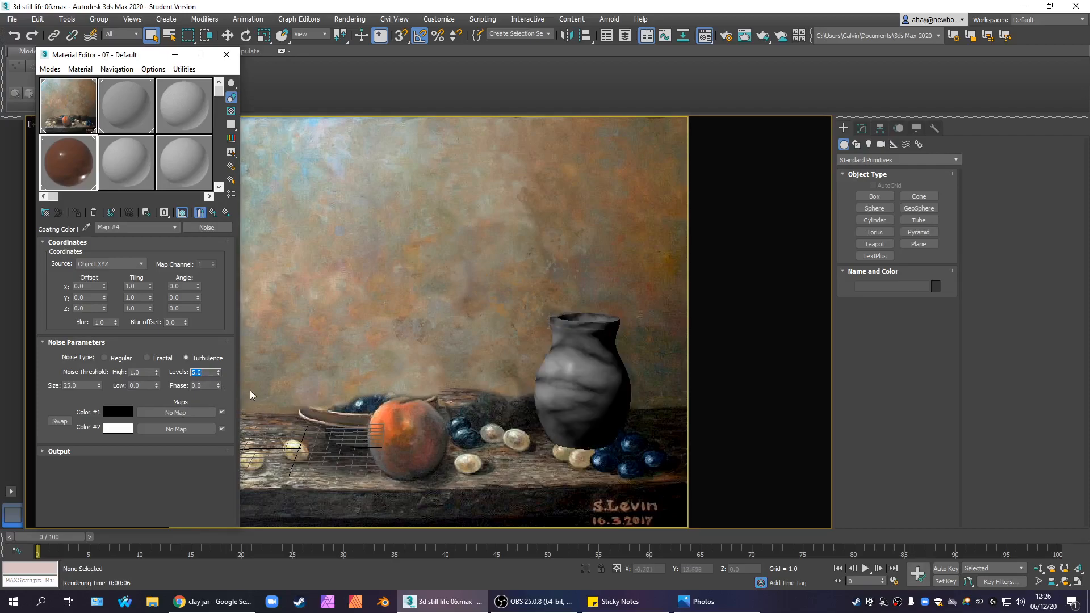
click(582, 382)
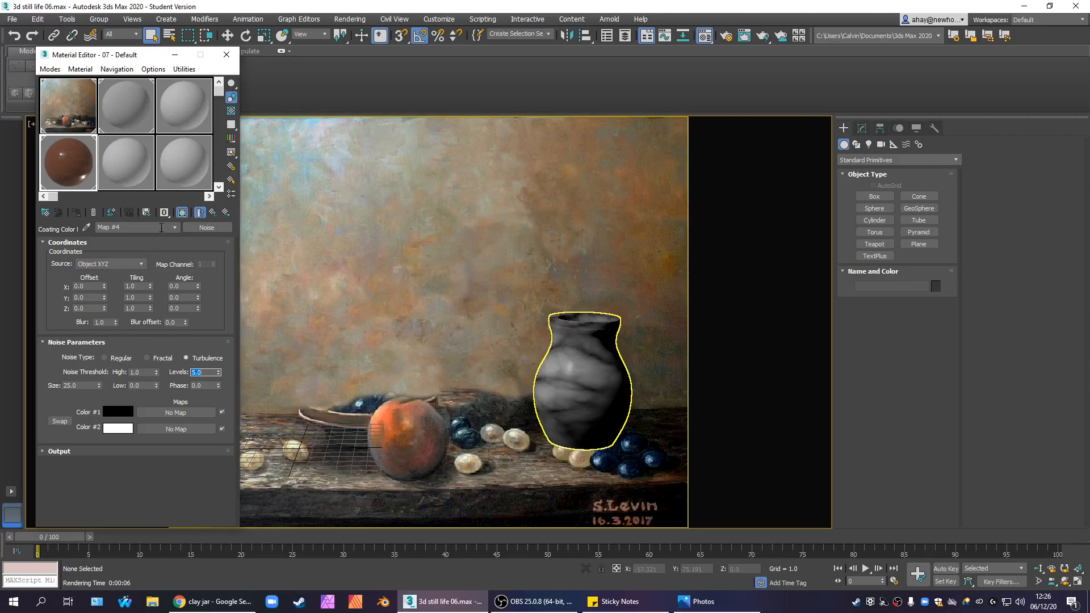
mouse_move(162, 293)
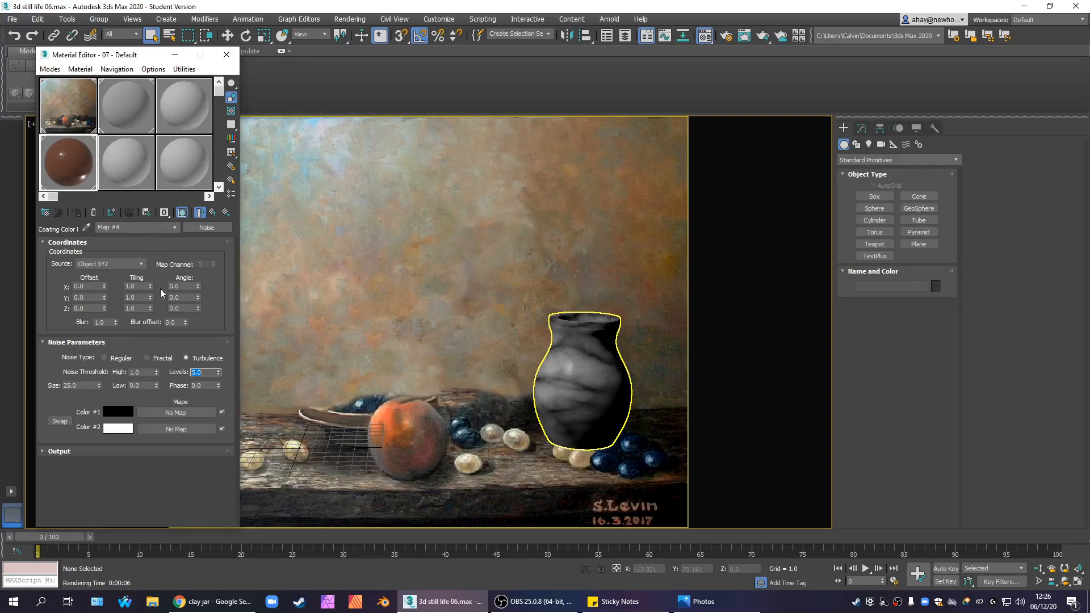
mouse_move(141, 384)
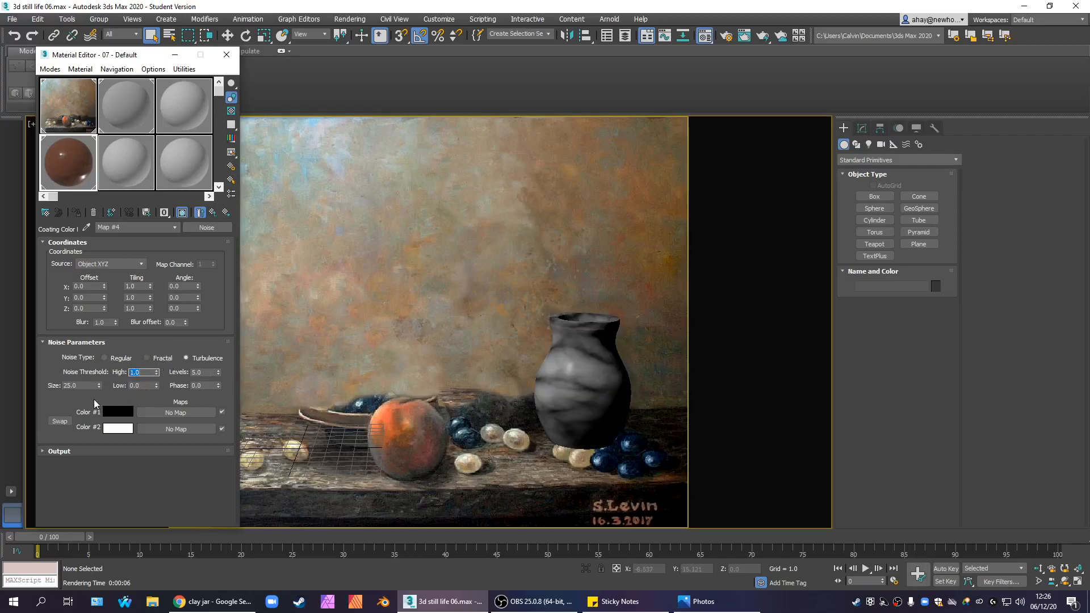
Step: Swap the noise colours back and forth to preview a white versus dark streaky glaze, keeping dark
click(59, 421)
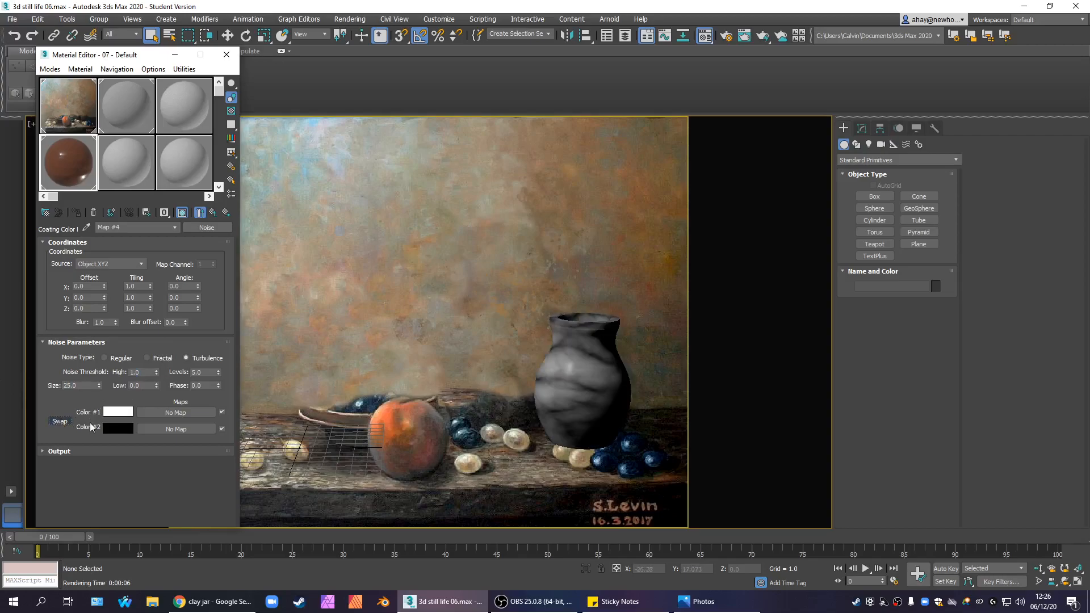
click(59, 422)
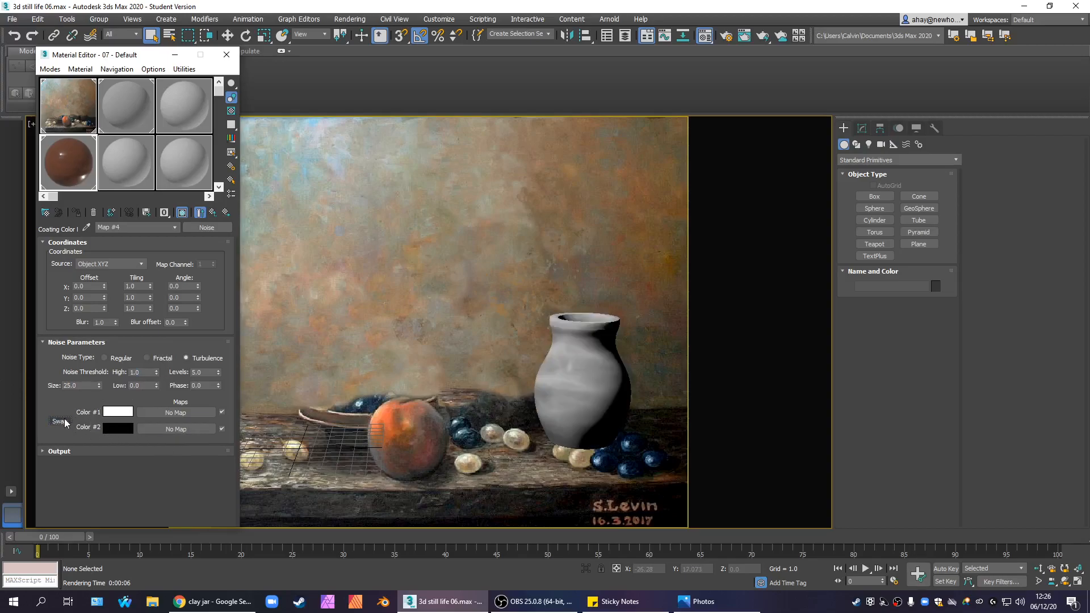
click(58, 421)
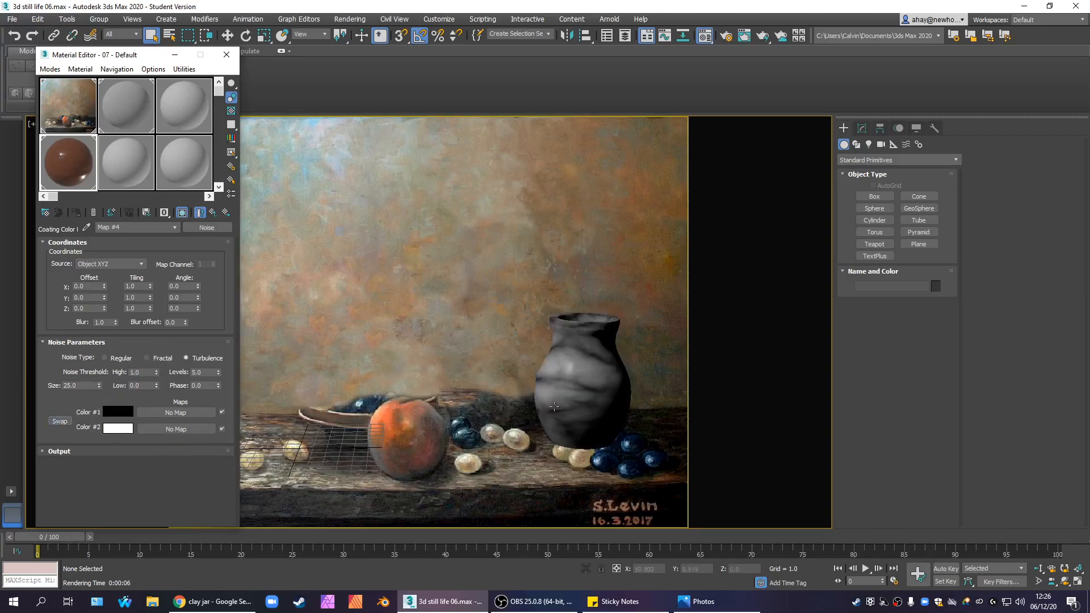
click(574, 386)
text(10)
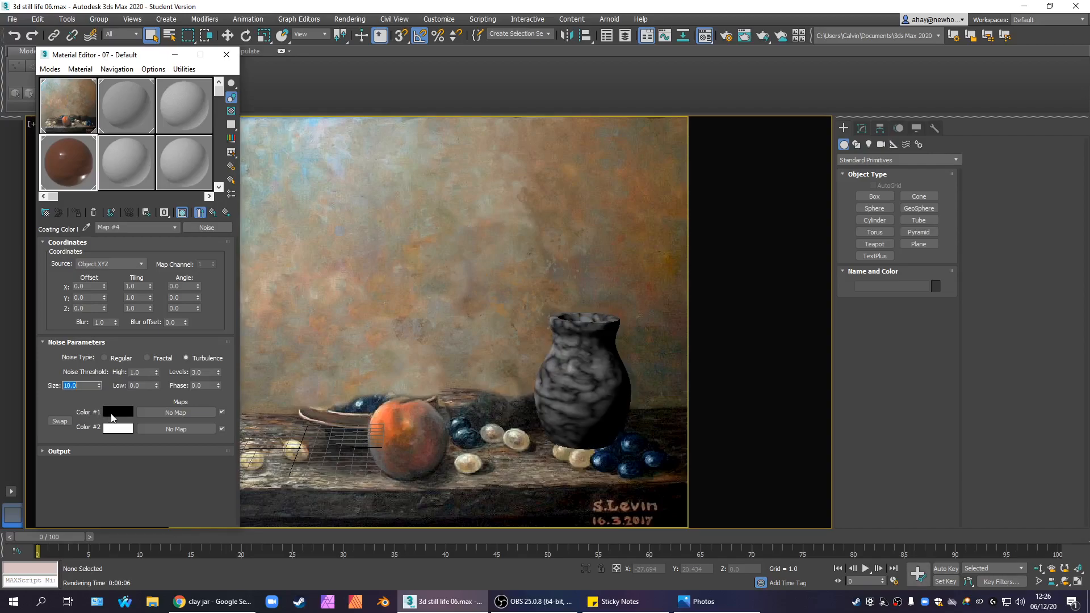
text(20)
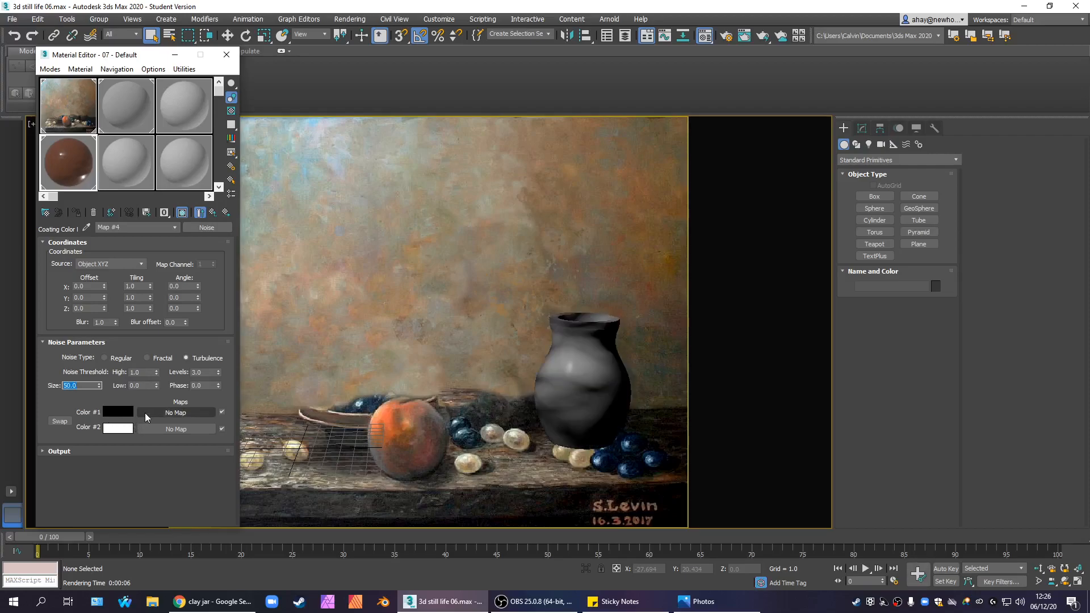
click(59, 421)
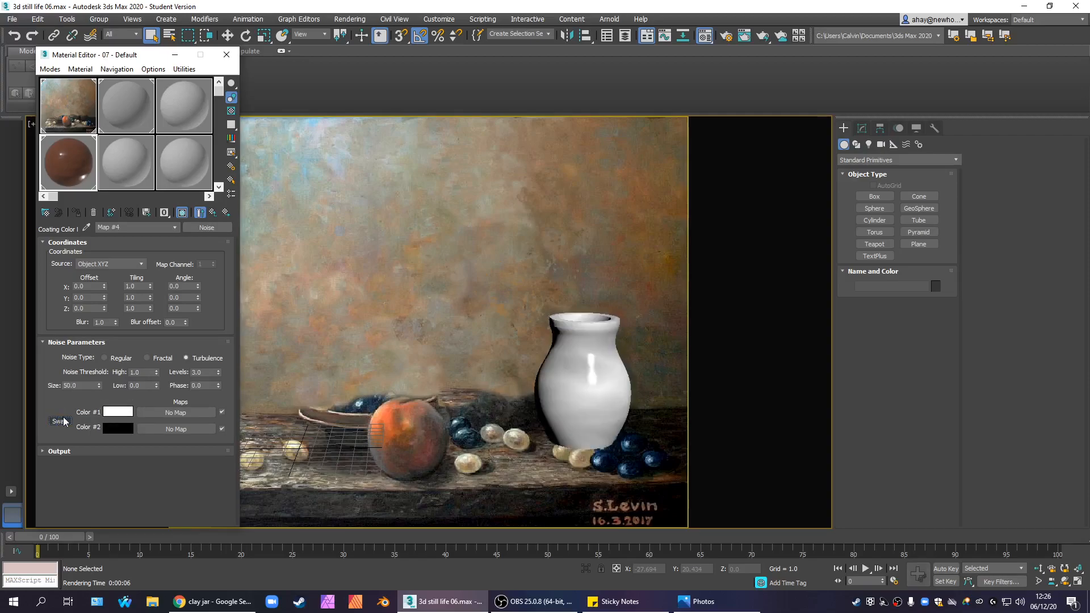
click(59, 421)
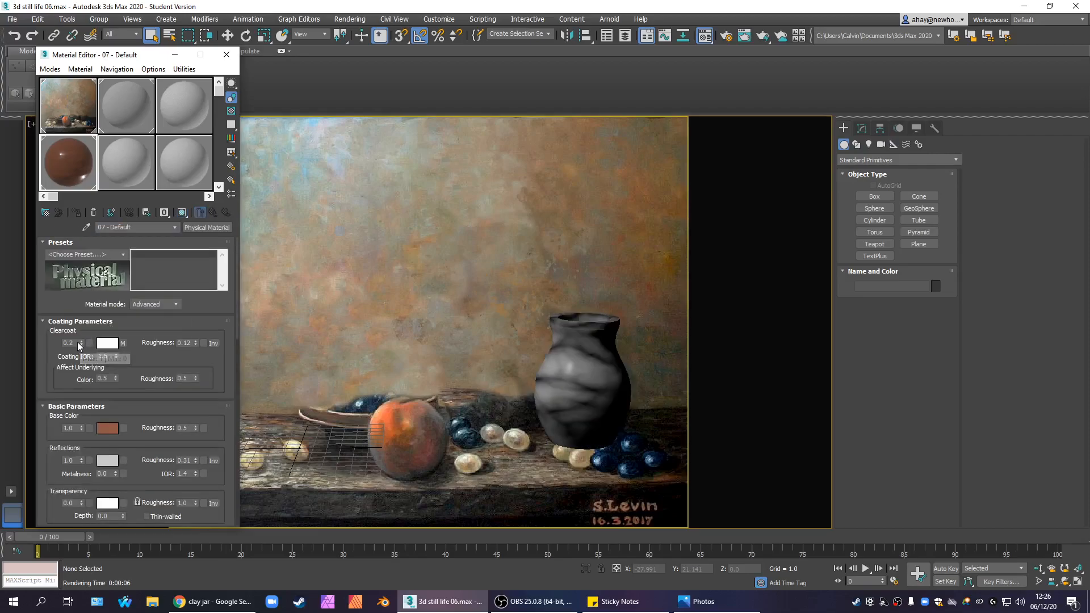
Step: Raise the clearcoat amount to 0.5, unhide all scene objects and render the still life
triple_click(67, 343)
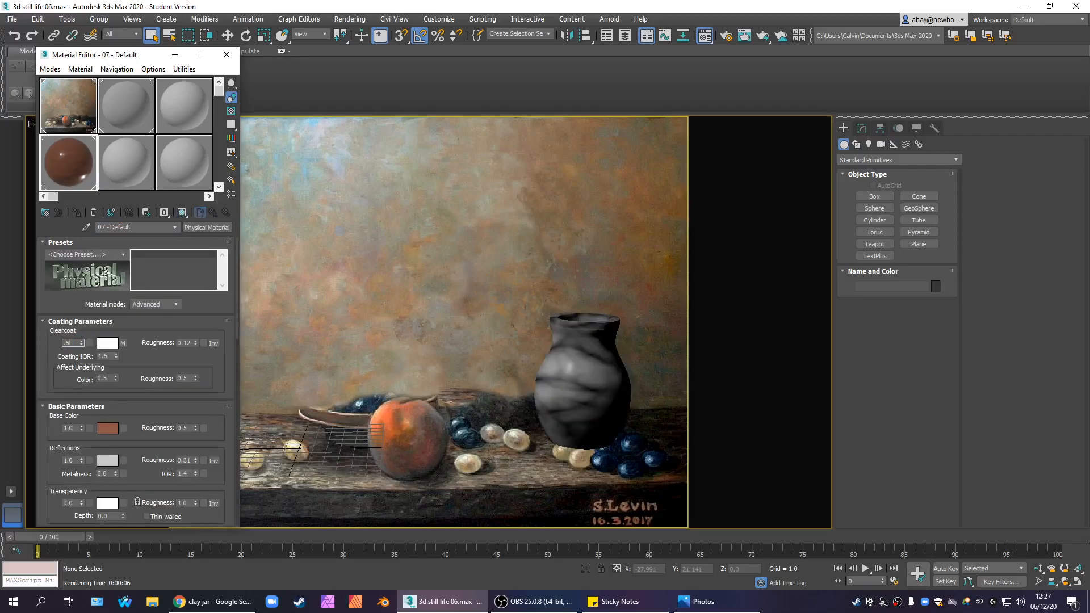
triple_click(69, 343)
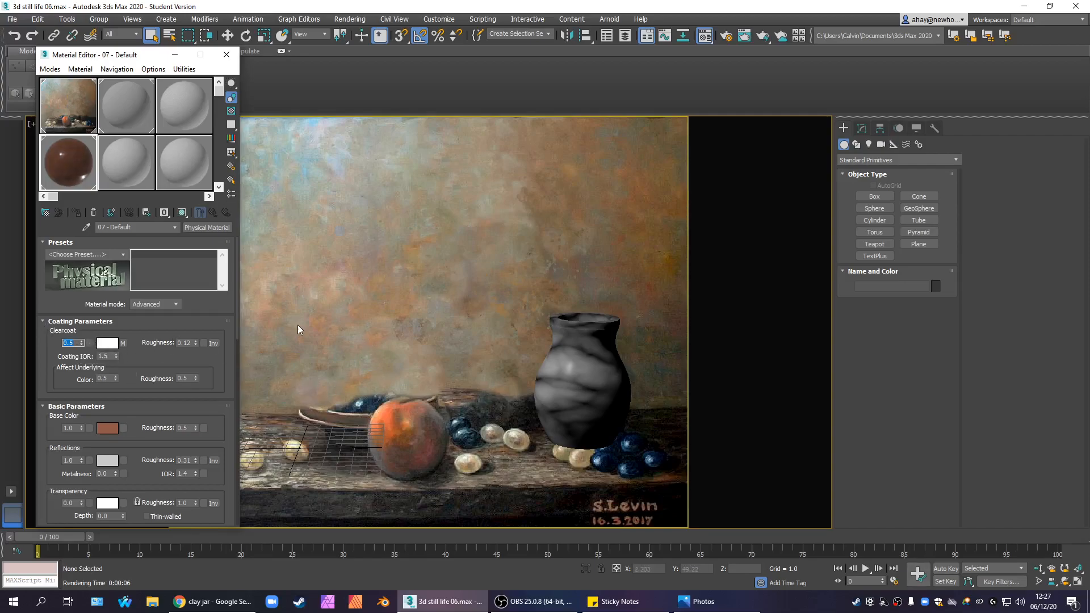
mouse_move(367, 319)
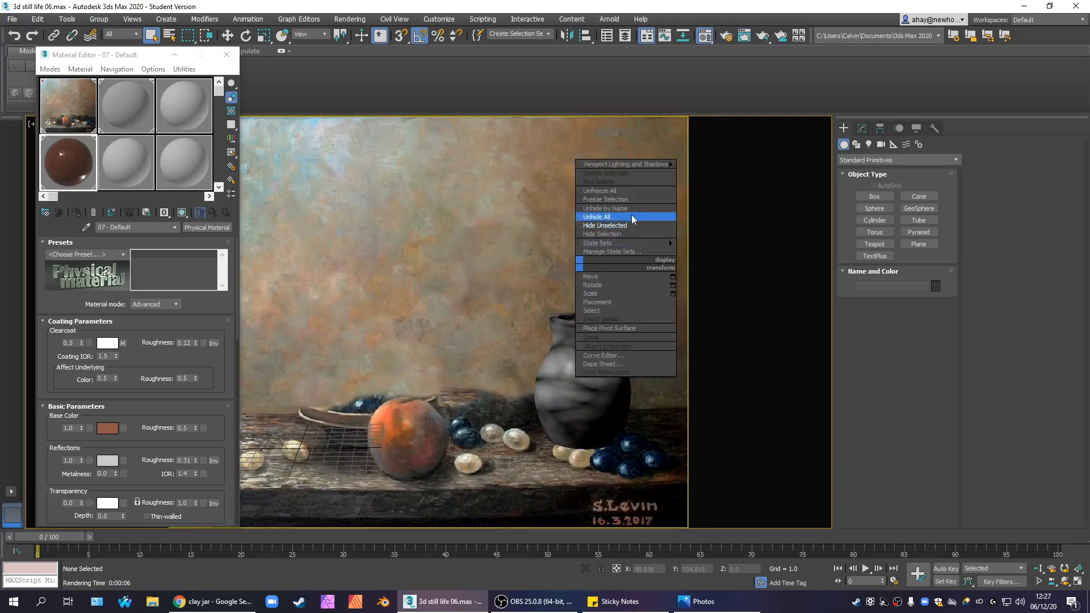
click(596, 216)
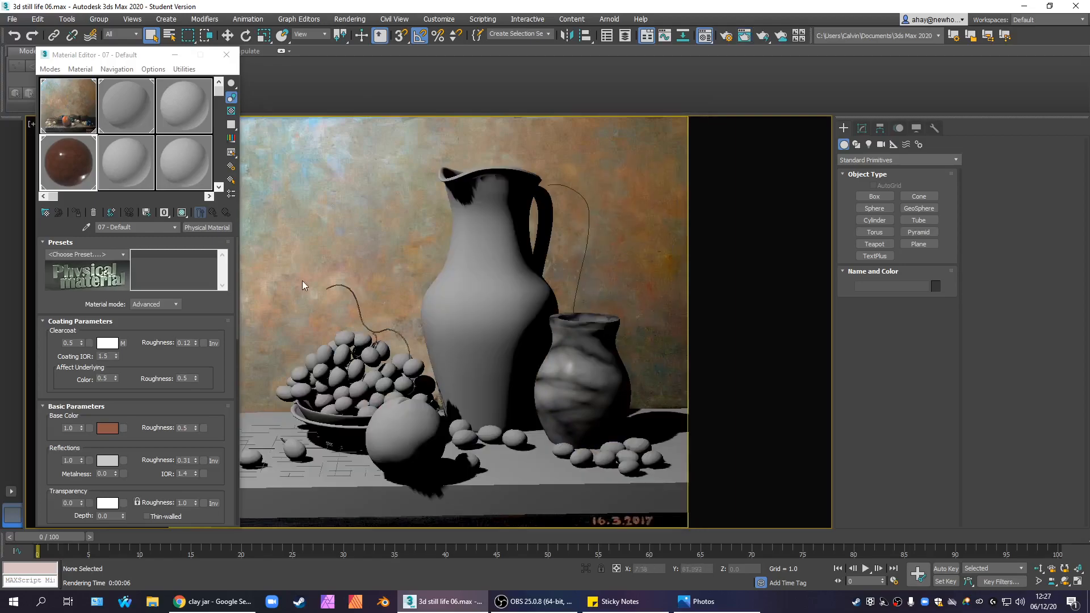
triple_click(131, 227)
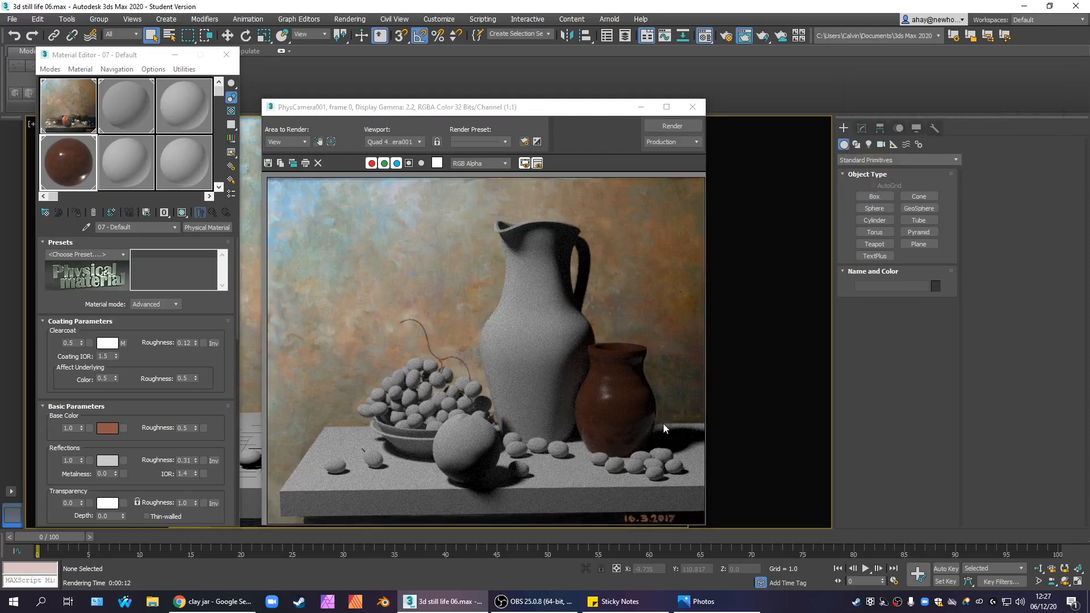
mouse_move(661, 433)
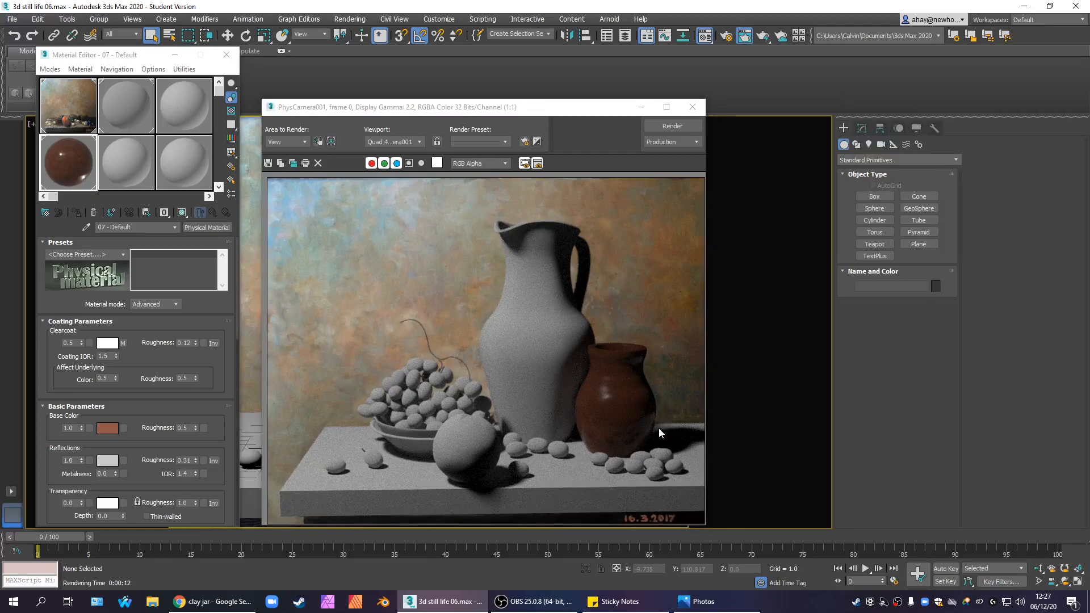